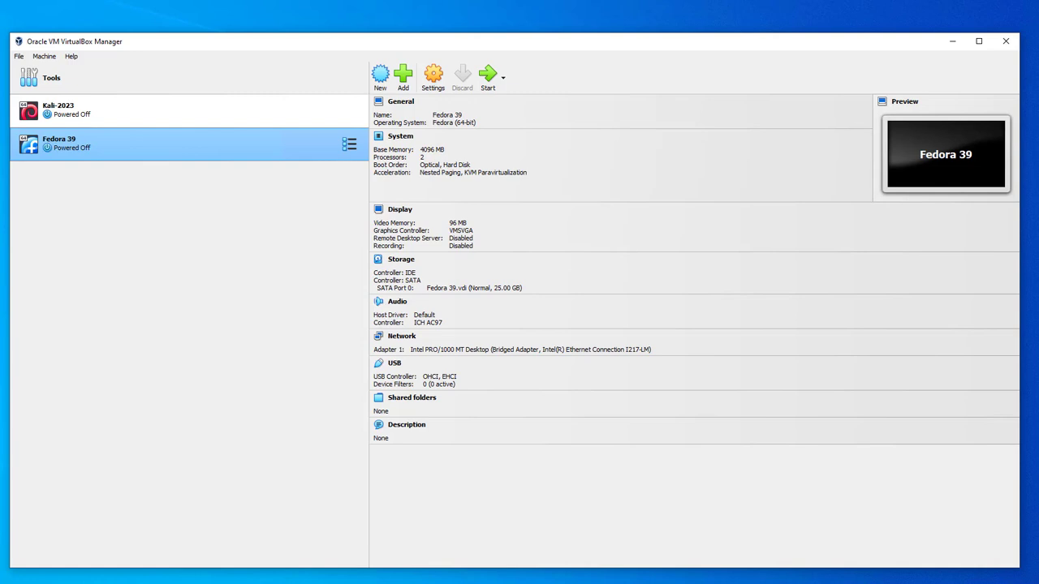
{"action": "mouse_move", "coordinate": [210, 82]}
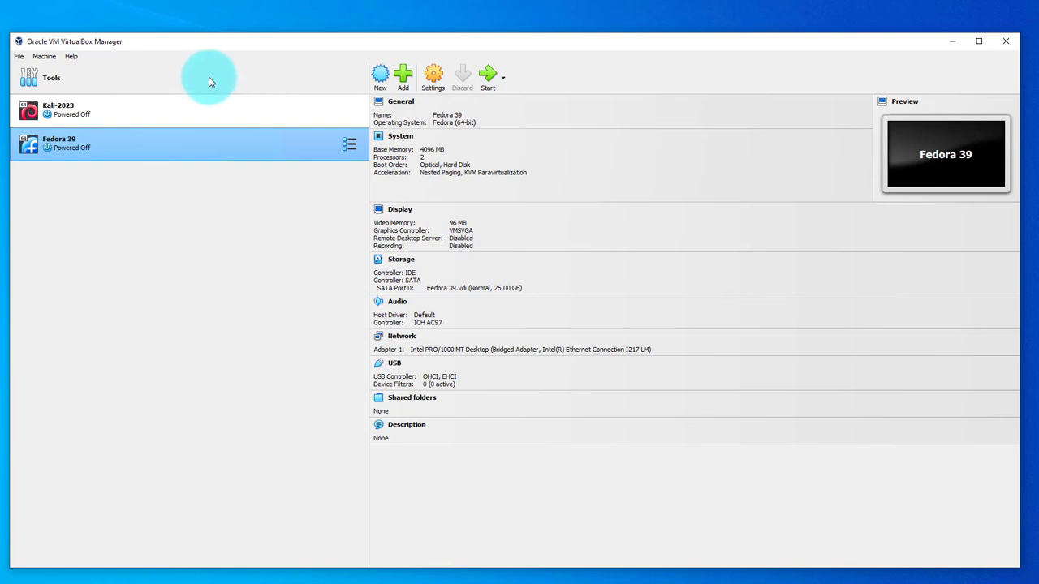
{"action": "mouse_move", "coordinate": [298, 225]}
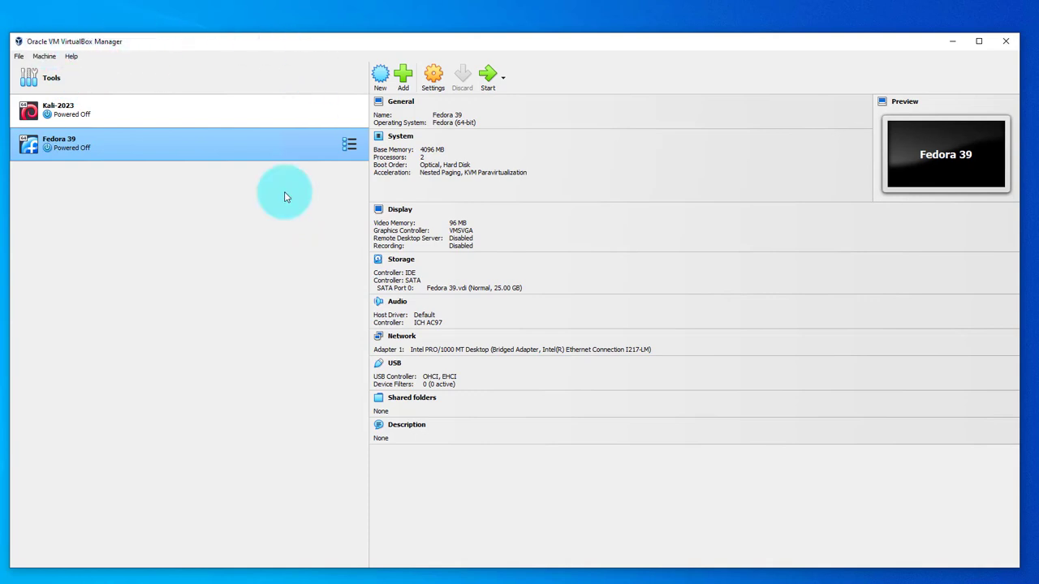
{"action": "mouse_move", "coordinate": [225, 276]}
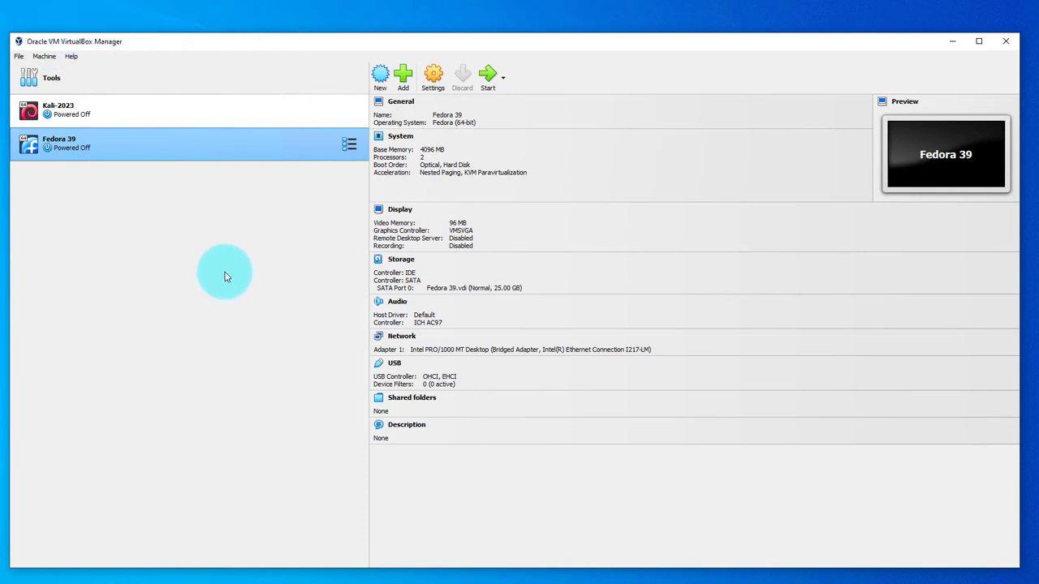
{"action": "mouse_move", "coordinate": [354, 187]}
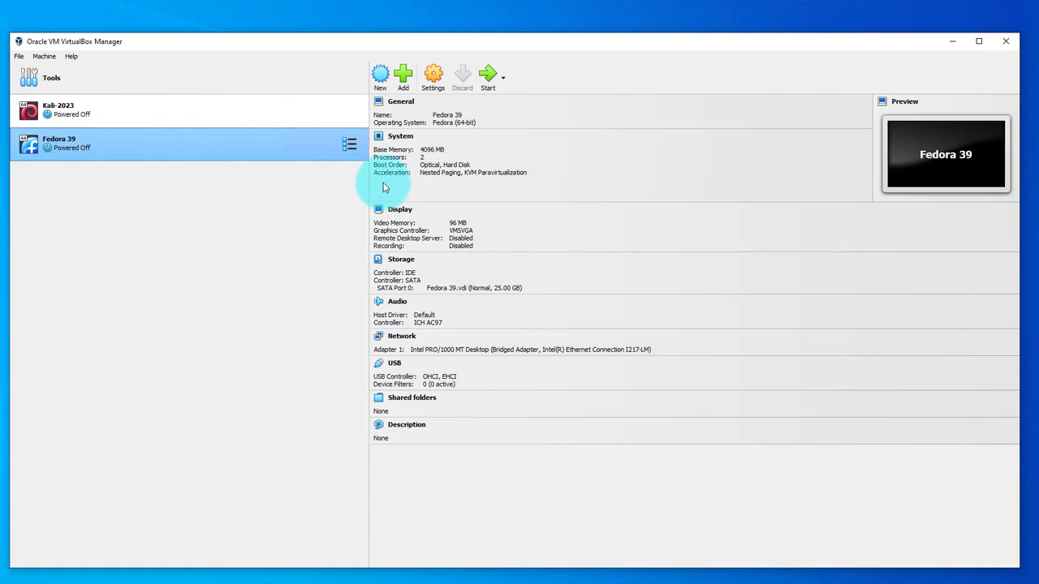
{"action": "mouse_move", "coordinate": [300, 181]}
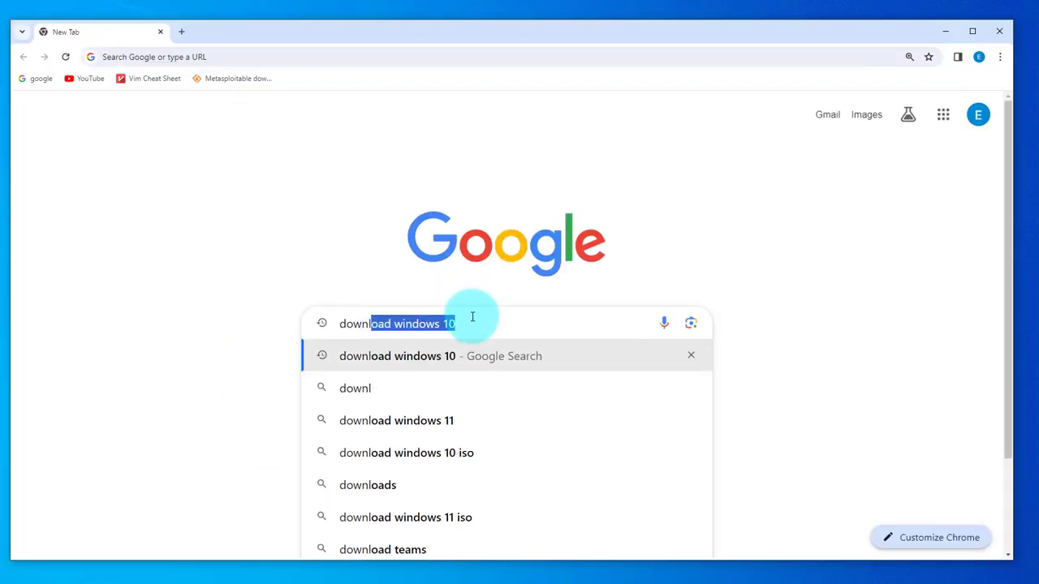
Step: Search Google for 'download windows 10' and download the Media Creation Tool from Microsoft's page
{"action": "left_click", "coordinate": [442, 355]}
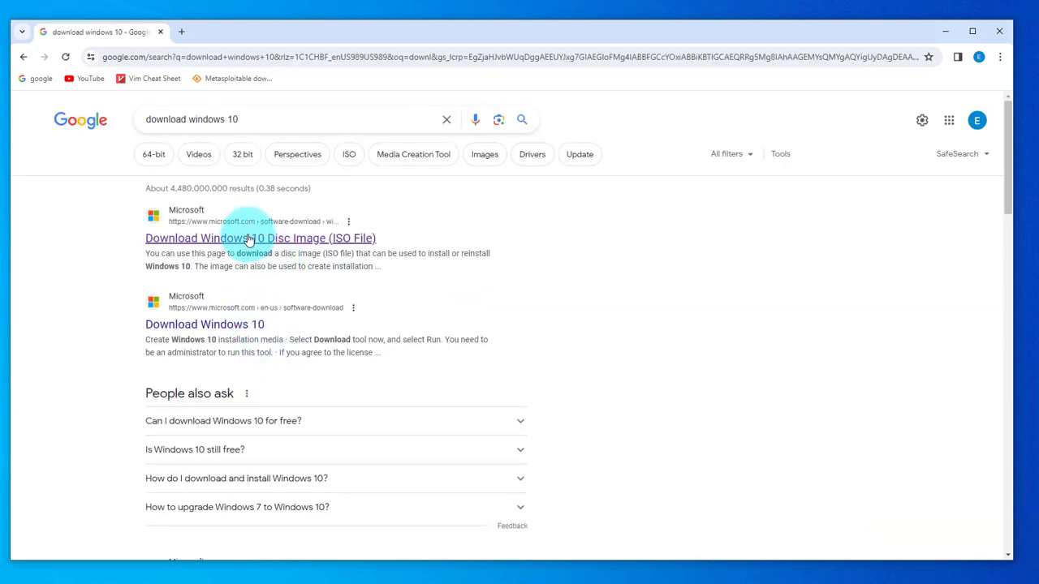
{"action": "mouse_move", "coordinate": [260, 237]}
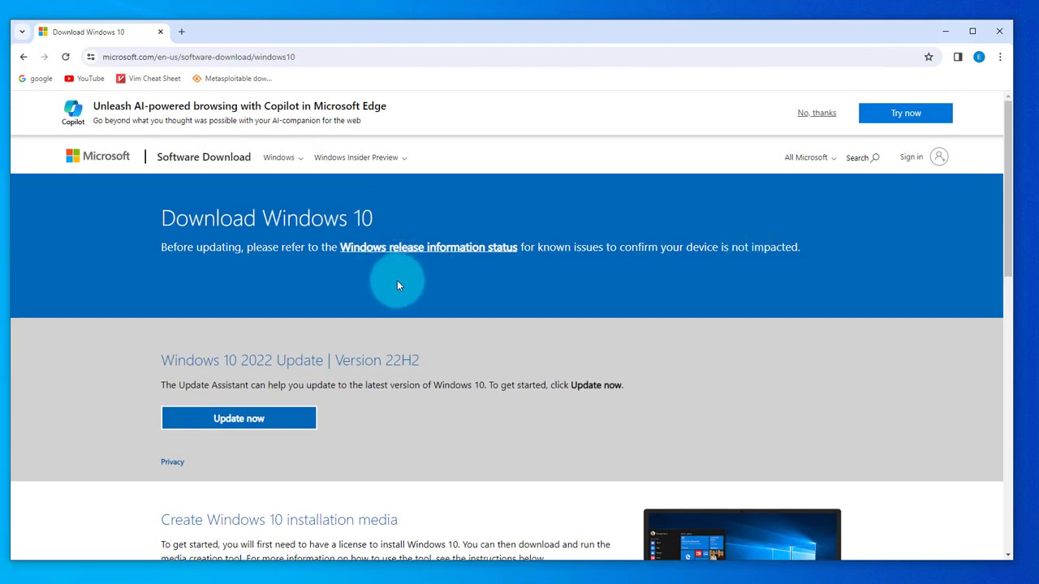
{"action": "scroll", "scroll_direction": "down", "scroll_amount": 3}
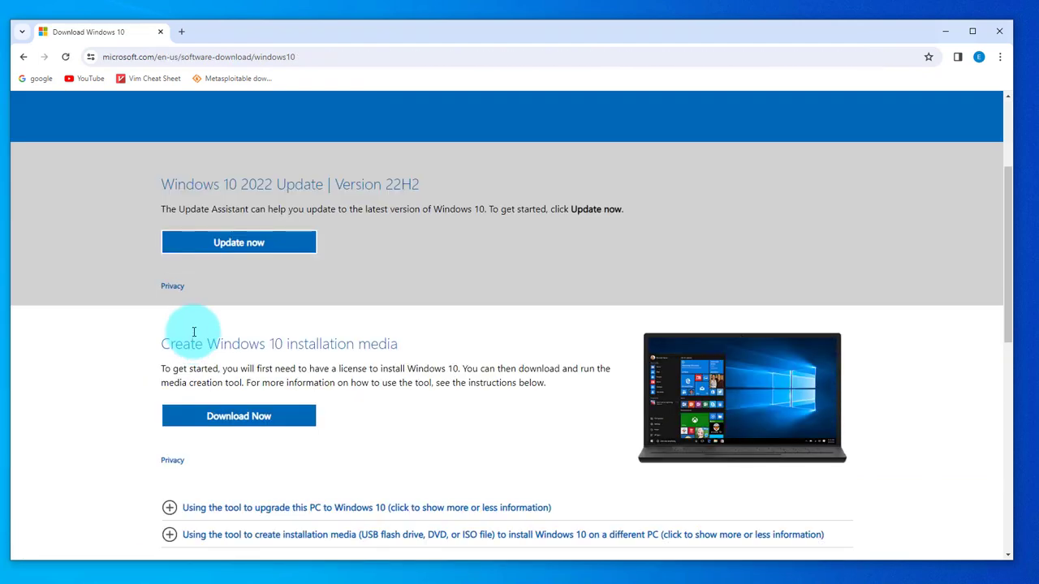
{"action": "mouse_move", "coordinate": [186, 360]}
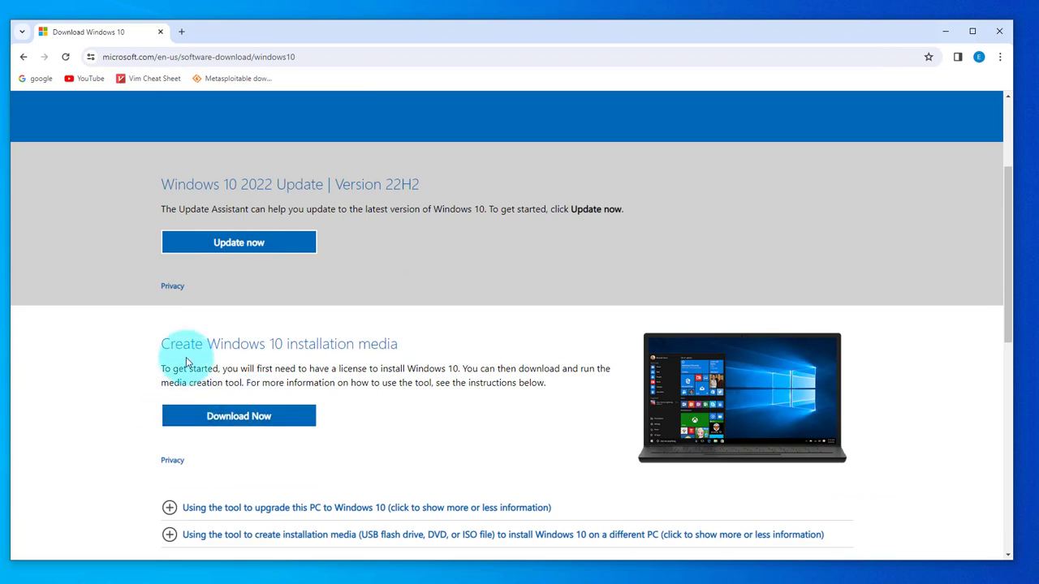
{"action": "mouse_move", "coordinate": [387, 351]}
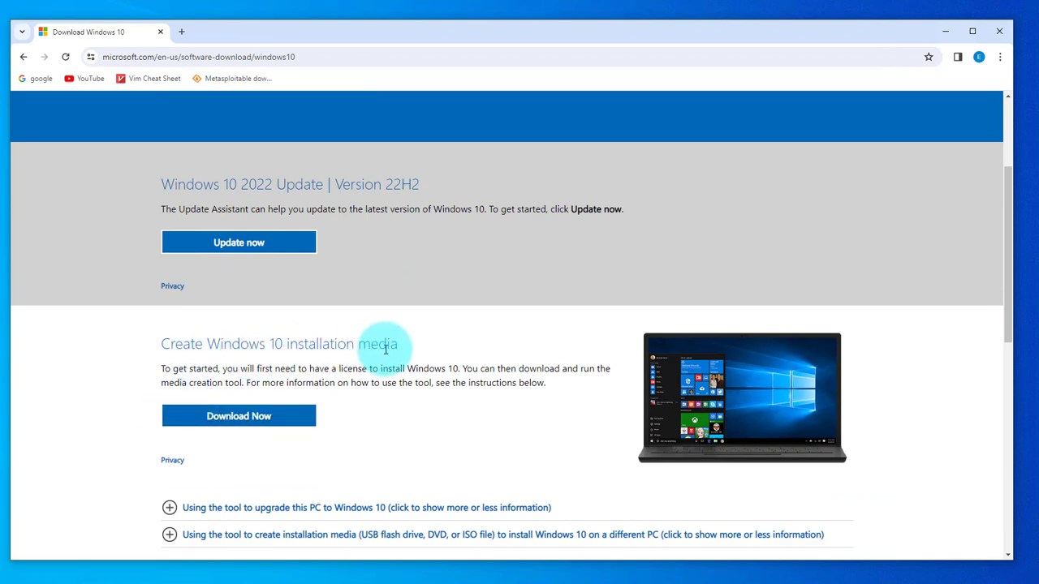
{"action": "scroll", "scroll_direction": "down", "scroll_amount": 3}
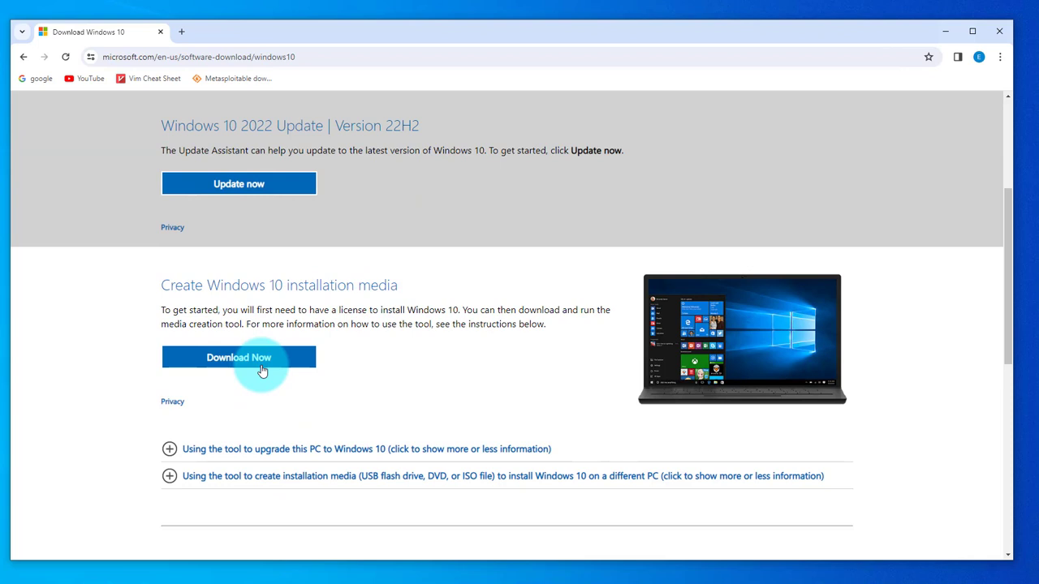
{"action": "left_click", "coordinate": [239, 357]}
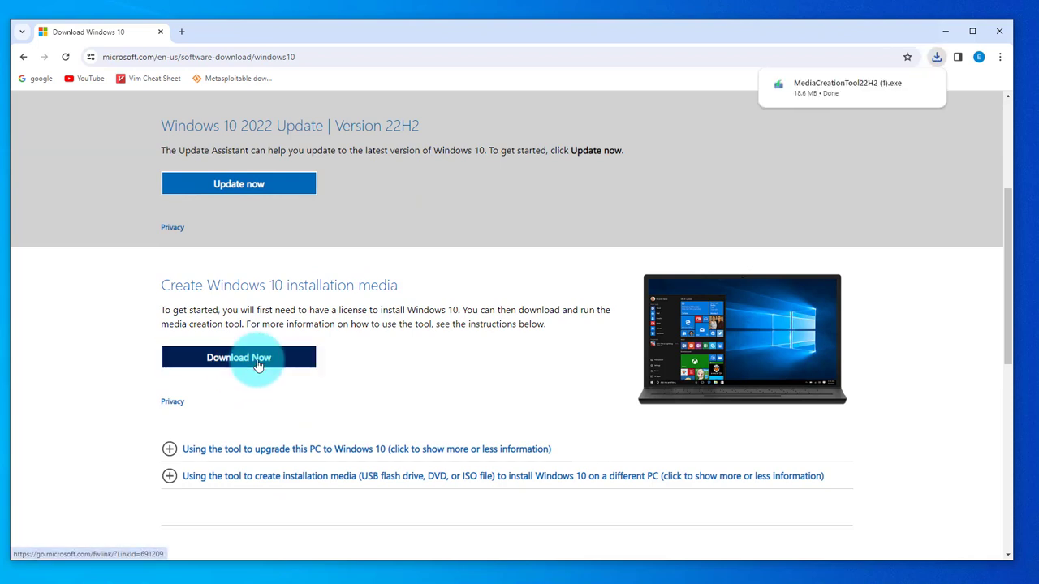
{"action": "mouse_move", "coordinate": [831, 87]}
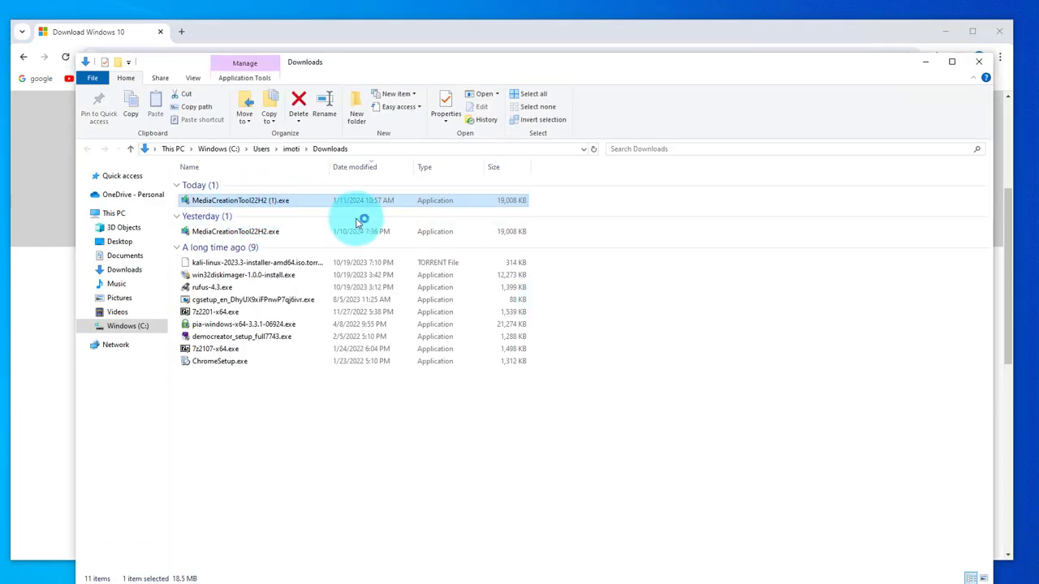
{"action": "mouse_move", "coordinate": [590, 282]}
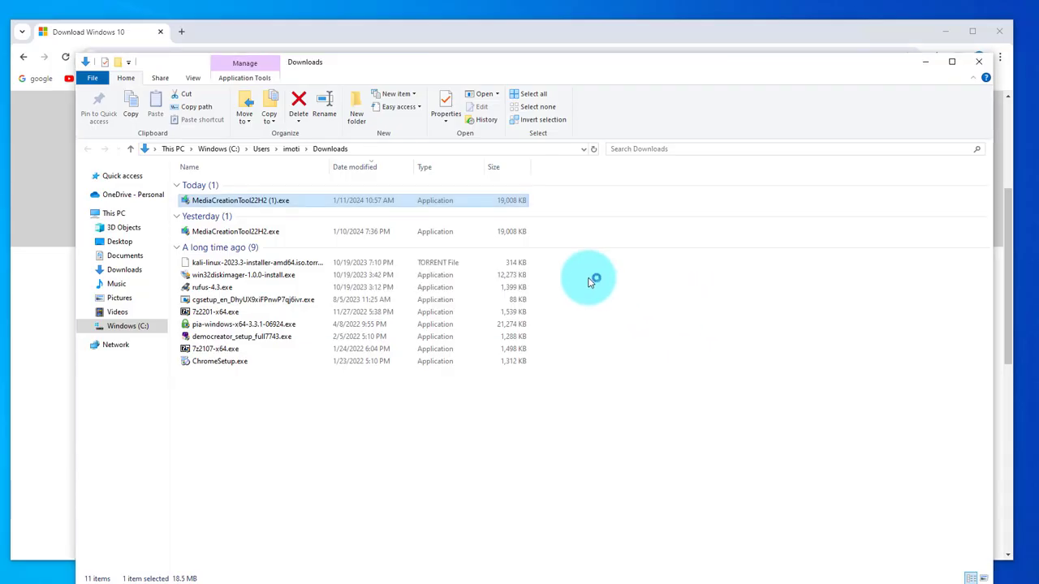
Step: Launch MediaCreationTool22H2.exe, accept the license and choose 'Create installation media for another PC'
{"action": "double_click", "coordinate": [240, 200]}
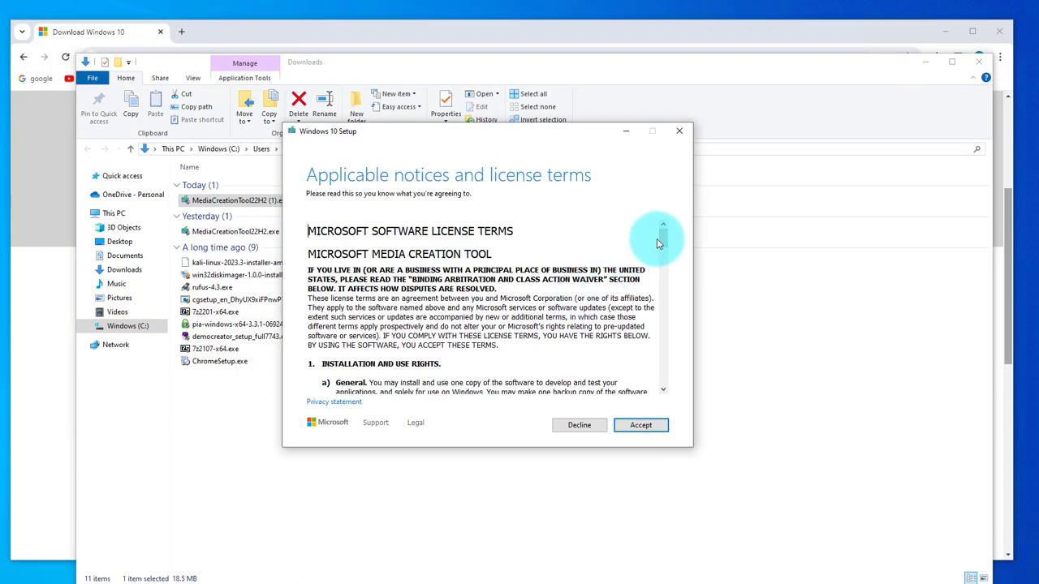
{"action": "scroll", "scroll_direction": "down", "scroll_amount": 3}
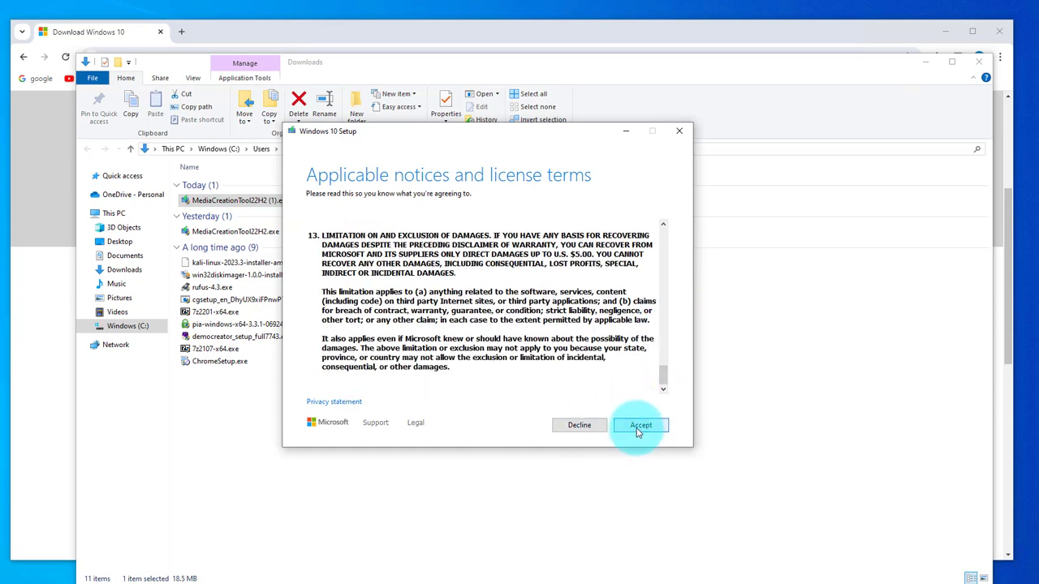
{"action": "left_click", "coordinate": [639, 425]}
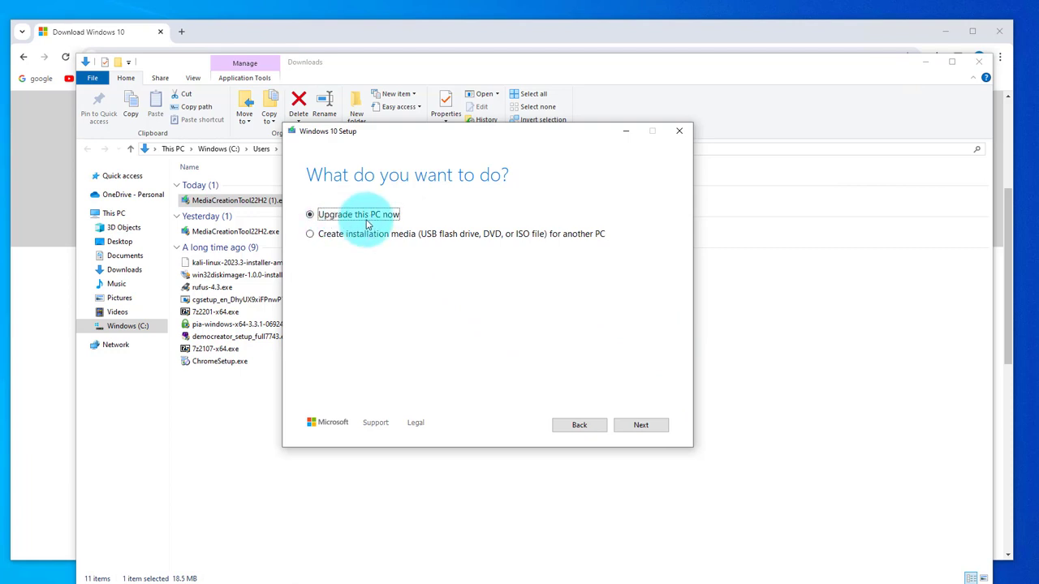
{"action": "mouse_move", "coordinate": [346, 237]}
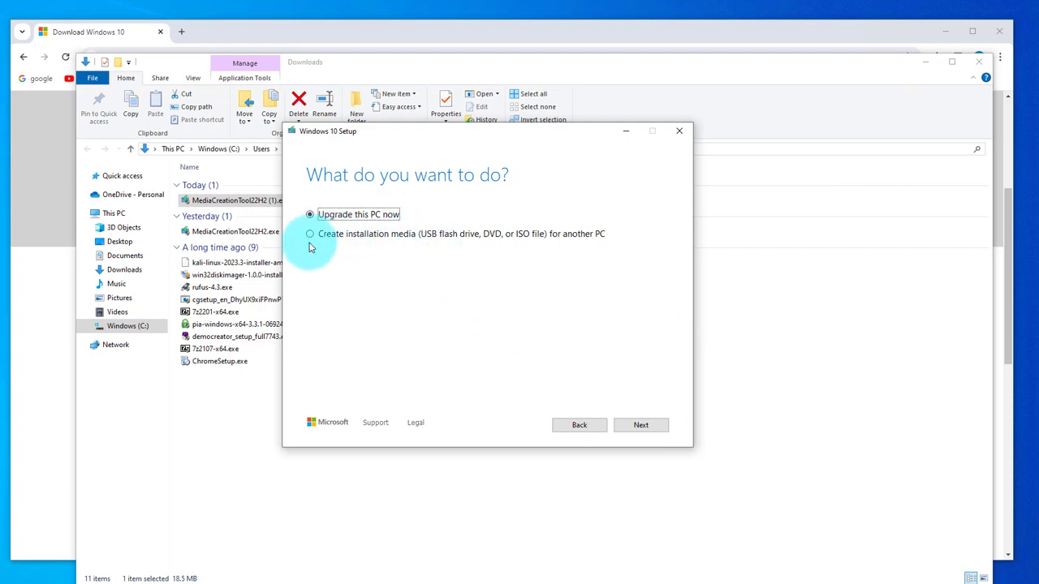
{"action": "left_click", "coordinate": [640, 425]}
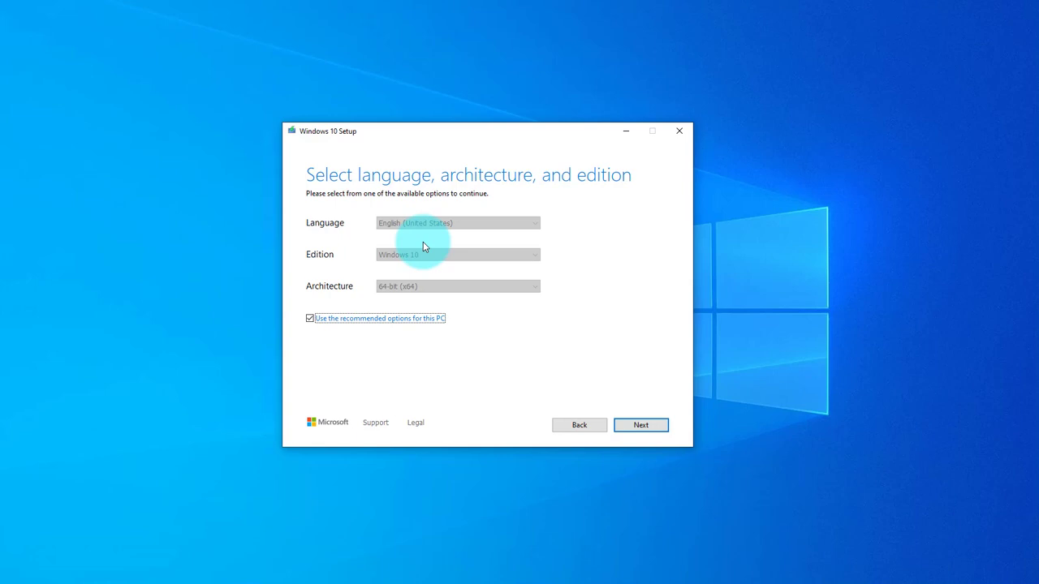
{"action": "mouse_move", "coordinate": [459, 234]}
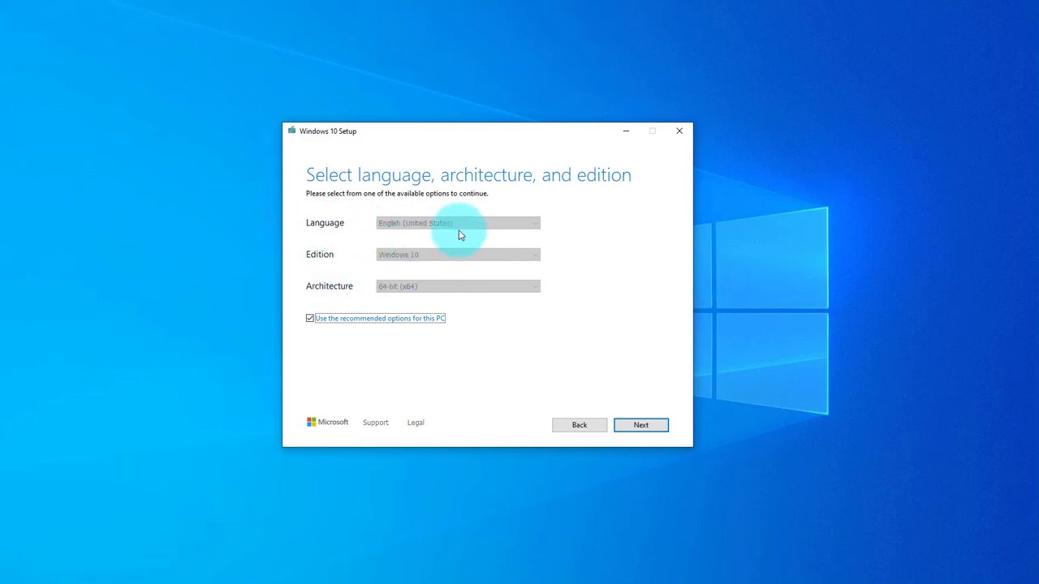
{"action": "mouse_move", "coordinate": [428, 256]}
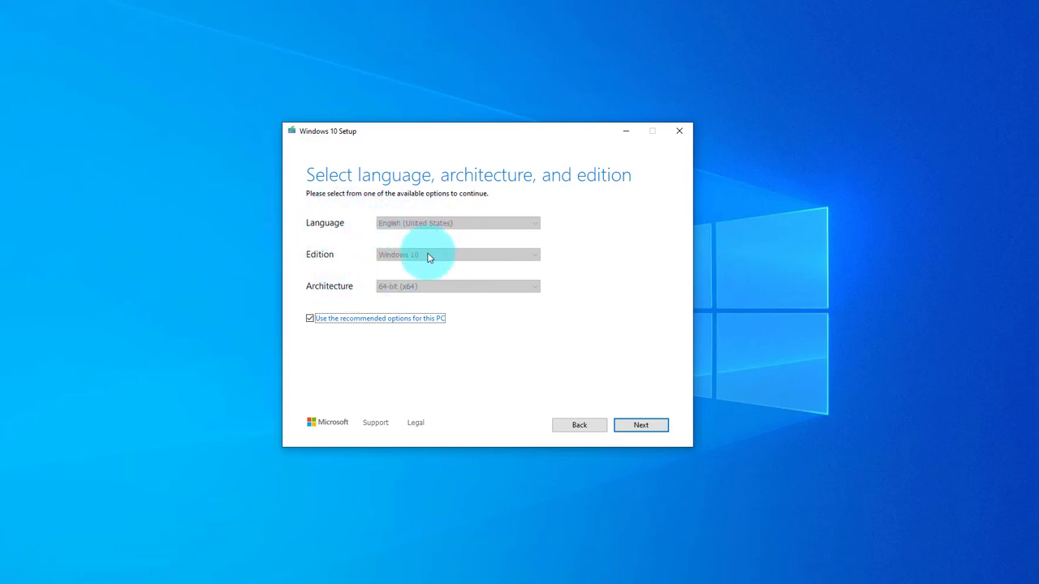
{"action": "mouse_move", "coordinate": [422, 260]}
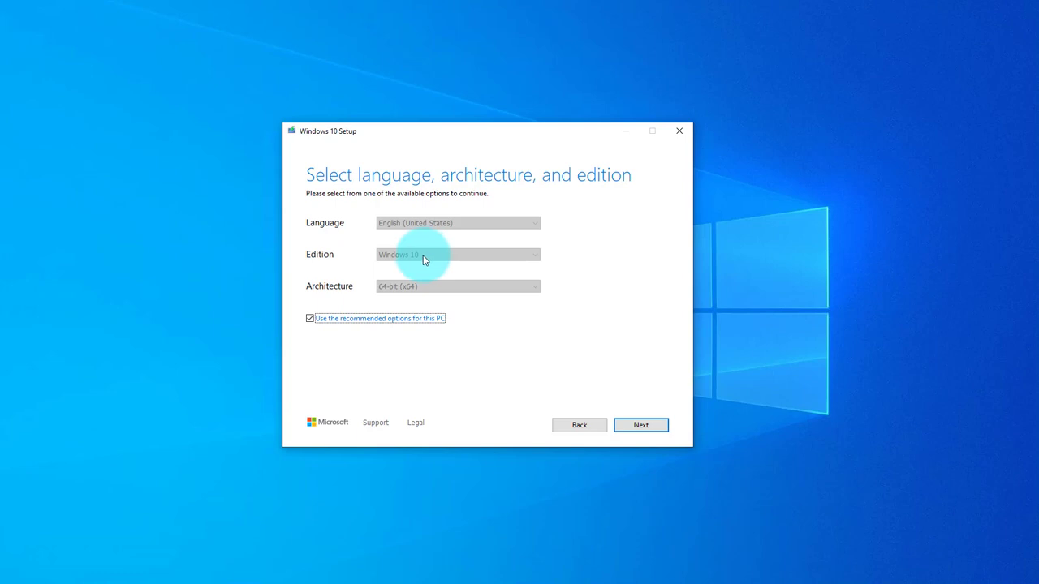
{"action": "mouse_move", "coordinate": [393, 292]}
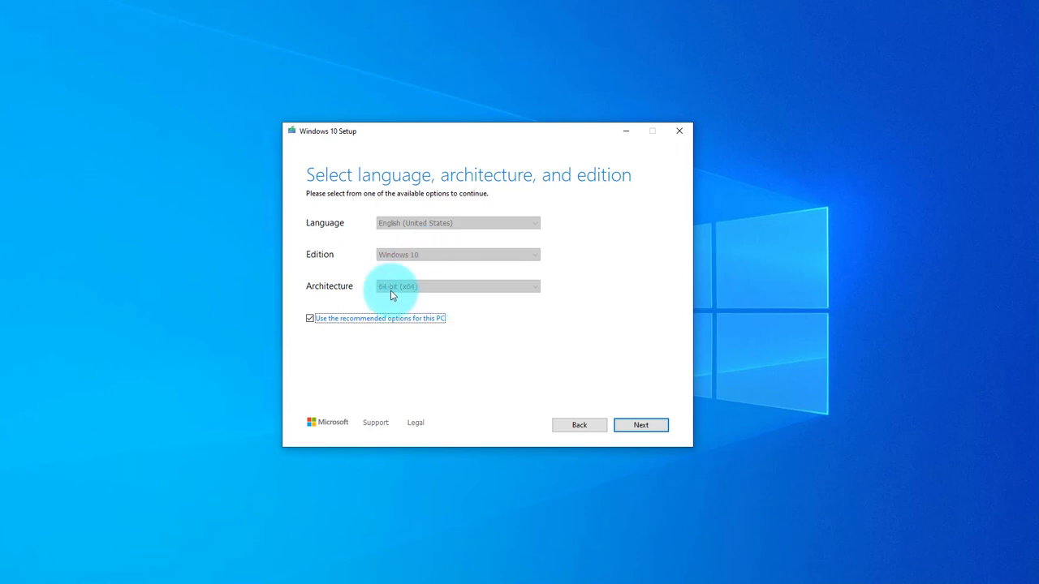
{"action": "mouse_move", "coordinate": [315, 383]}
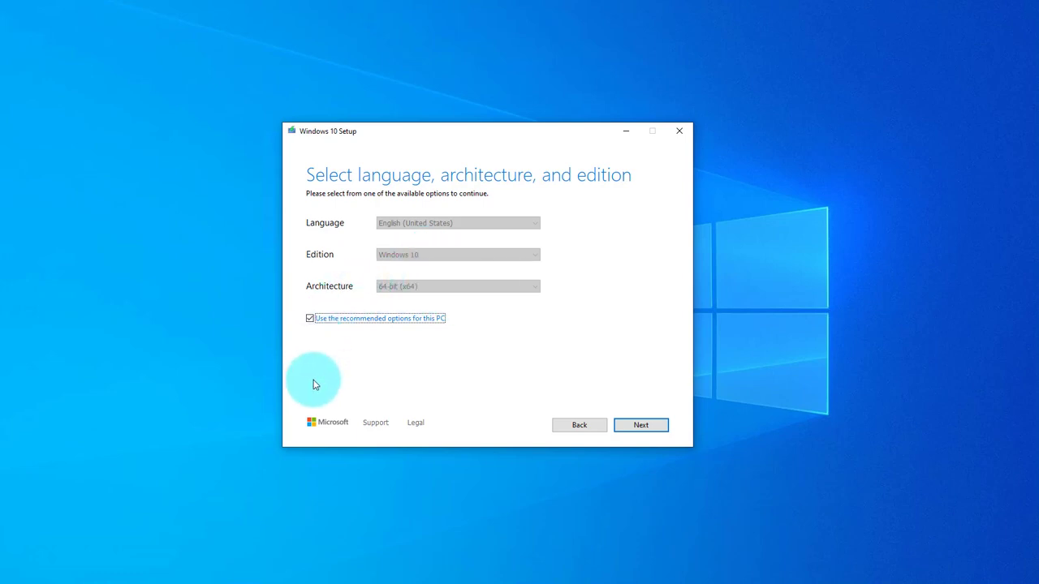
{"action": "mouse_move", "coordinate": [451, 349]}
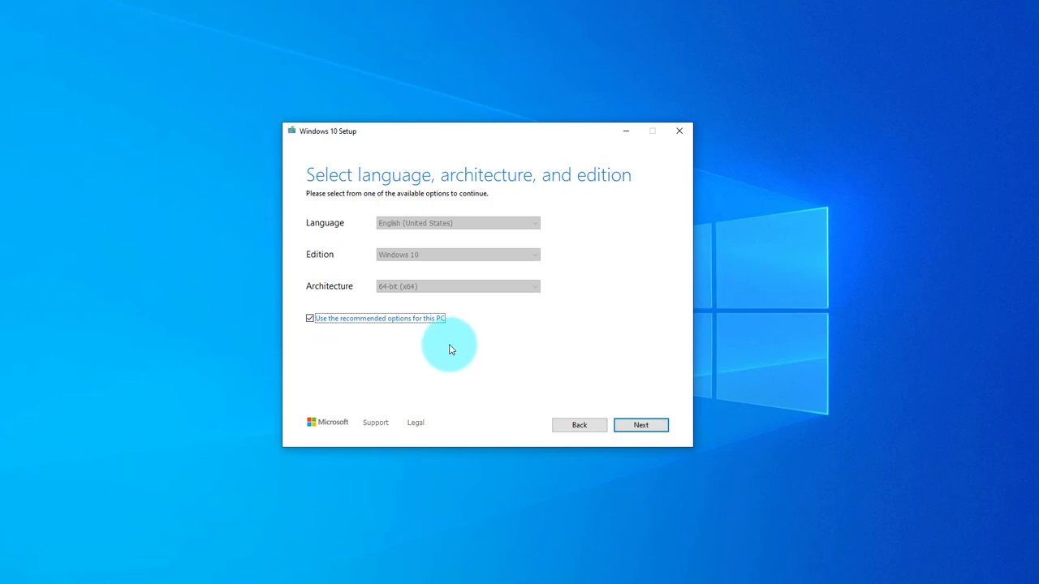
Step: Keep the recommended language and edition and choose ISO file as the media to create
{"action": "left_click", "coordinate": [640, 425]}
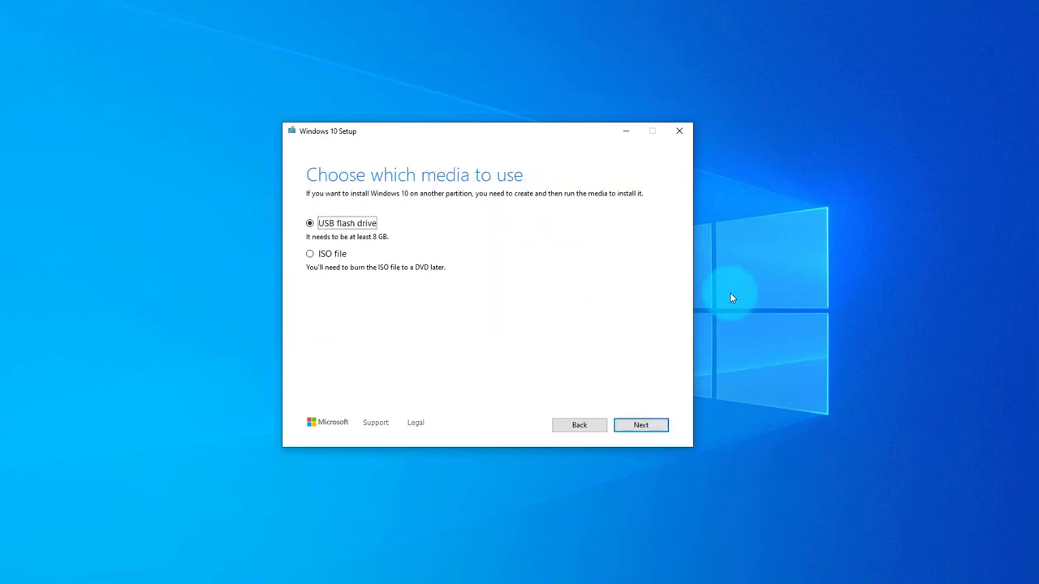
{"action": "mouse_move", "coordinate": [324, 256]}
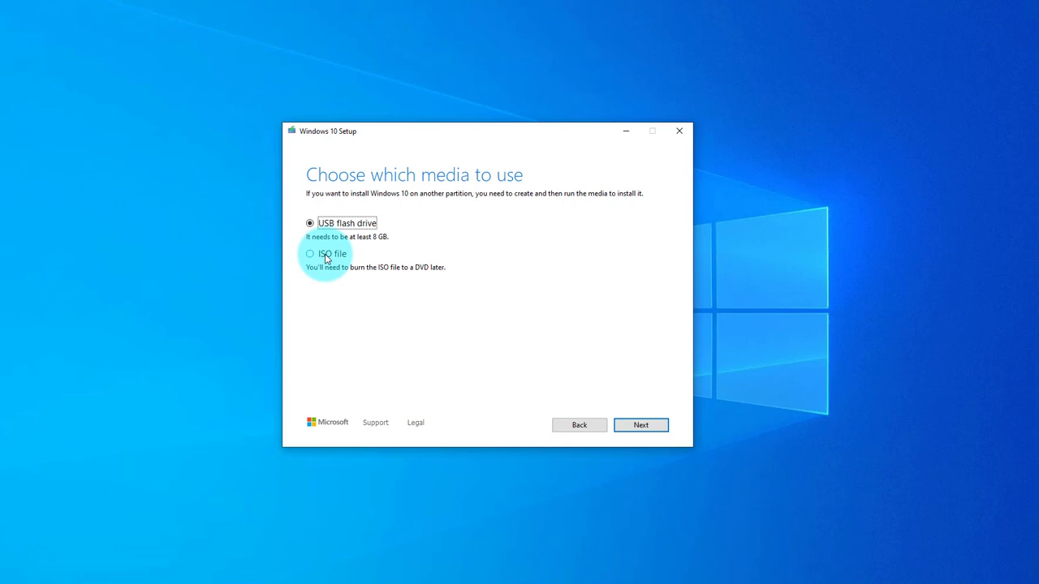
{"action": "left_click", "coordinate": [309, 253]}
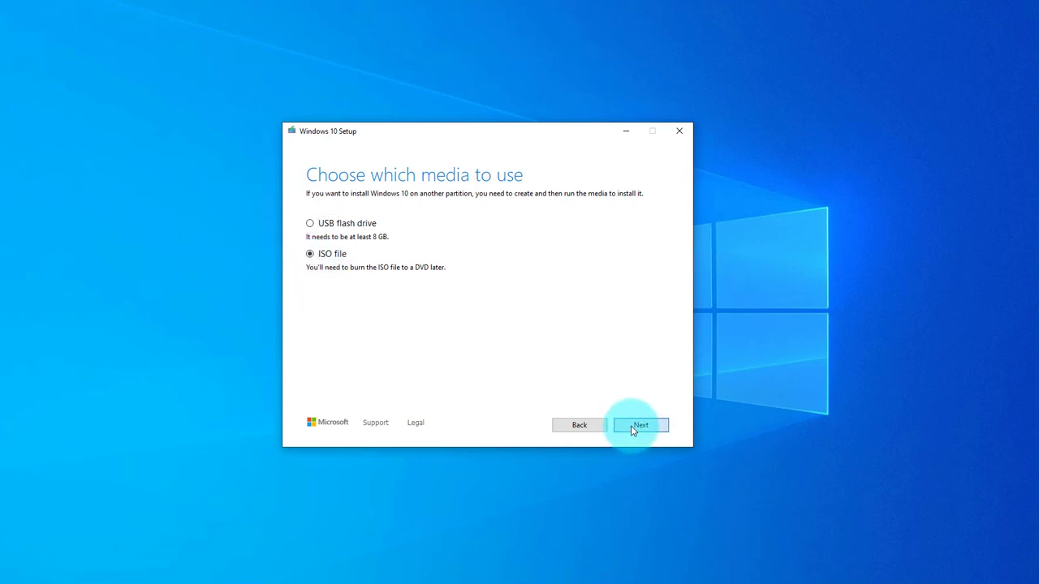
{"action": "left_click", "coordinate": [640, 425]}
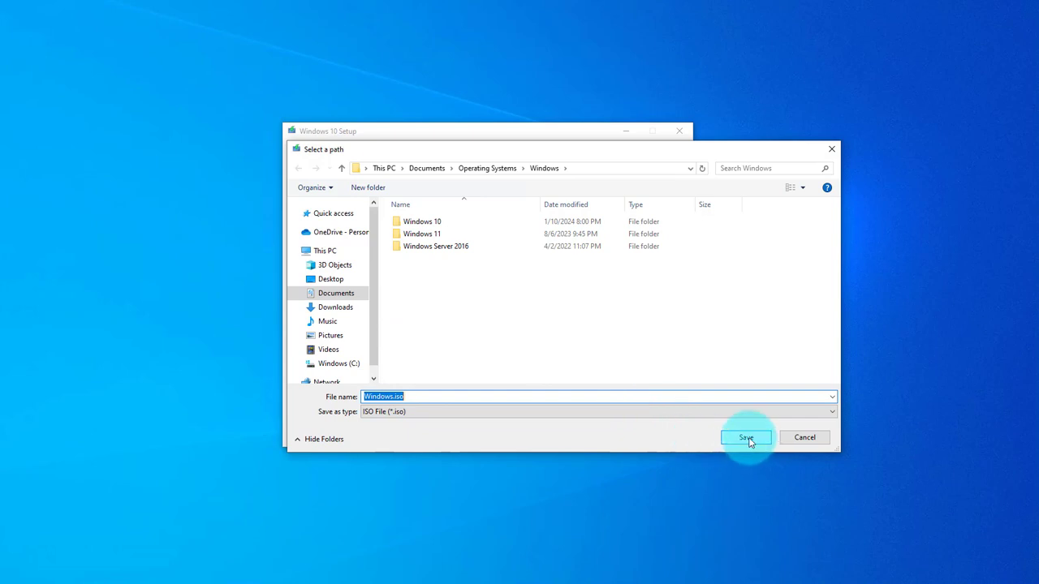
Step: Save the ISO into Documents › Operating Systems › Windows › Windows 10 and start the download
{"action": "left_click", "coordinate": [745, 438]}
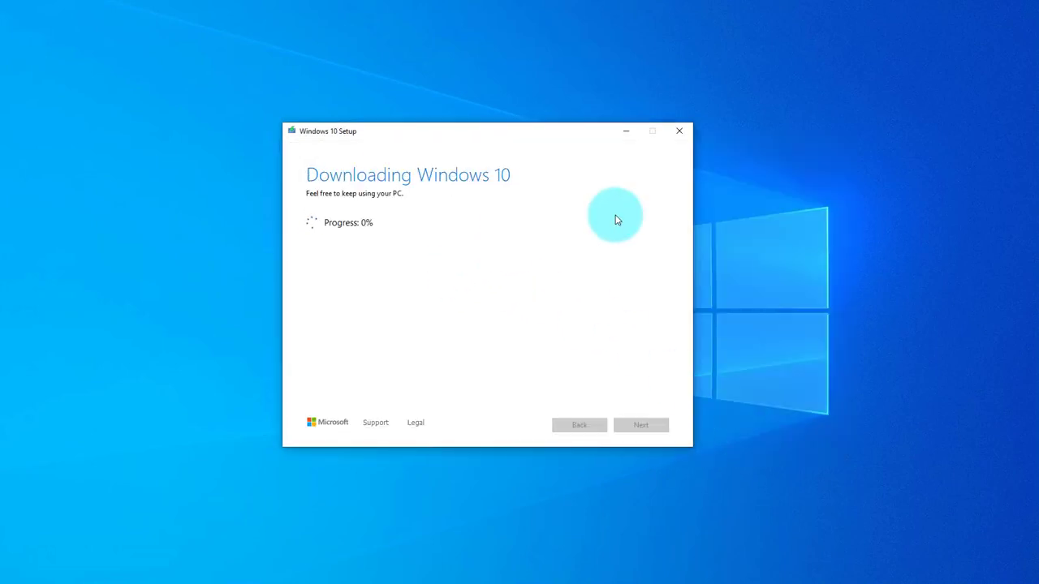
{"action": "mouse_move", "coordinate": [353, 159]}
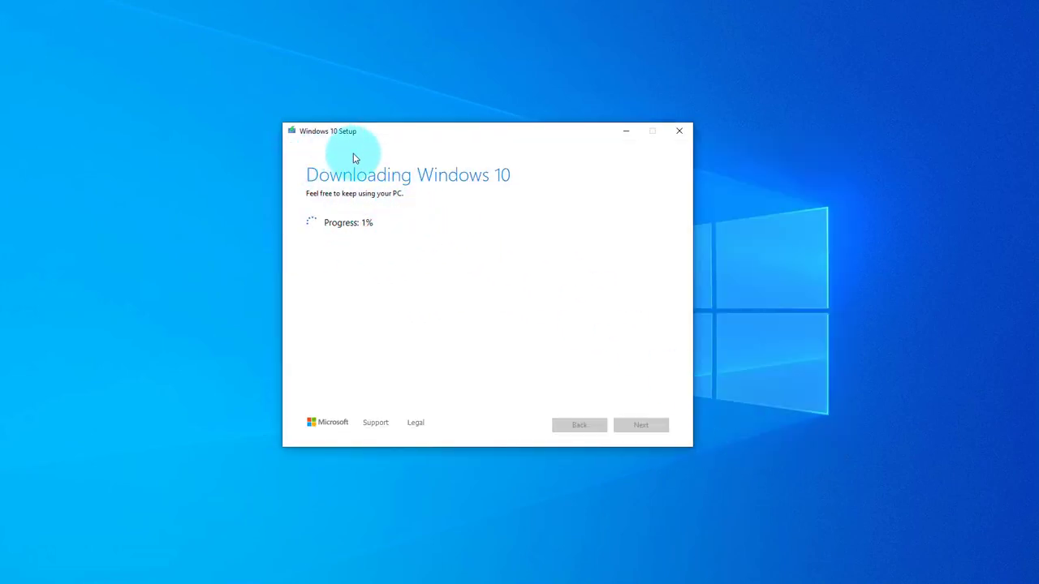
{"action": "mouse_move", "coordinate": [430, 256]}
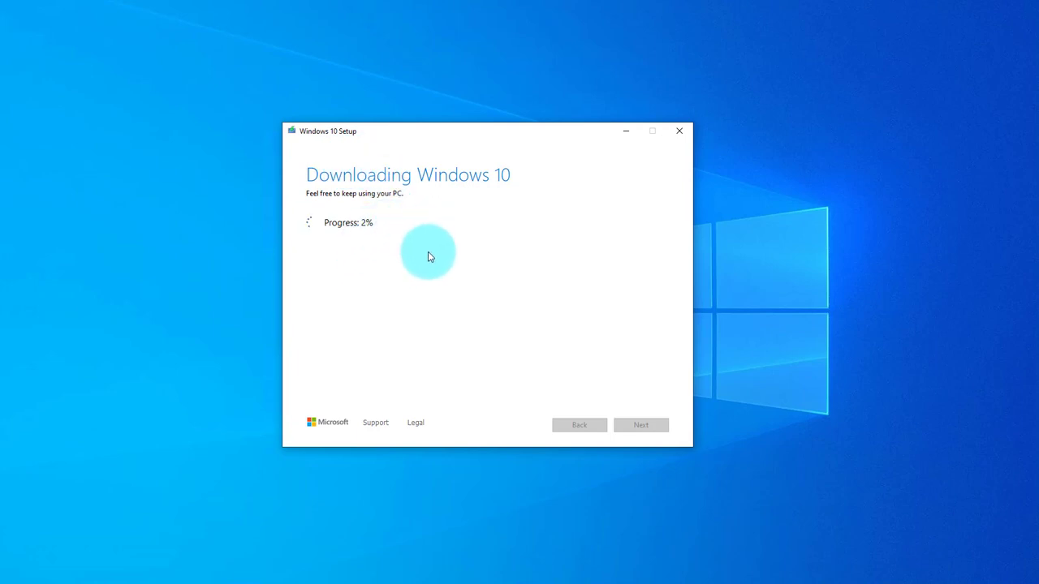
{"action": "mouse_move", "coordinate": [367, 225]}
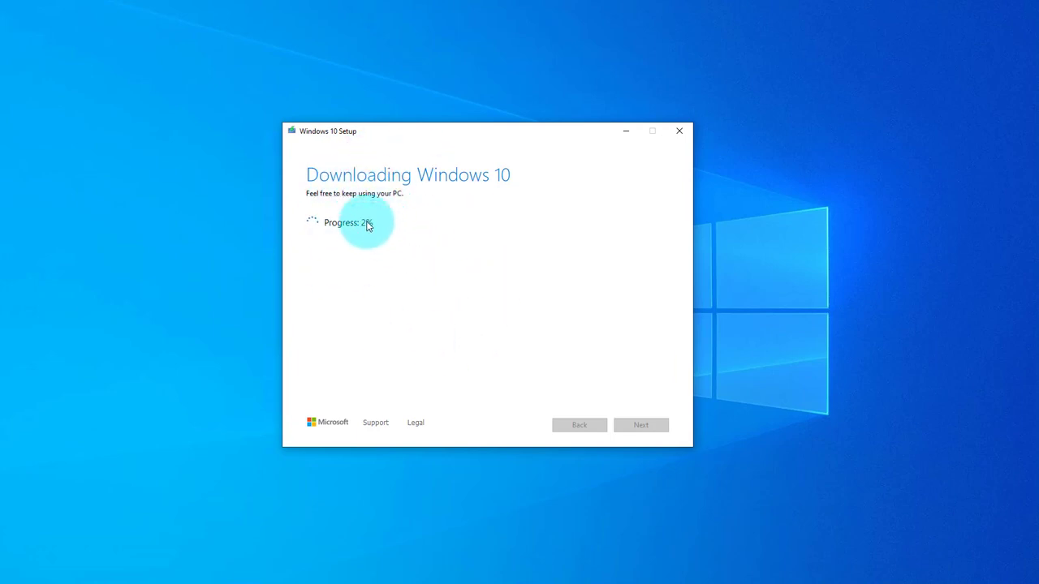
{"action": "mouse_move", "coordinate": [578, 287]}
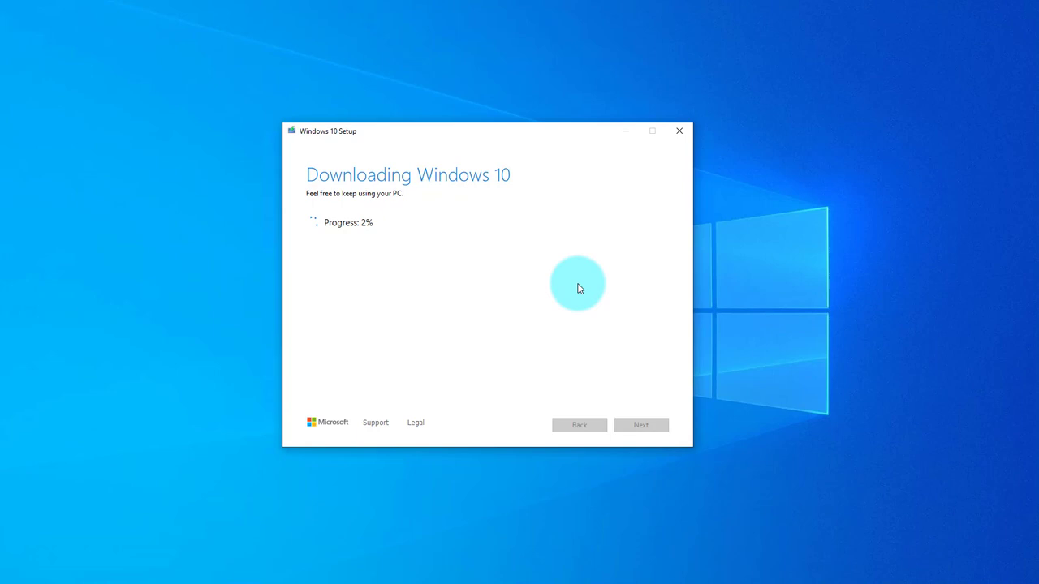
{"action": "mouse_move", "coordinate": [469, 307]}
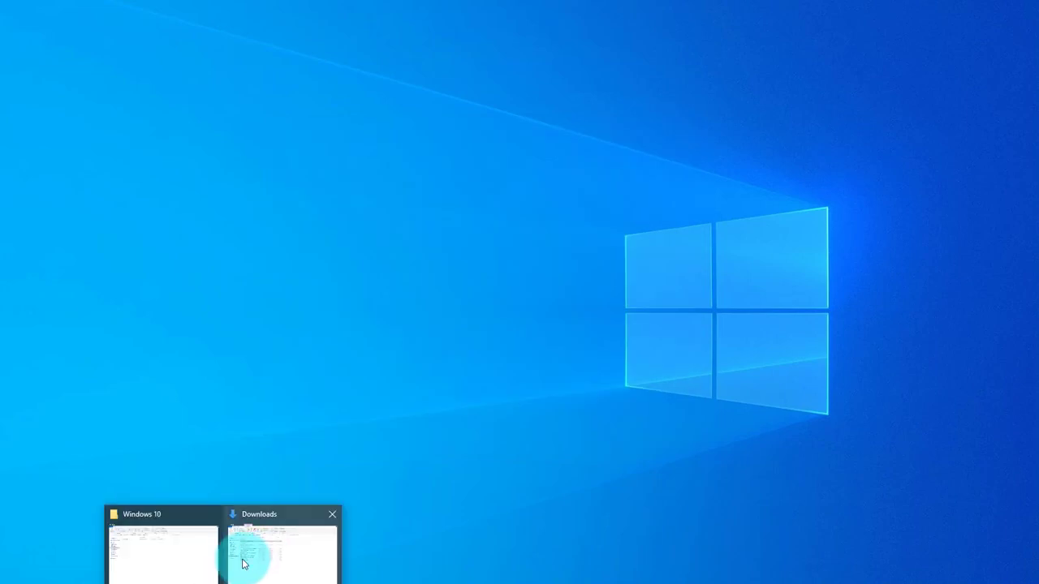
Step: Switch File Explorer to the Windows 10 folder showing the finished Windows10.iso
{"action": "left_click", "coordinate": [282, 552]}
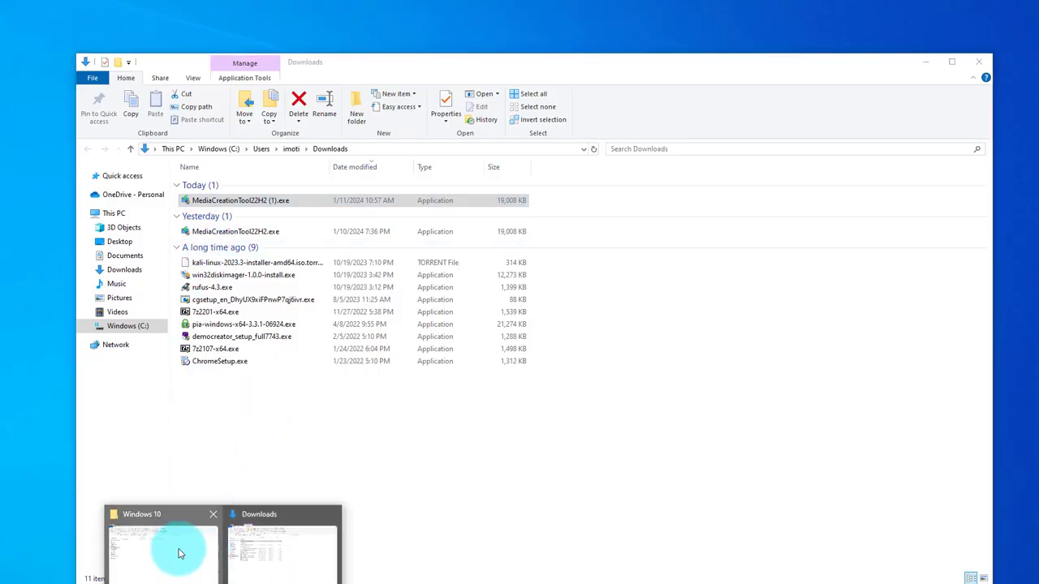
{"action": "left_click", "coordinate": [162, 549]}
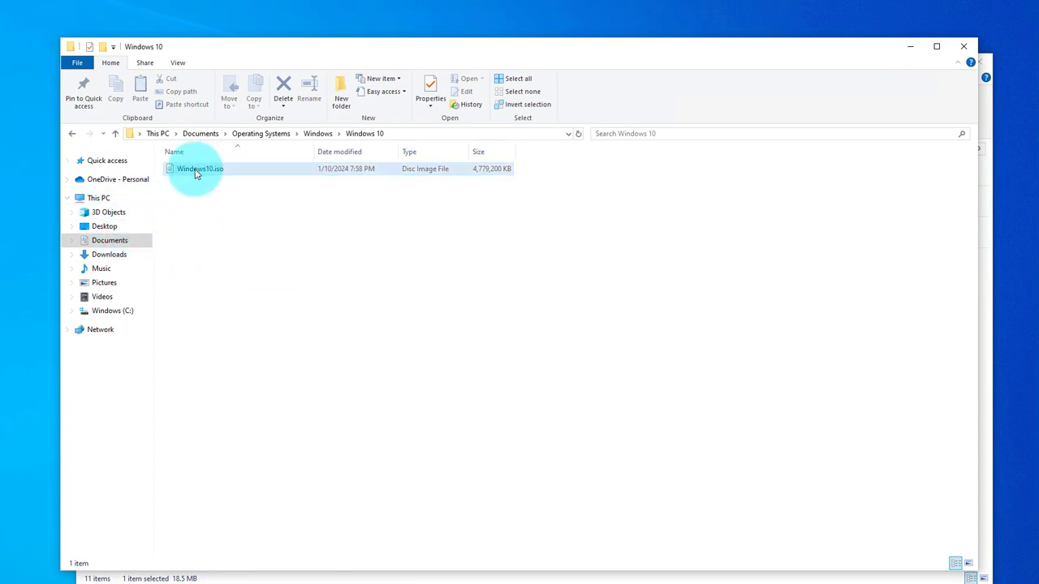
{"action": "mouse_move", "coordinate": [198, 169]}
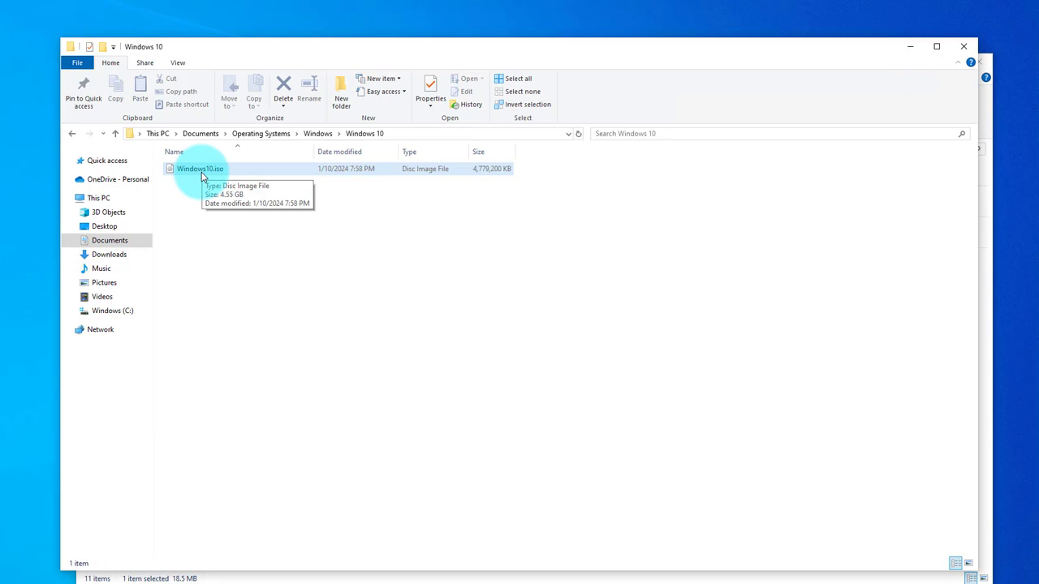
{"action": "mouse_move", "coordinate": [270, 168]}
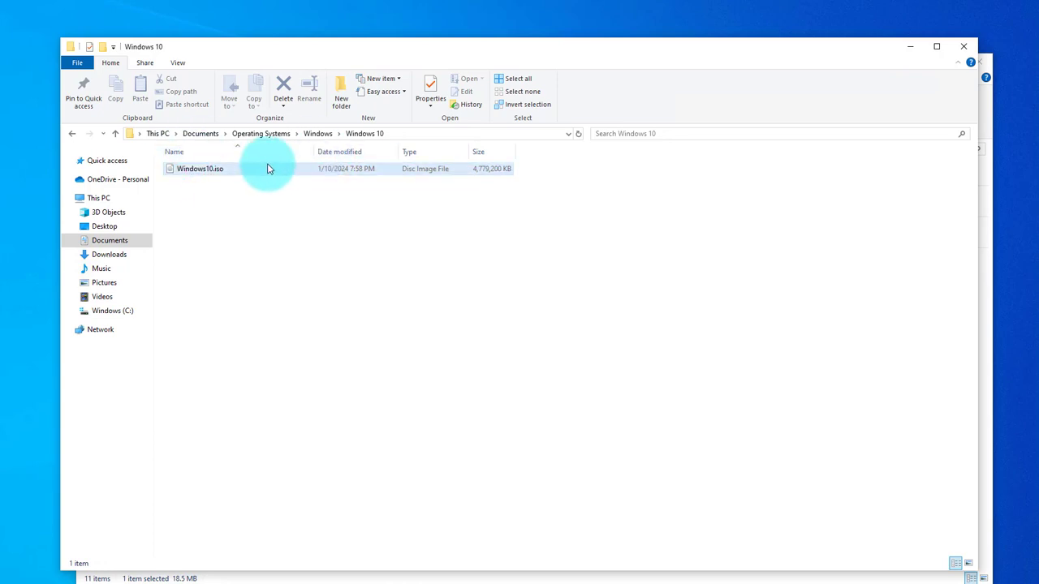
{"action": "mouse_move", "coordinate": [414, 170]}
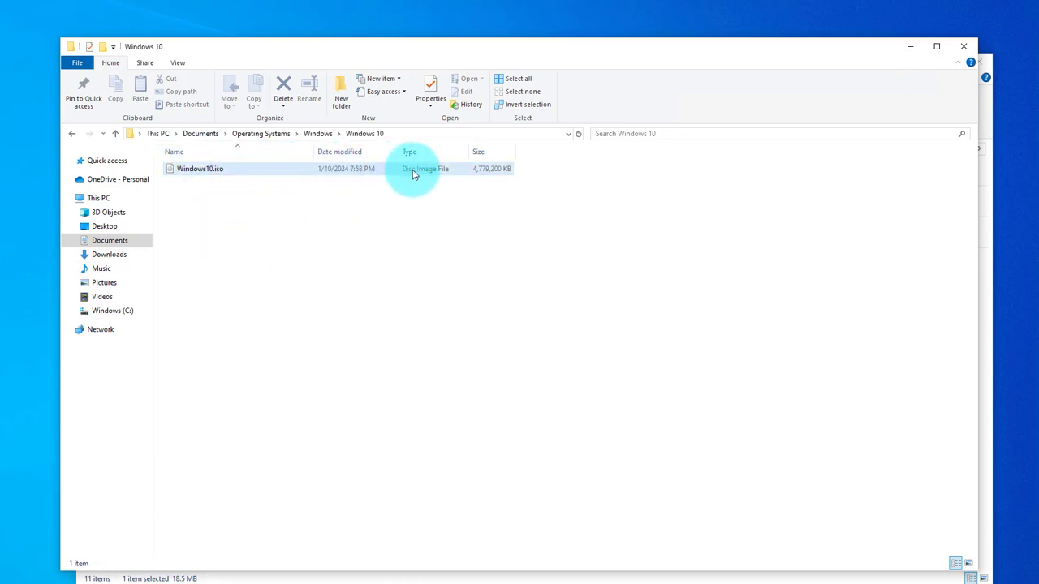
{"action": "mouse_move", "coordinate": [467, 172]}
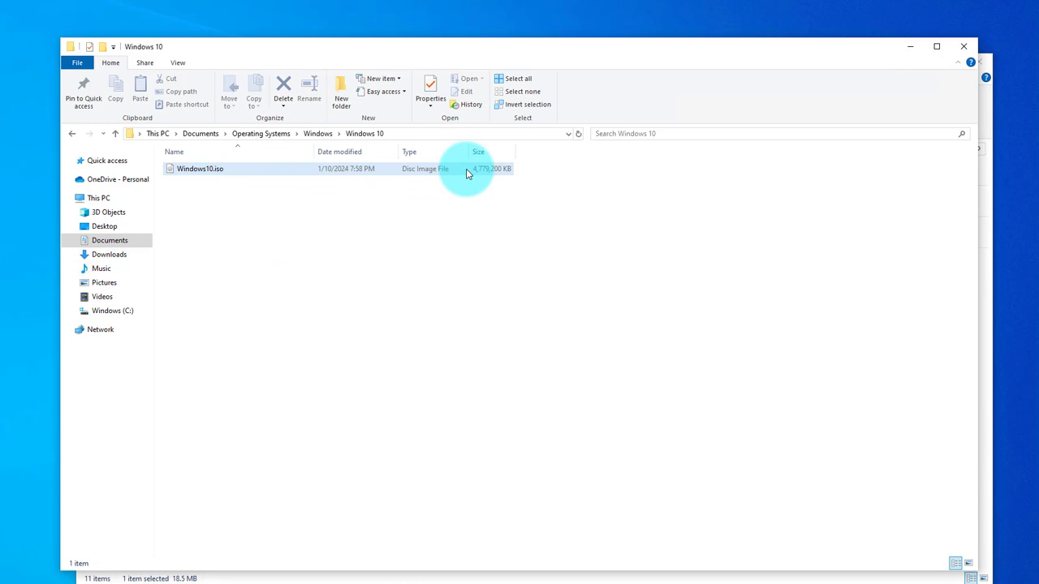
{"action": "mouse_move", "coordinate": [575, 494]}
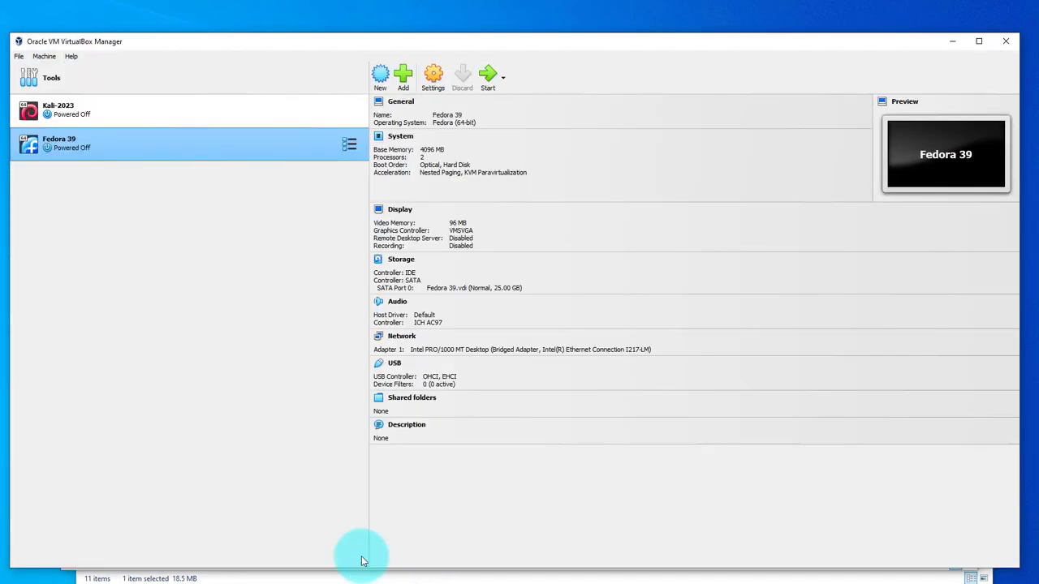
{"action": "mouse_move", "coordinate": [237, 216]}
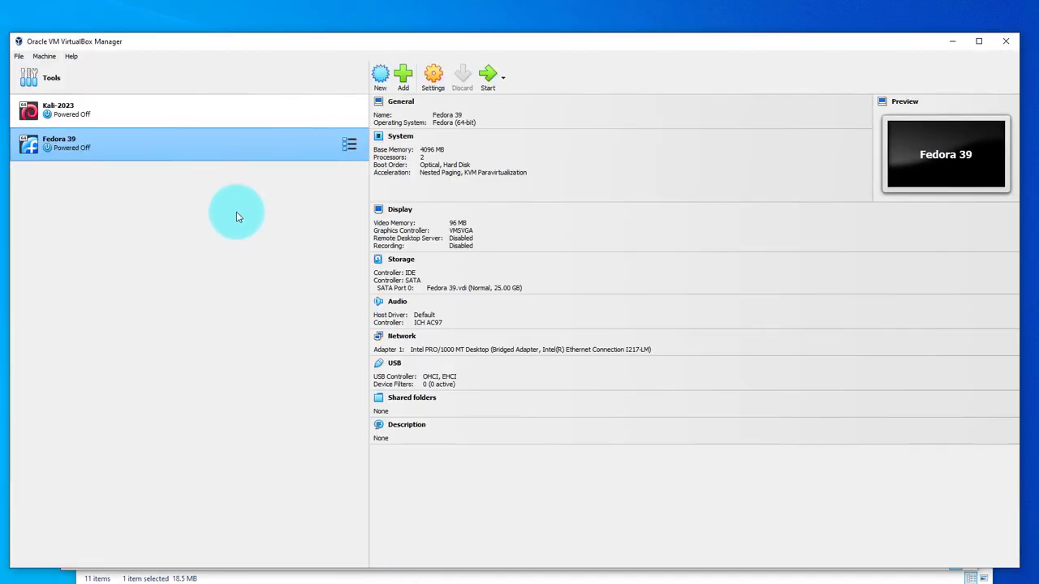
{"action": "mouse_move", "coordinate": [360, 203]}
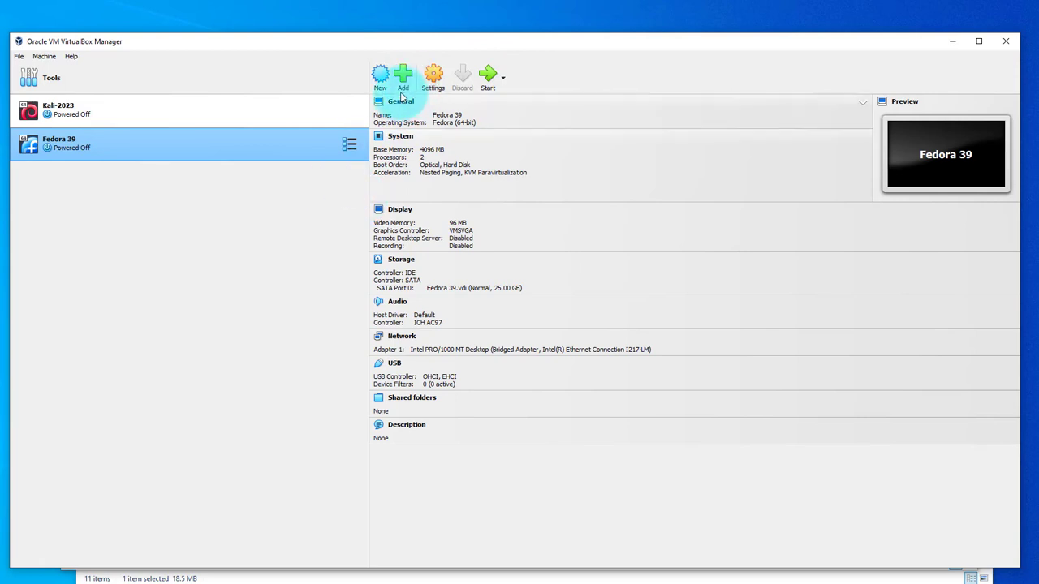
Step: Create a new VM named Windows 10, type Microsoft Windows, version Windows 10 (64-bit)
{"action": "left_click", "coordinate": [380, 78]}
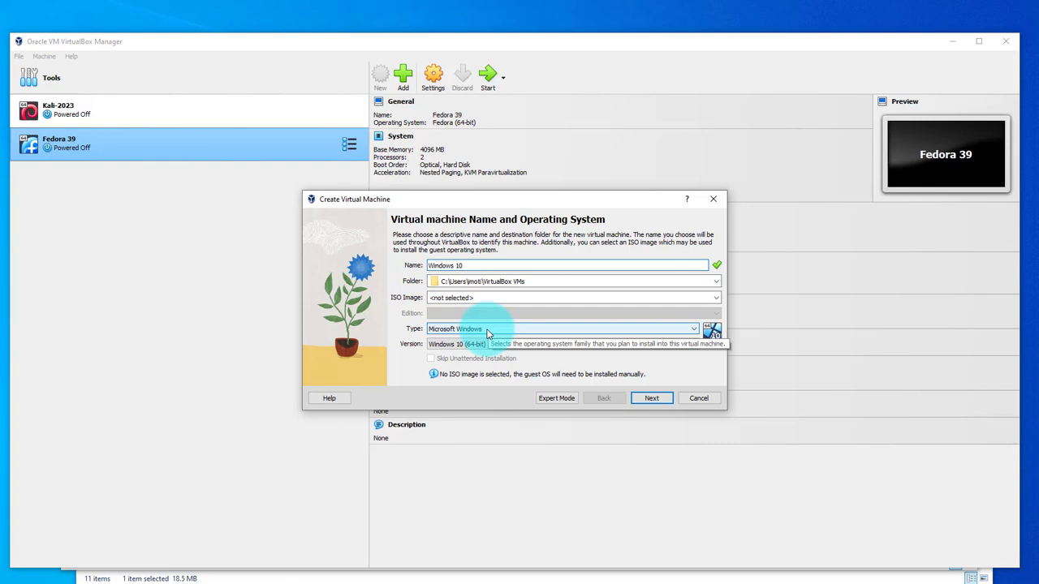
{"action": "mouse_move", "coordinate": [474, 344]}
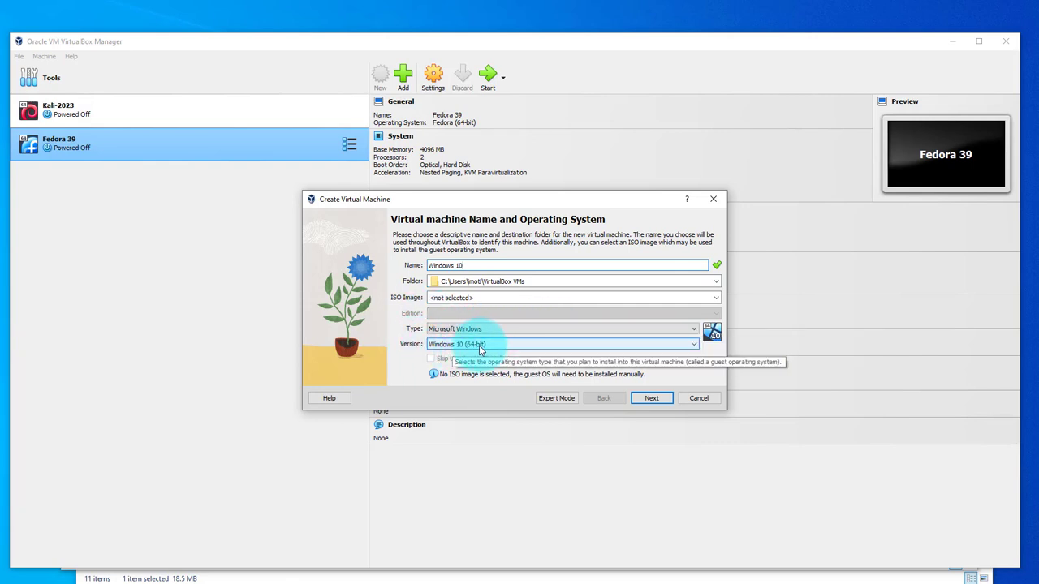
{"action": "mouse_move", "coordinate": [653, 398]}
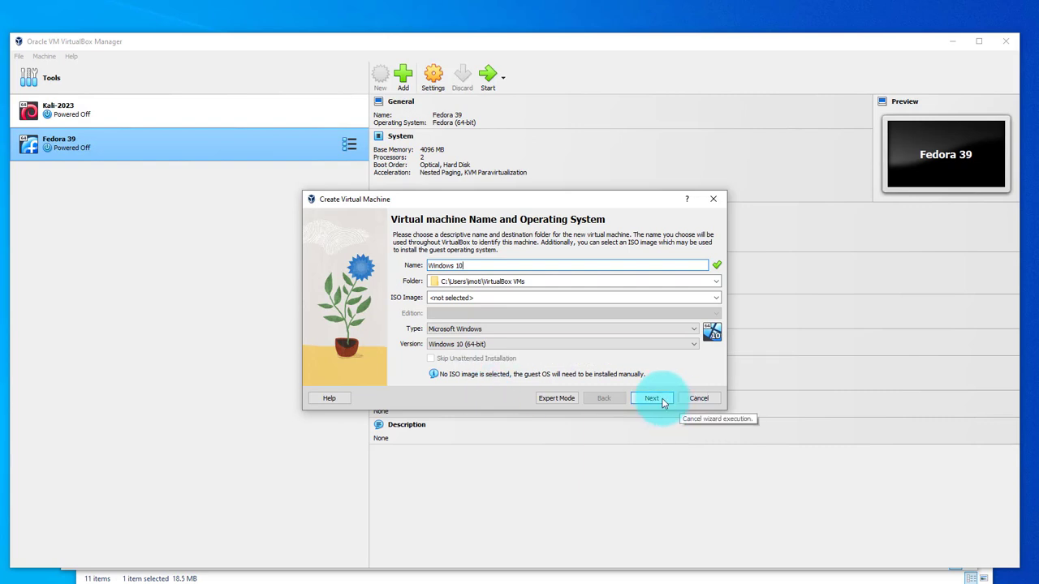
{"action": "left_click", "coordinate": [653, 398]}
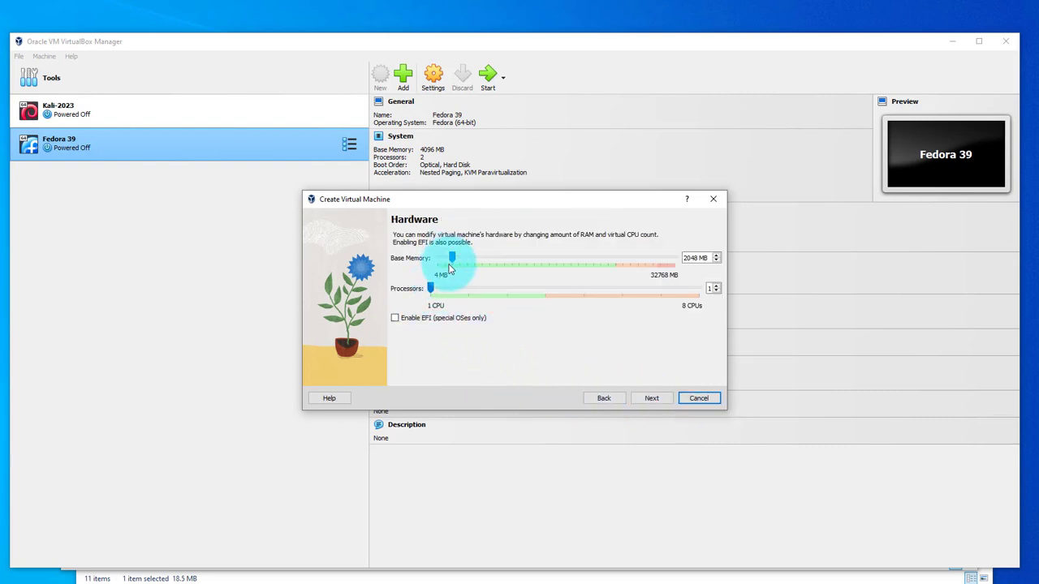
{"action": "mouse_move", "coordinate": [456, 261]}
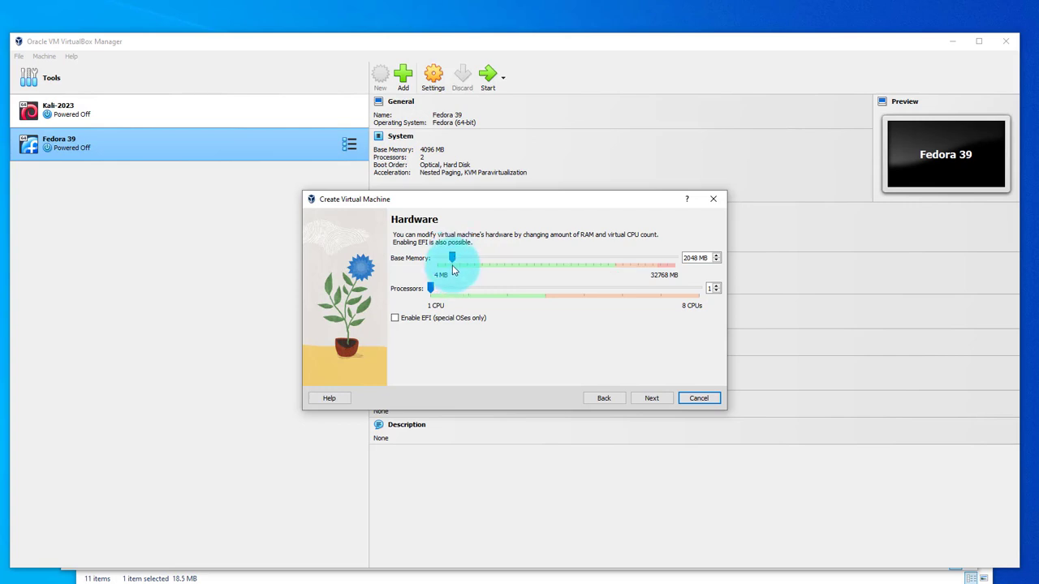
Step: Give the VM 4096 MB memory, 2 processors and a 20 GB disk, and finish creating it
{"action": "left_click_drag", "start_coordinate": [451, 258], "coordinate": [467, 258]}
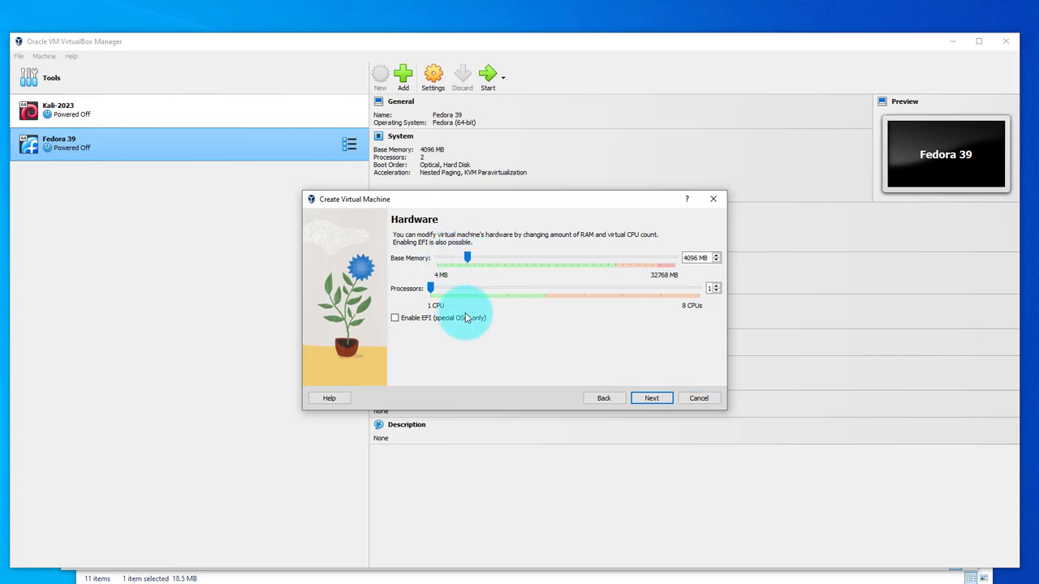
{"action": "mouse_move", "coordinate": [435, 292]}
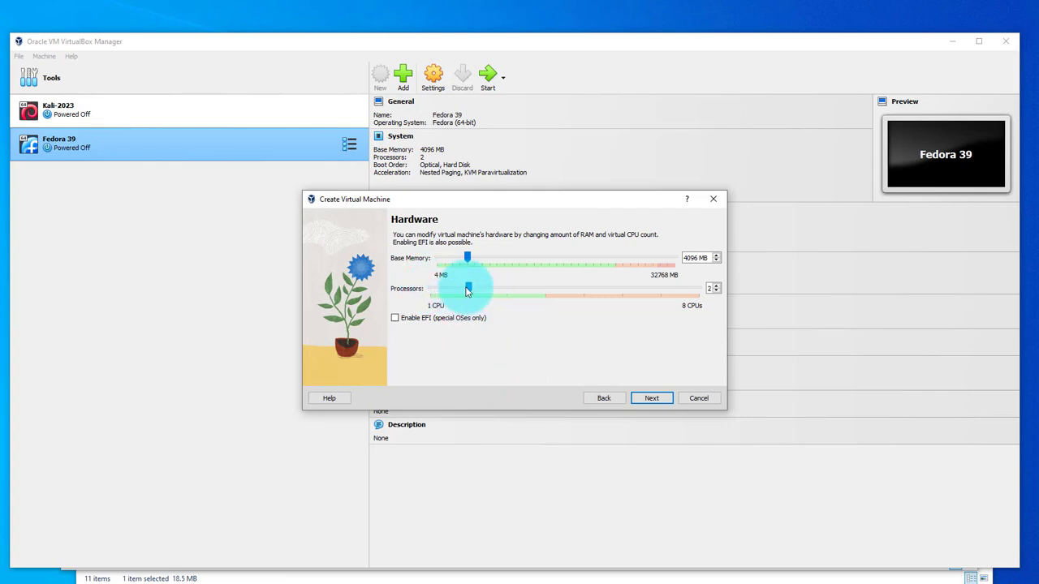
{"action": "mouse_move", "coordinate": [497, 334]}
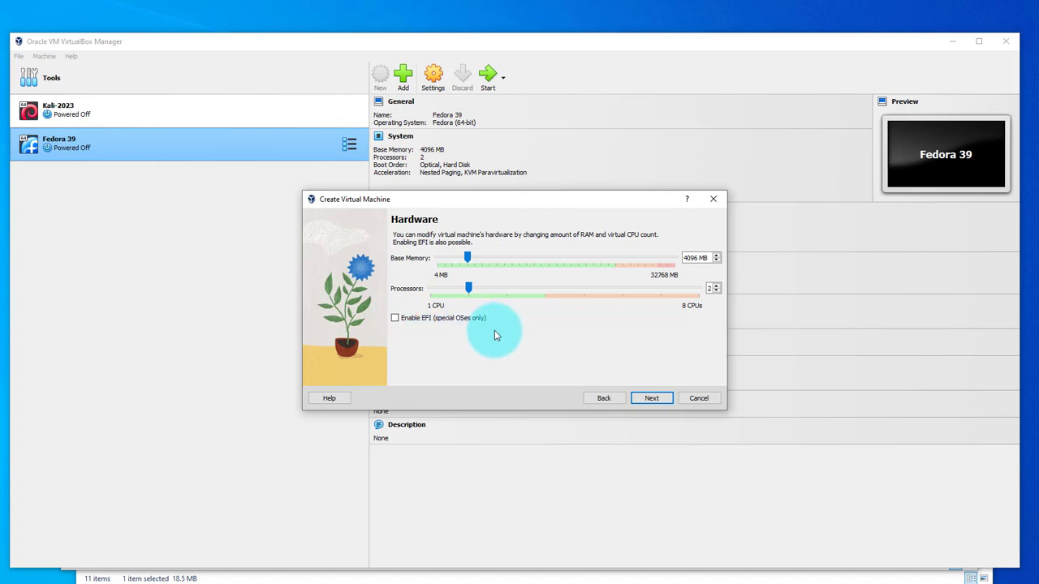
{"action": "left_click", "coordinate": [650, 397]}
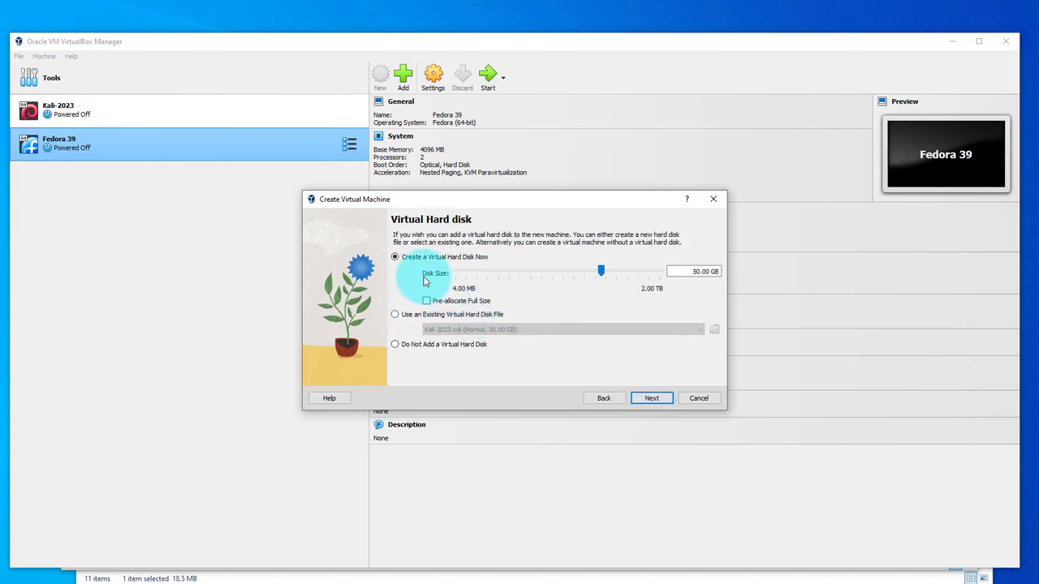
{"action": "mouse_move", "coordinate": [490, 280]}
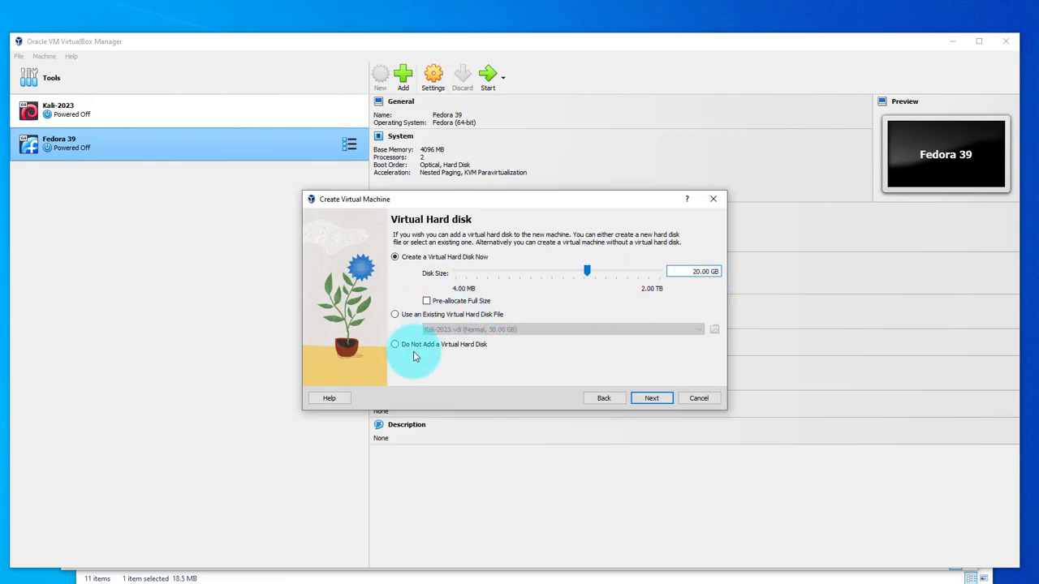
{"action": "left_click", "coordinate": [651, 398]}
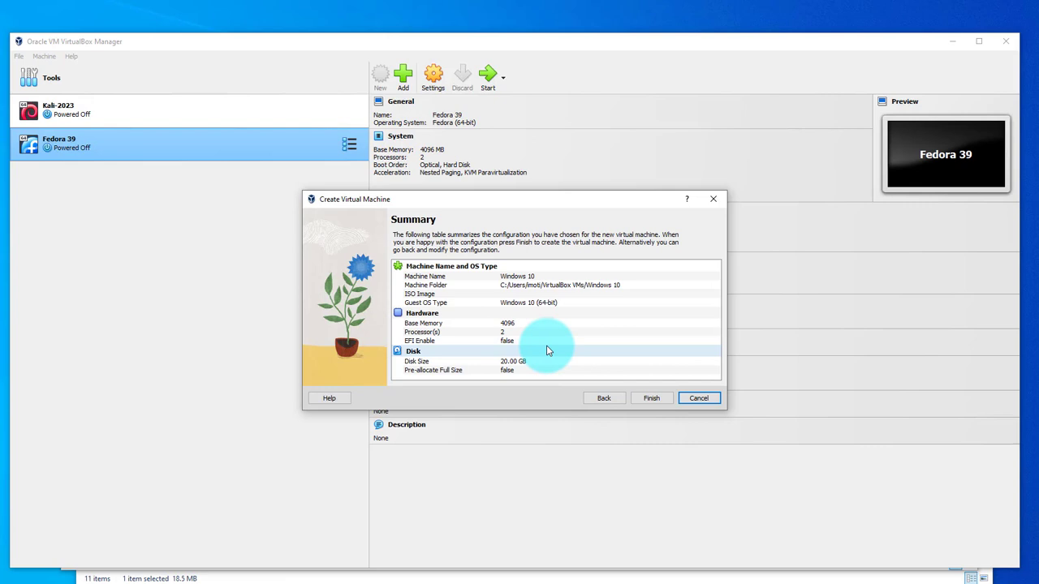
{"action": "left_click", "coordinate": [651, 398]}
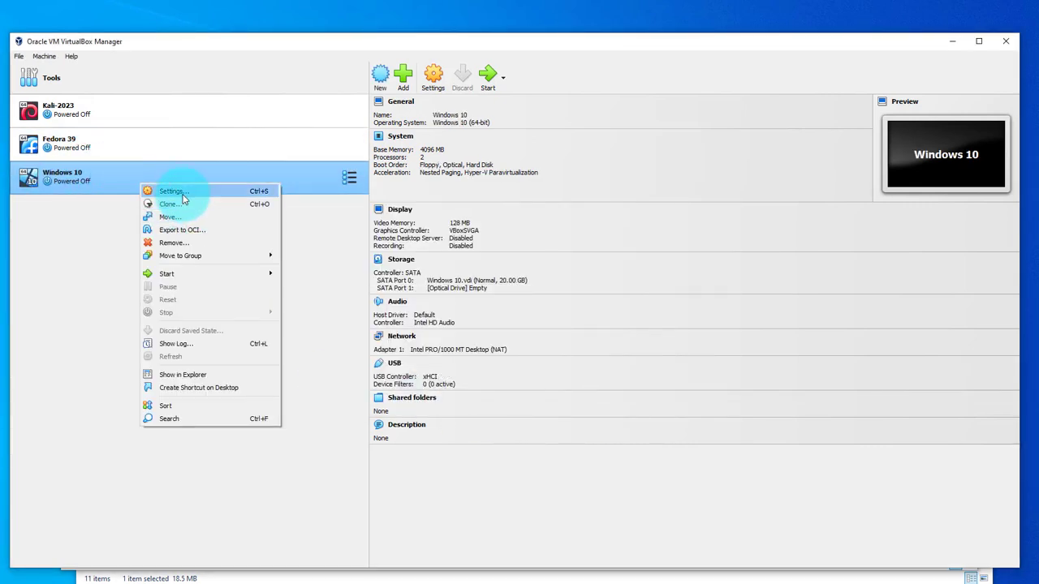
Step: In the Windows 10 VM settings, move Optical to first in boot order and review Processor and Display
{"action": "left_click", "coordinate": [171, 192]}
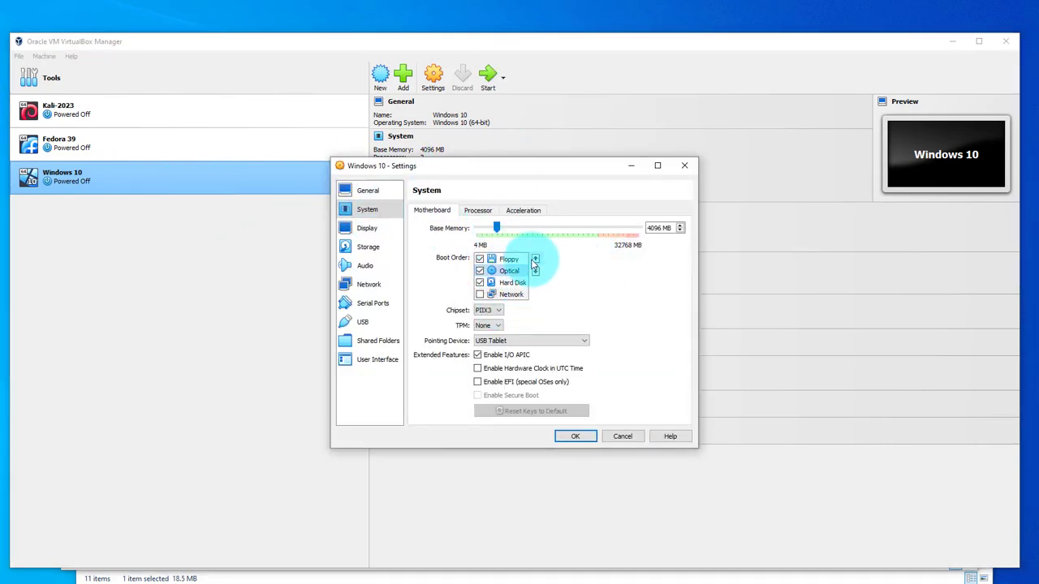
{"action": "left_click", "coordinate": [535, 269]}
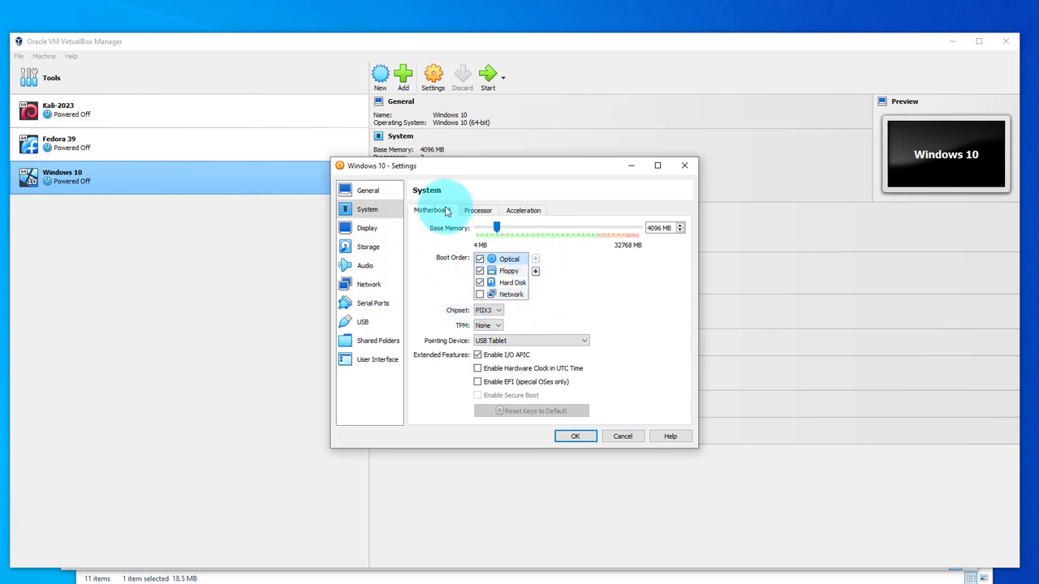
{"action": "left_click", "coordinate": [477, 211]}
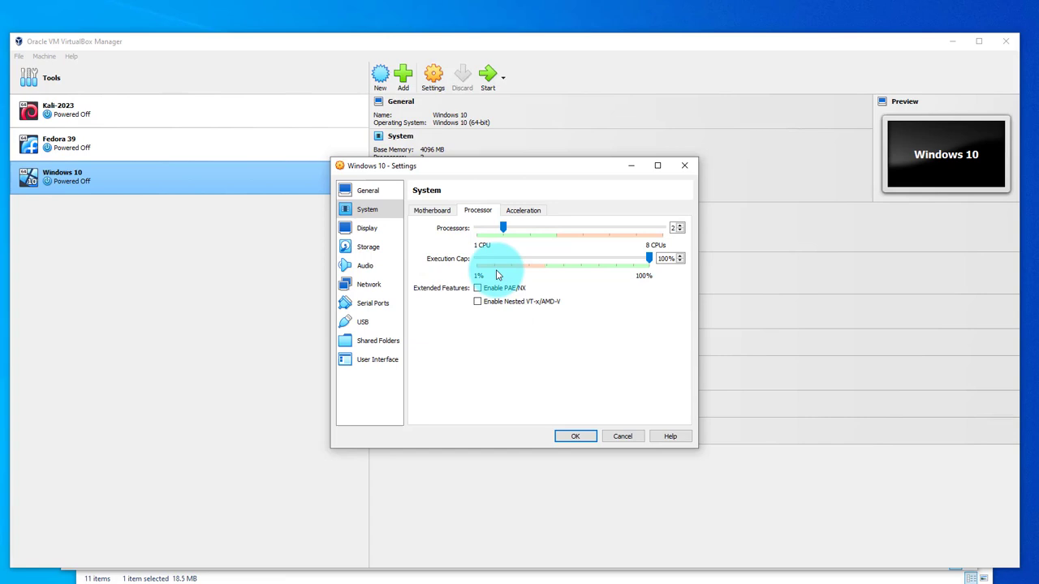
{"action": "left_click", "coordinate": [432, 211]}
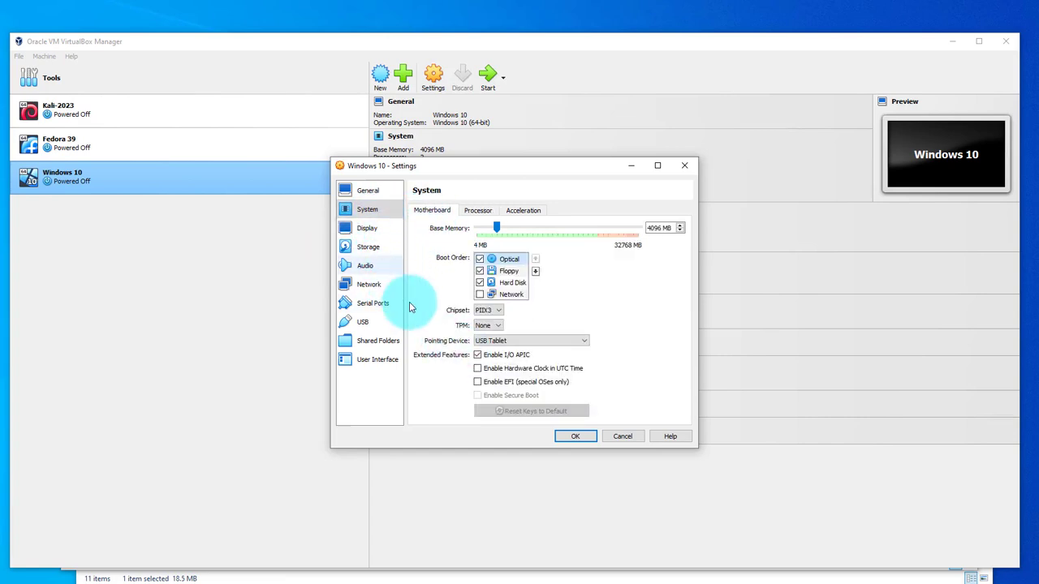
{"action": "left_click", "coordinate": [367, 227]}
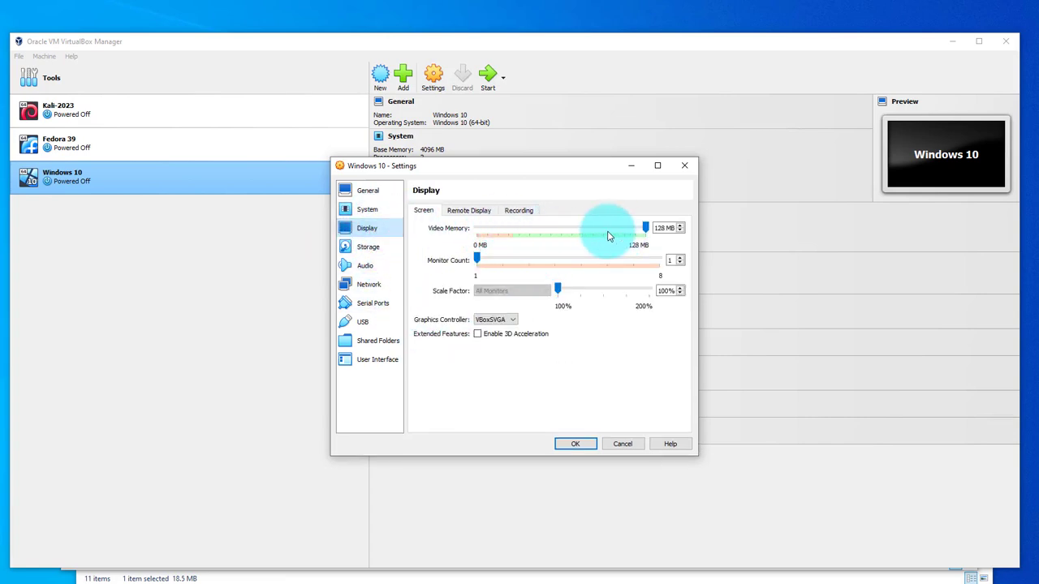
{"action": "mouse_move", "coordinate": [369, 292]}
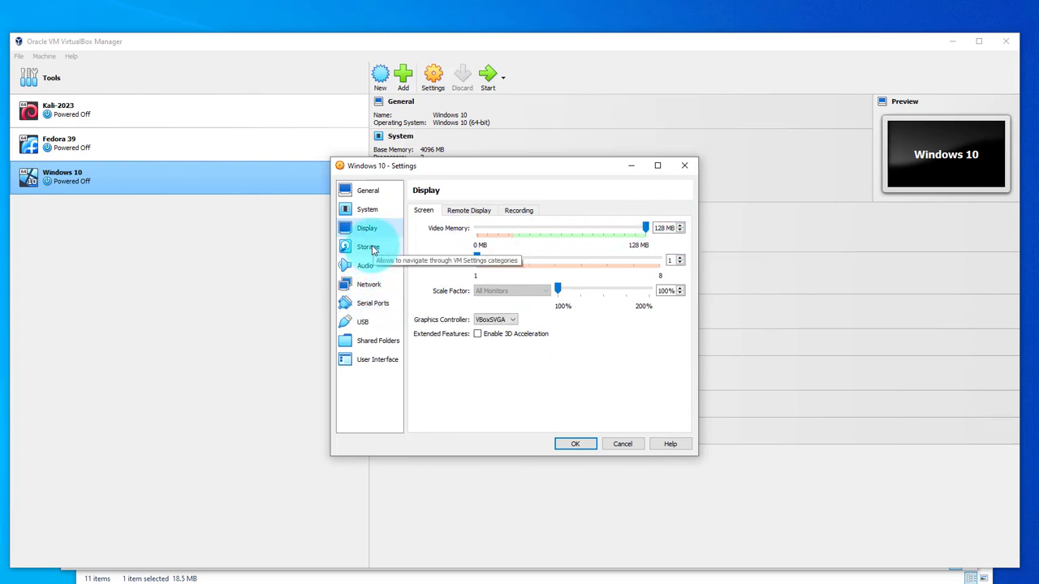
{"action": "left_click", "coordinate": [366, 247]}
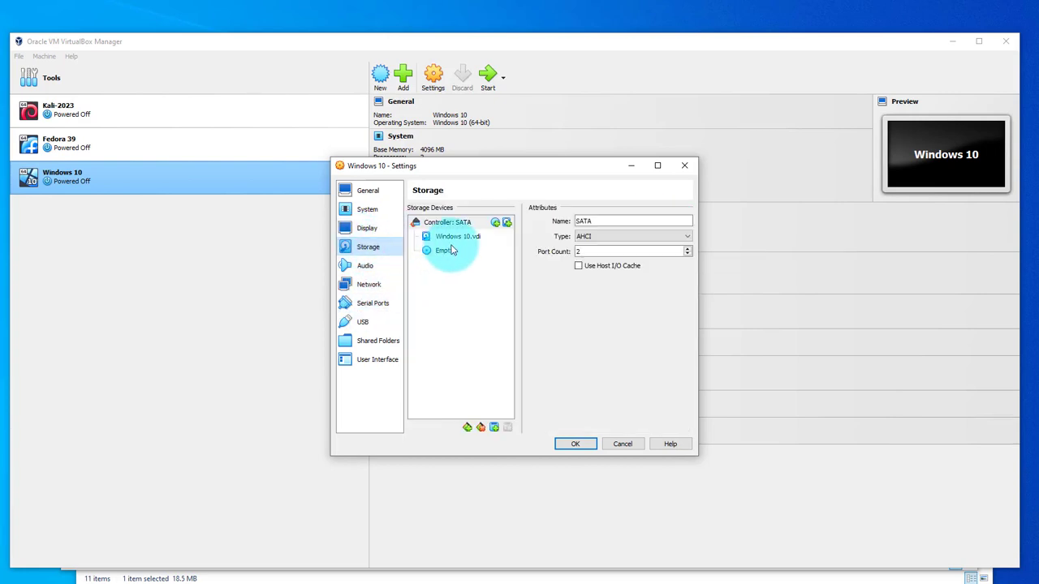
Step: Attach Windows10.iso from the Windows 10 folder to the VM's empty optical drive
{"action": "left_click", "coordinate": [445, 250]}
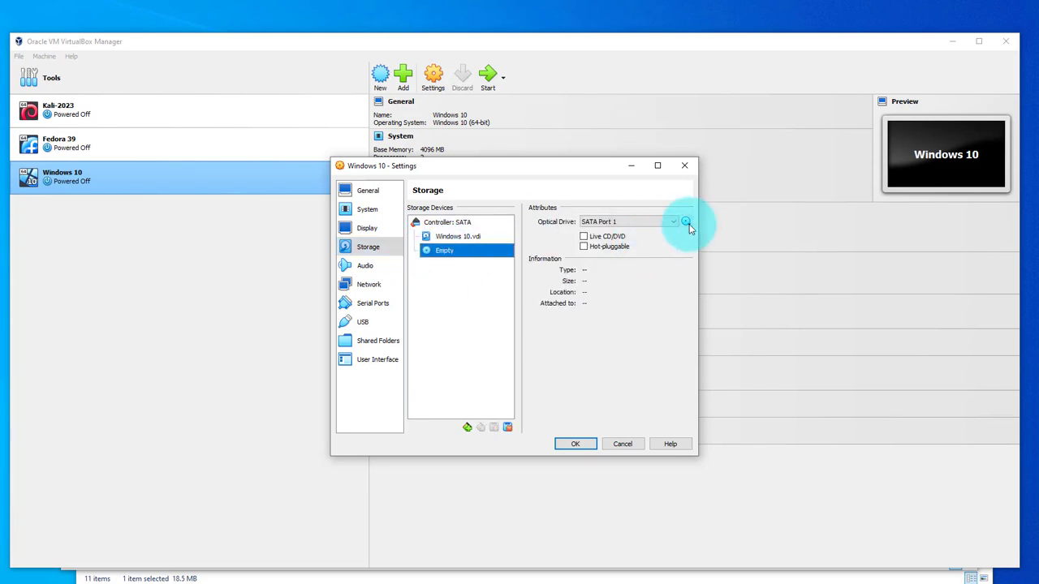
{"action": "left_click", "coordinate": [685, 221]}
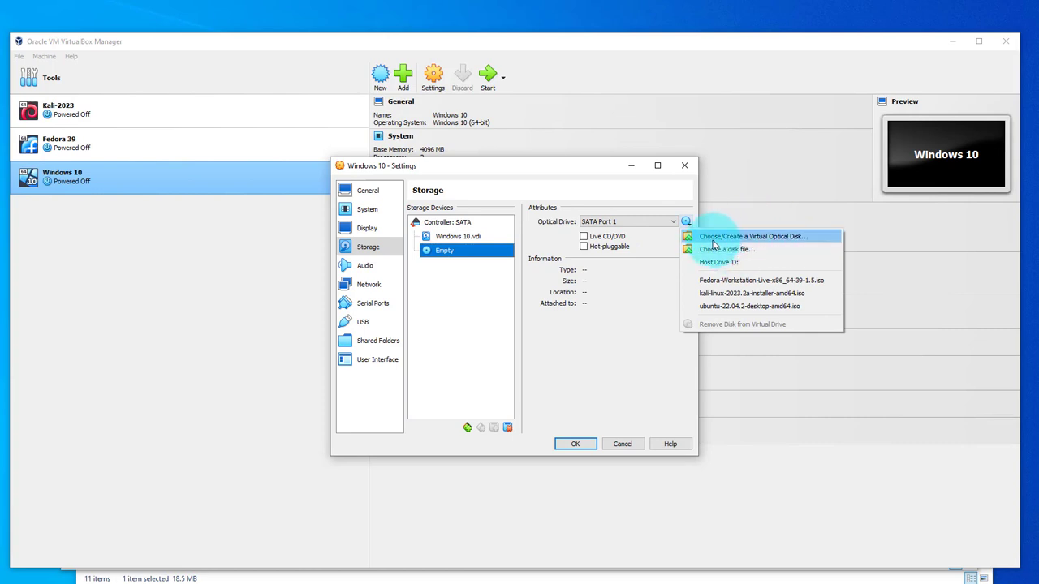
{"action": "left_click", "coordinate": [727, 250]}
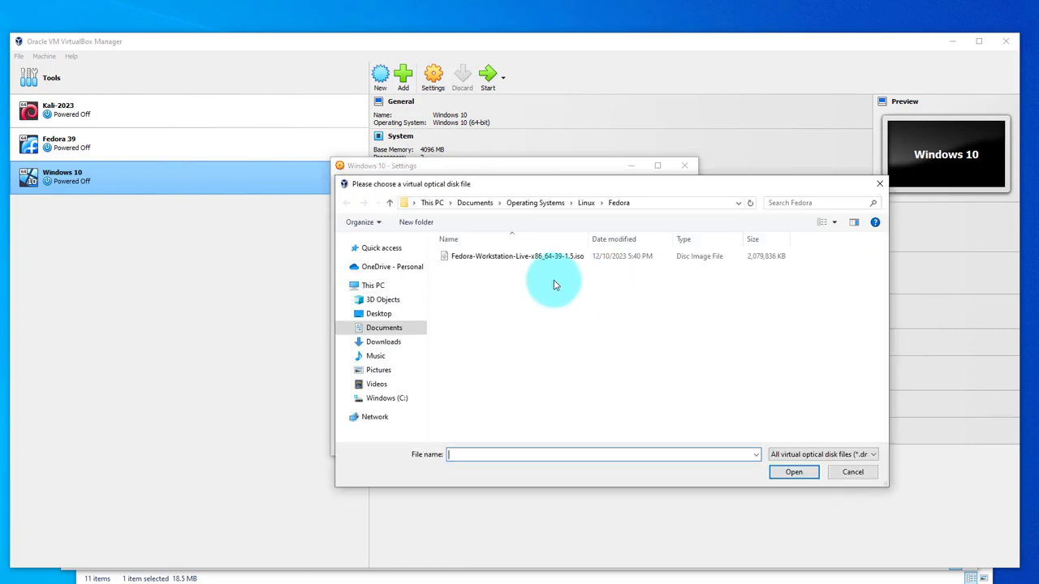
{"action": "mouse_move", "coordinate": [535, 202]}
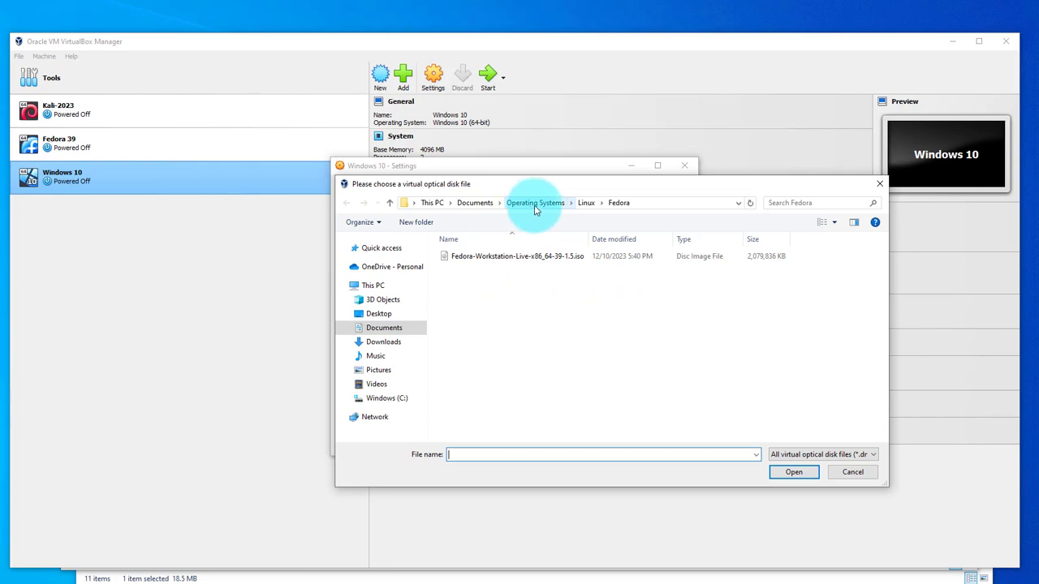
{"action": "left_click", "coordinate": [536, 201]}
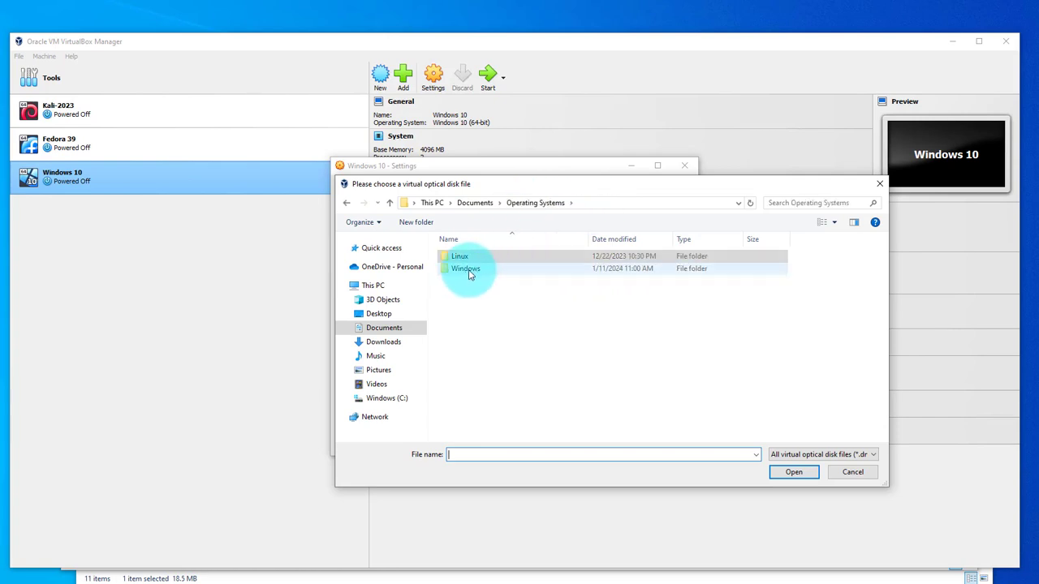
{"action": "mouse_move", "coordinate": [466, 269]}
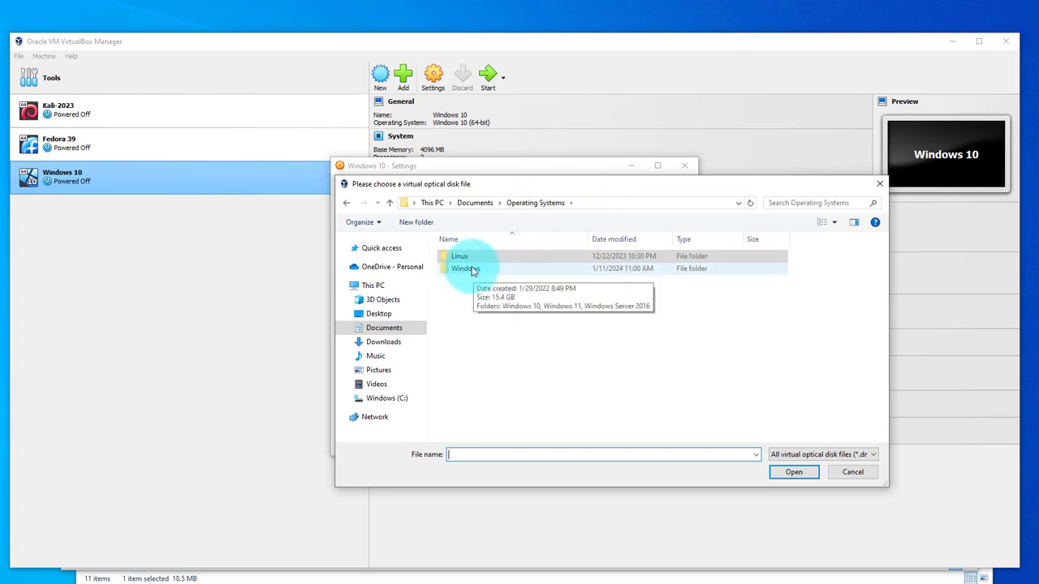
{"action": "double_click", "coordinate": [465, 270]}
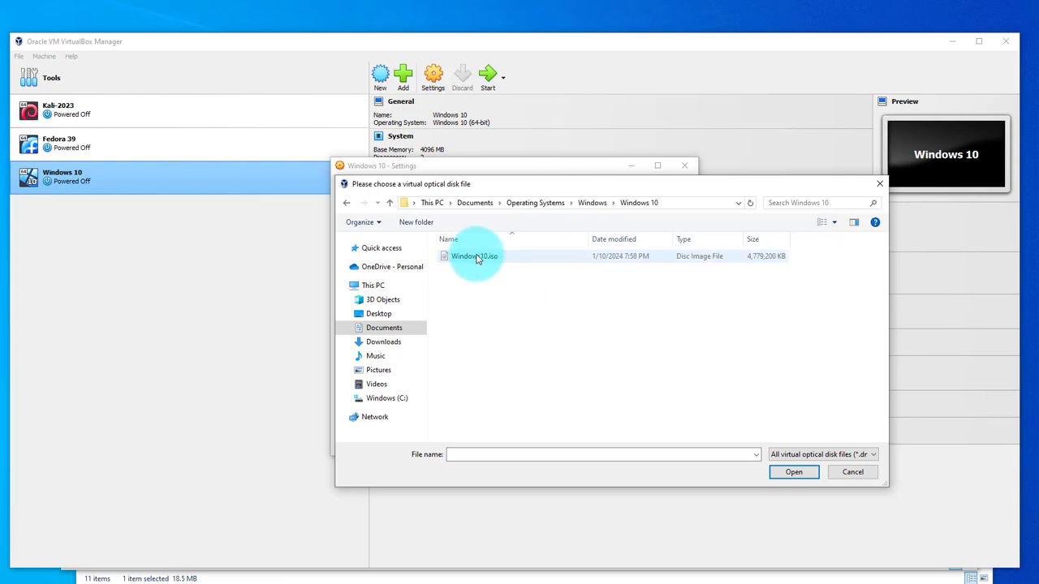
{"action": "left_click", "coordinate": [474, 256]}
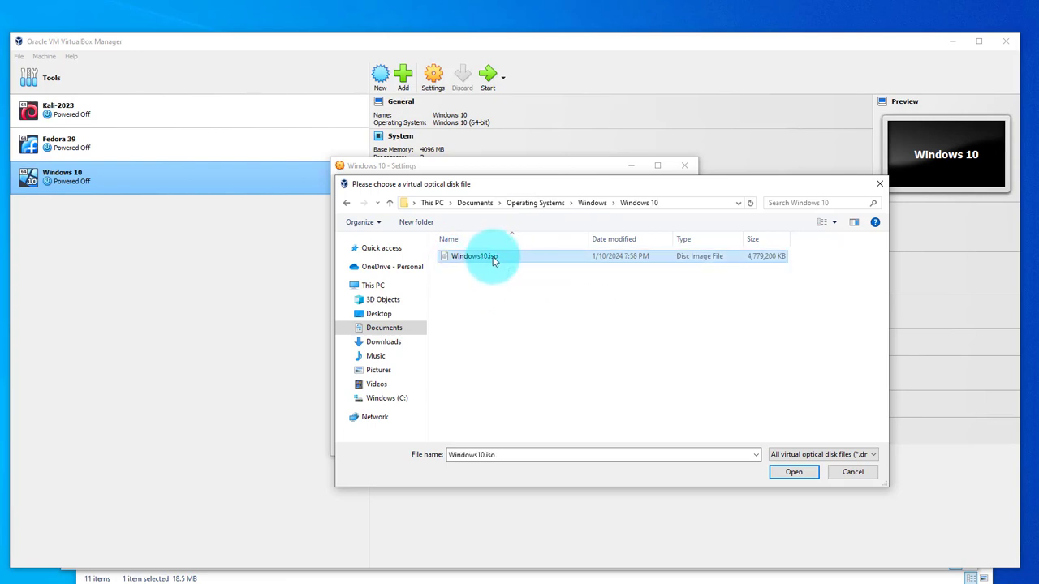
{"action": "left_click", "coordinate": [792, 471]}
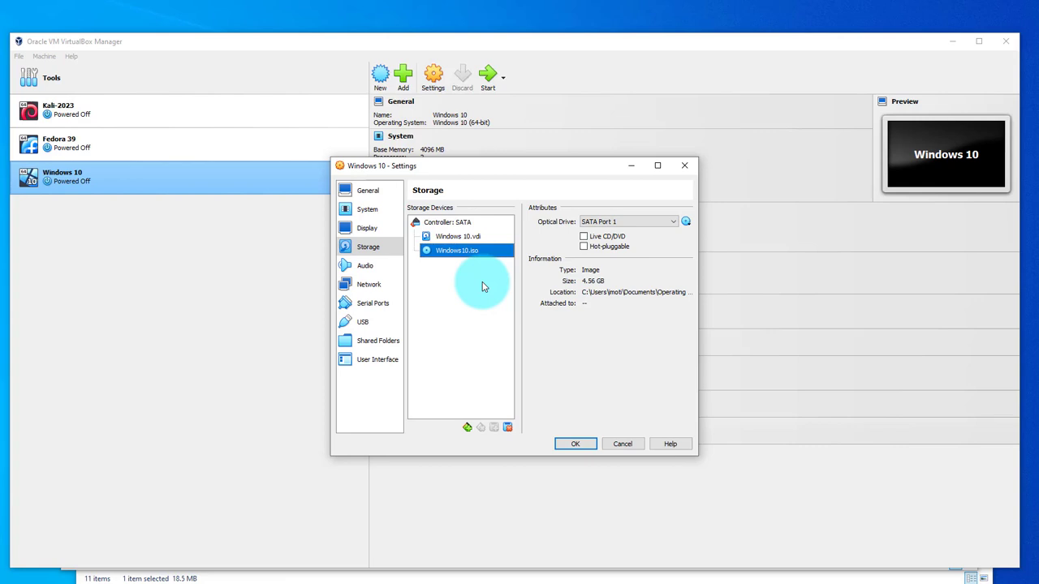
{"action": "mouse_move", "coordinate": [259, 359]}
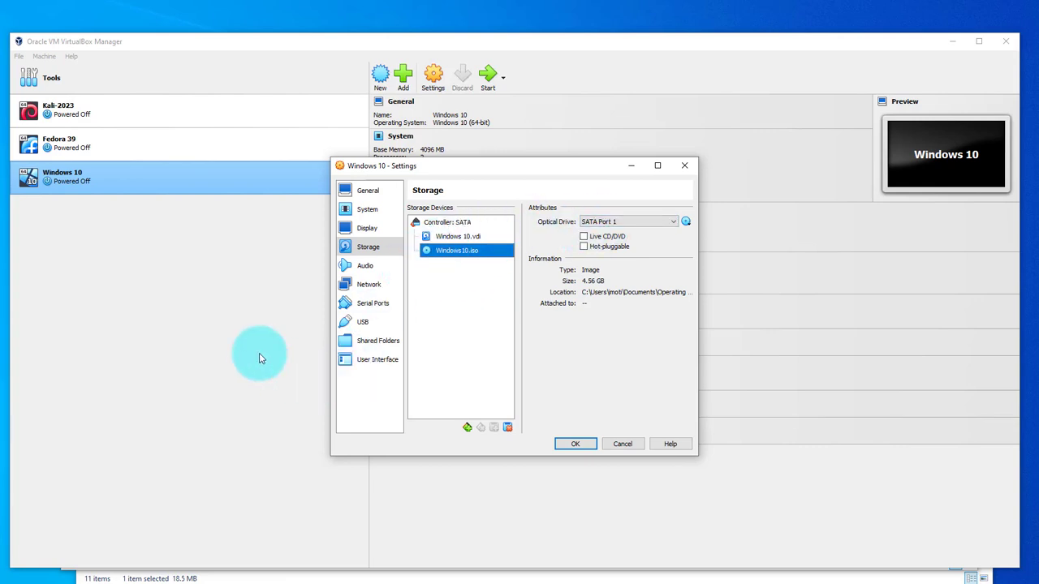
{"action": "mouse_move", "coordinate": [367, 247]}
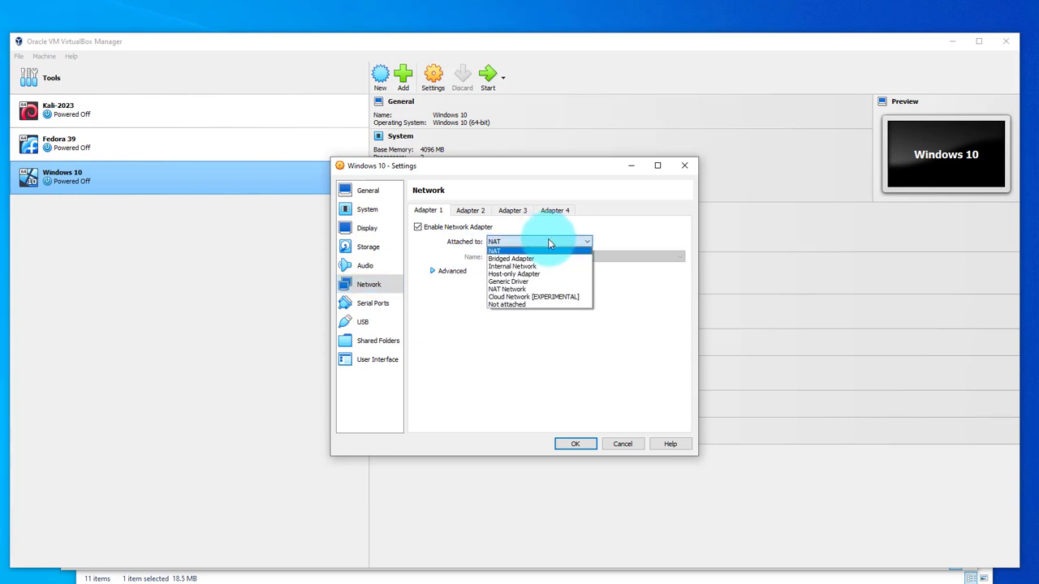
Step: Set the network adapter to Bridged Adapter, save the settings and start the VM
{"action": "left_click", "coordinate": [512, 259]}
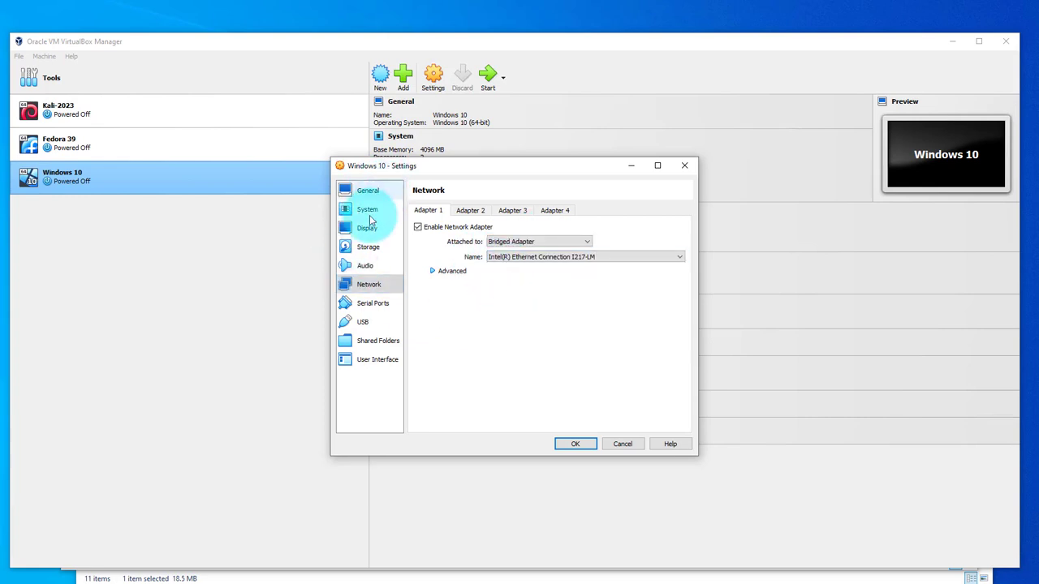
{"action": "mouse_move", "coordinate": [575, 445]}
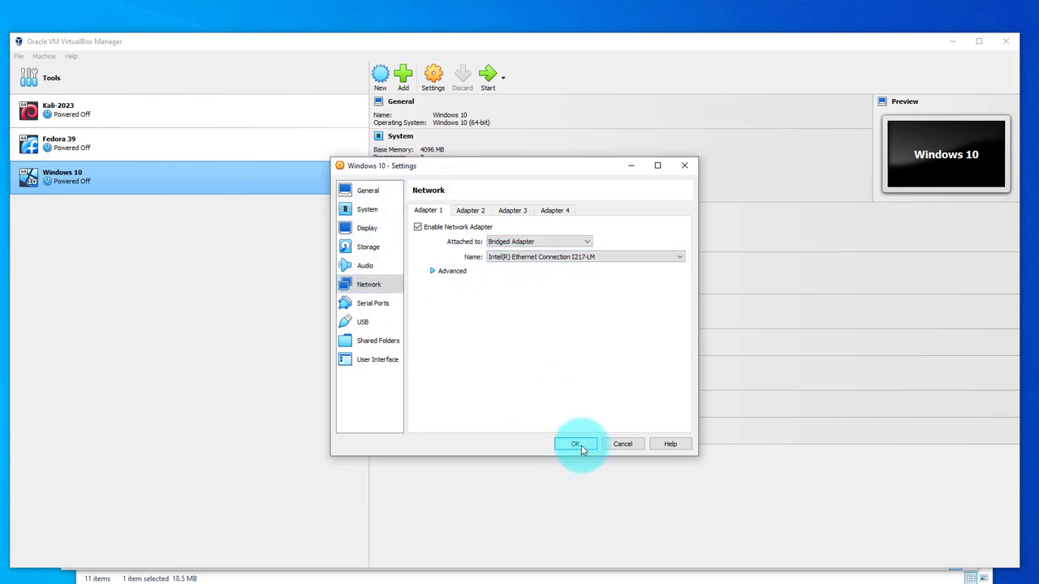
{"action": "left_click", "coordinate": [575, 445]}
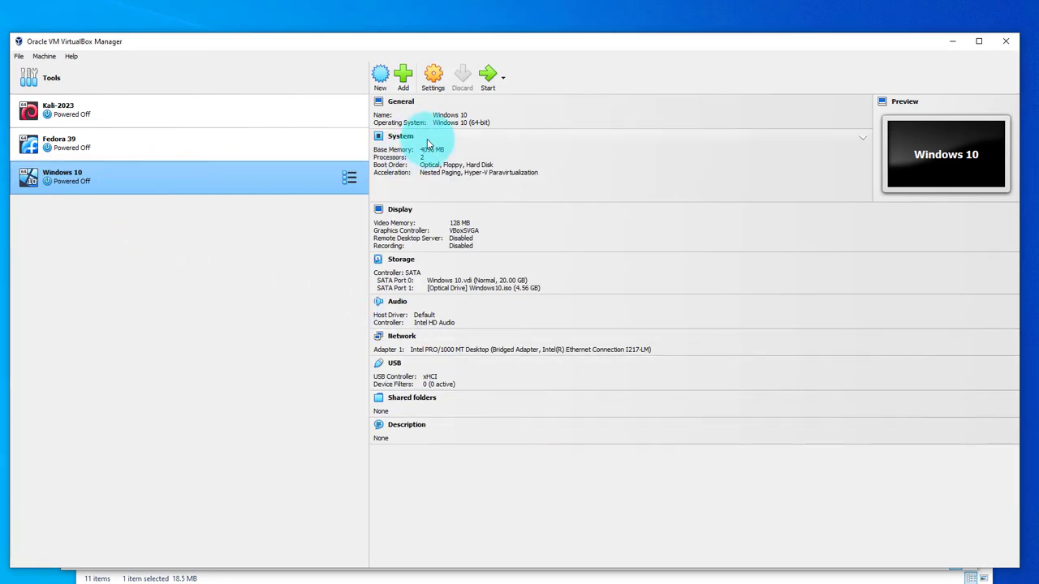
{"action": "mouse_move", "coordinate": [419, 129]}
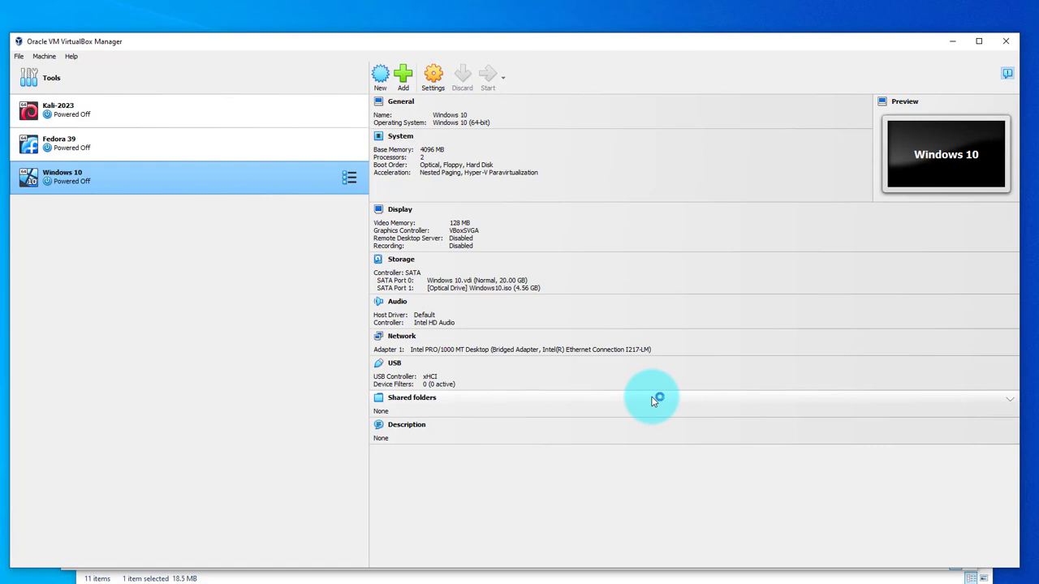
{"action": "left_click", "coordinate": [487, 77]}
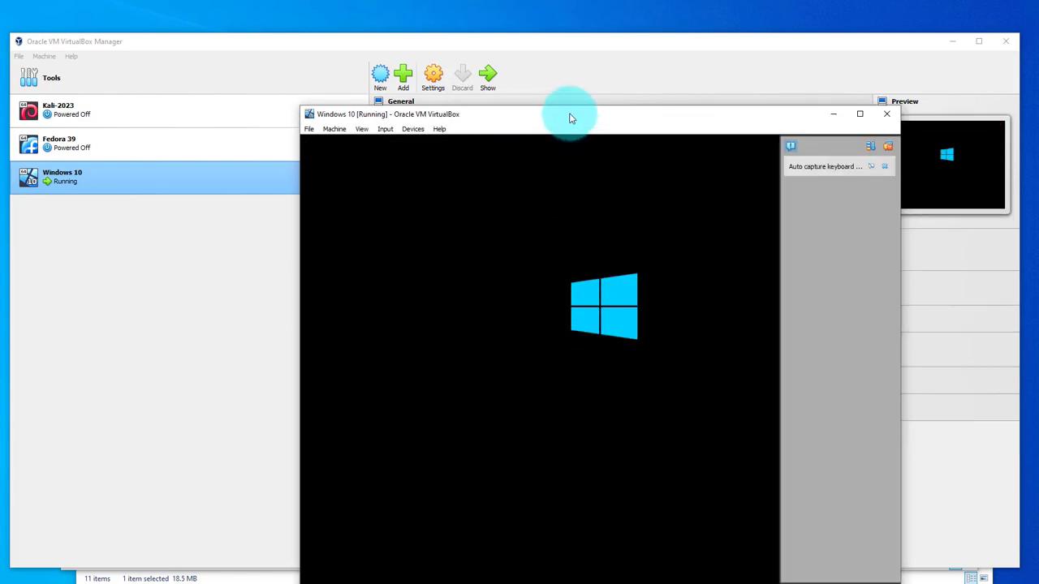
Step: Accept English (United States) language and US keyboard in Windows Setup and begin Install now
{"action": "left_click_drag", "start_coordinate": [568, 114], "coordinate": [527, 91]}
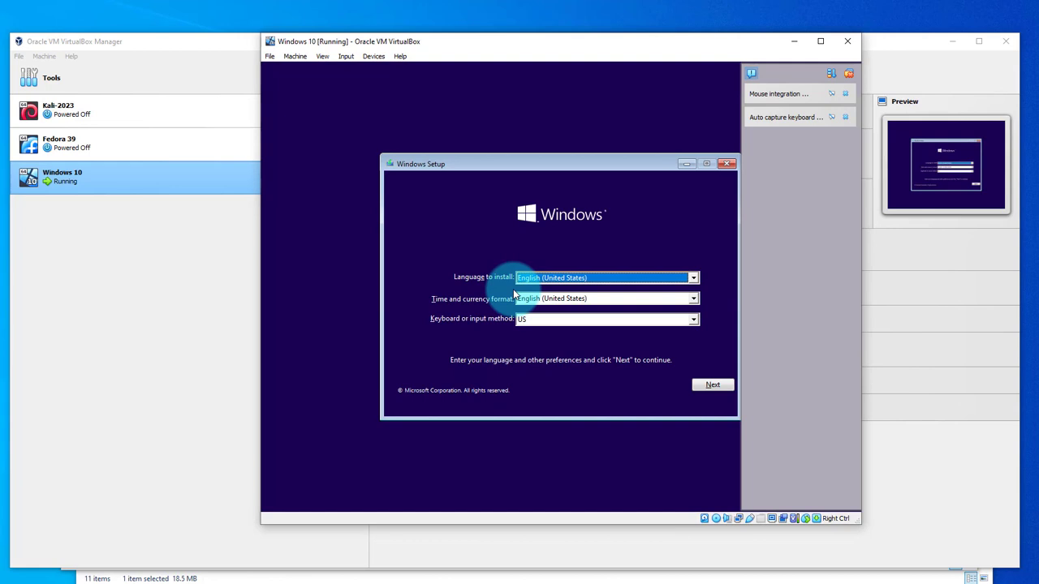
{"action": "mouse_move", "coordinate": [498, 289]}
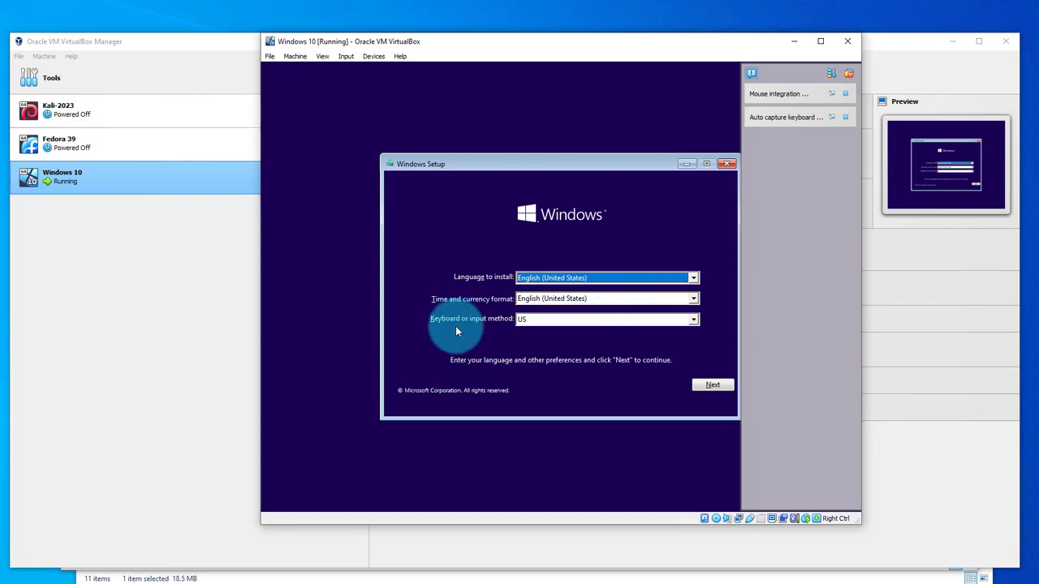
{"action": "mouse_move", "coordinate": [555, 318]}
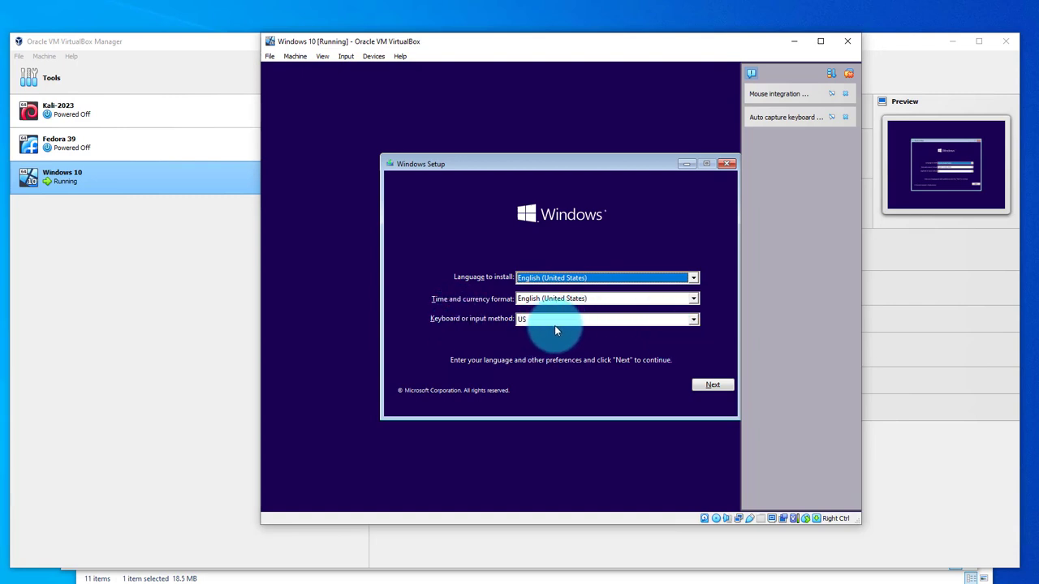
{"action": "mouse_move", "coordinate": [712, 384]}
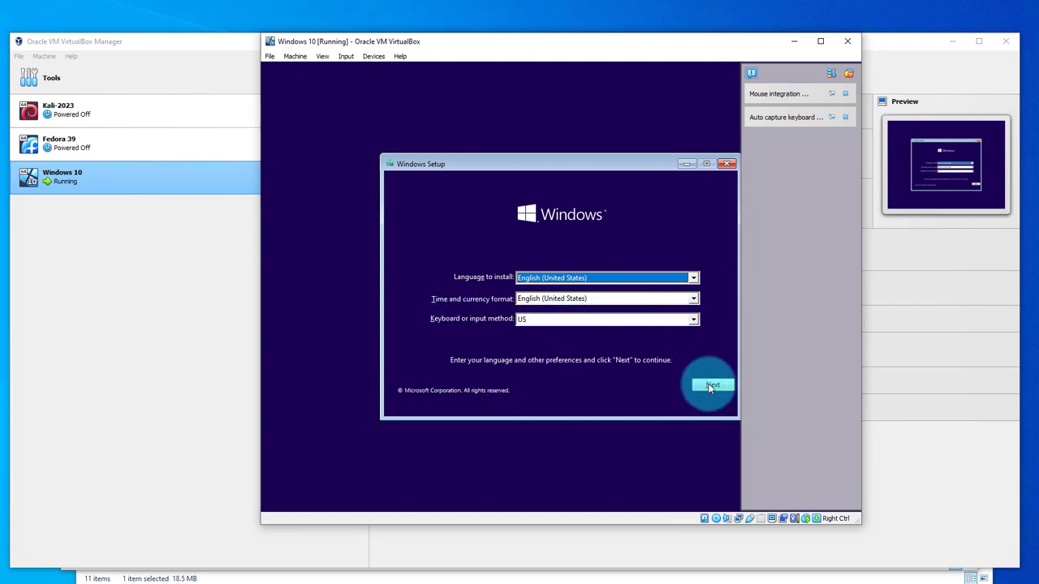
{"action": "left_click", "coordinate": [711, 384]}
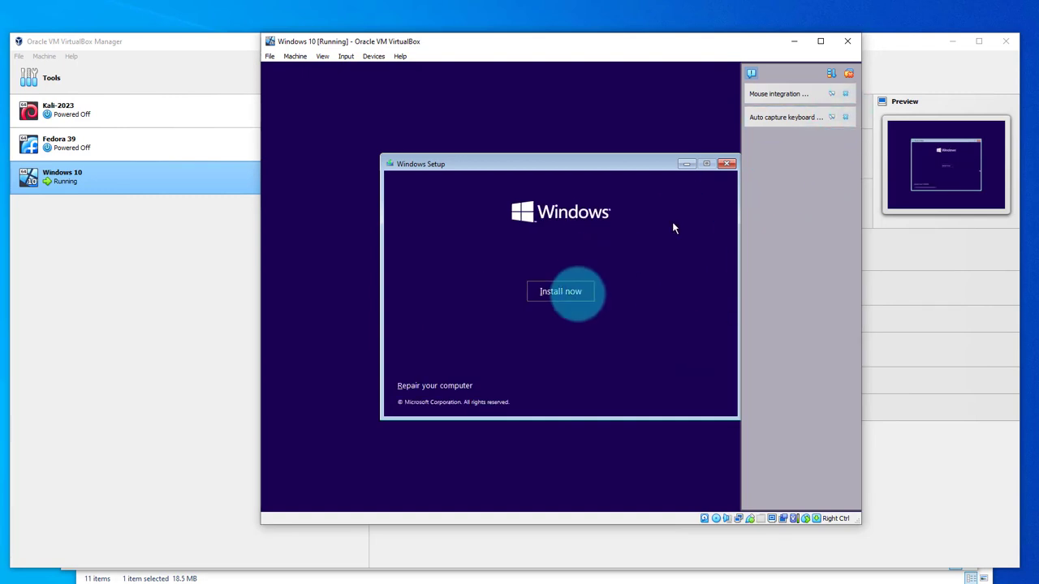
{"action": "left_click", "coordinate": [560, 292]}
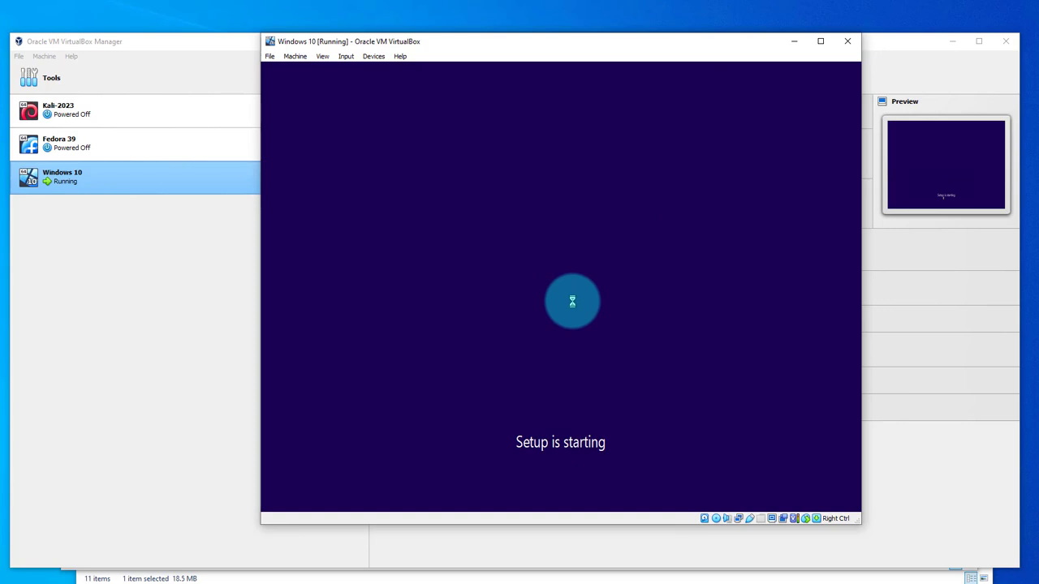
{"action": "mouse_move", "coordinate": [766, 133]}
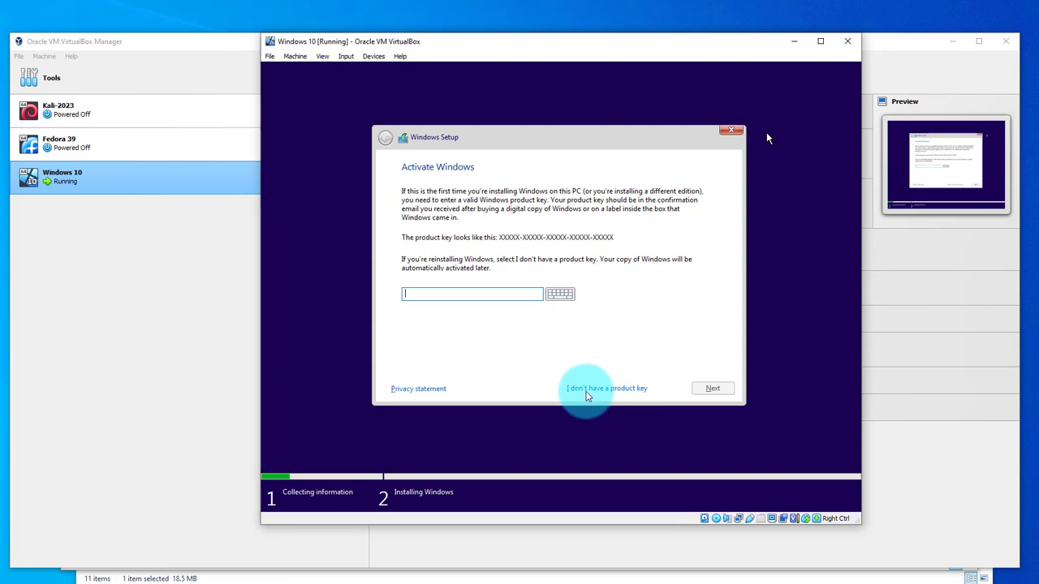
{"action": "mouse_move", "coordinate": [617, 394]}
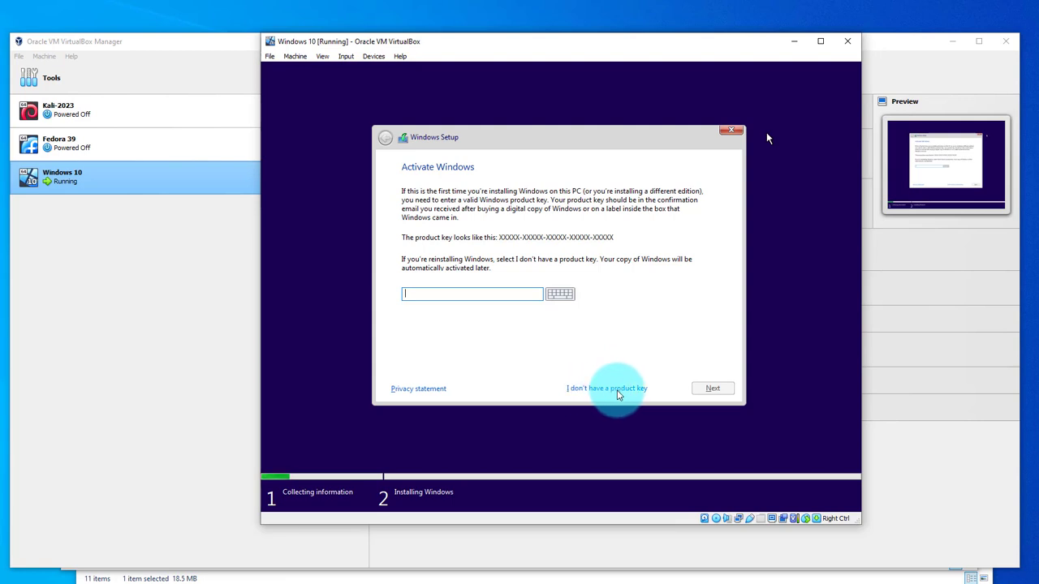
Step: Continue without a product key and choose the Windows 10 Pro edition
{"action": "left_click", "coordinate": [607, 388]}
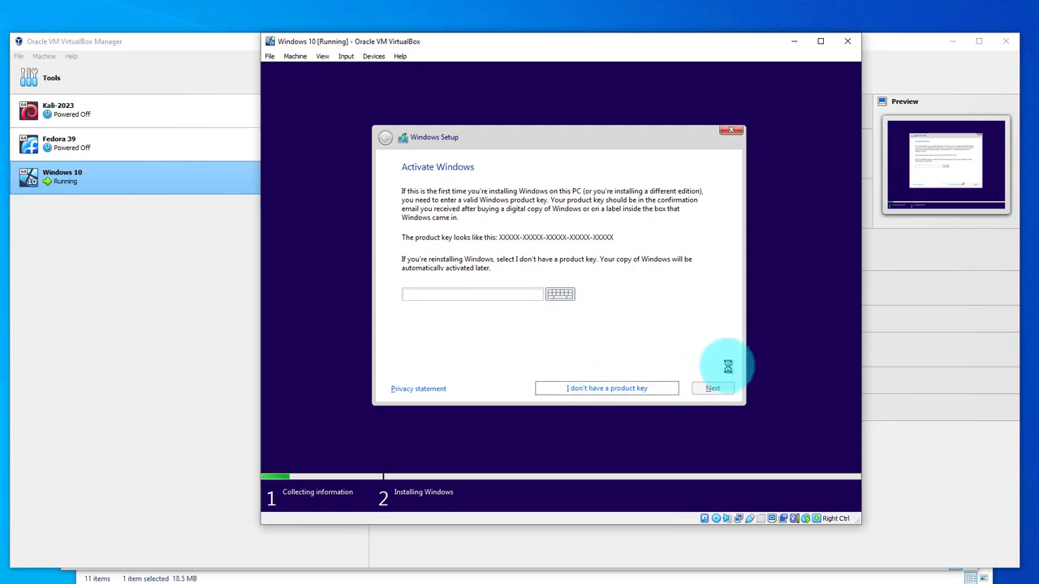
{"action": "left_click", "coordinate": [607, 388]}
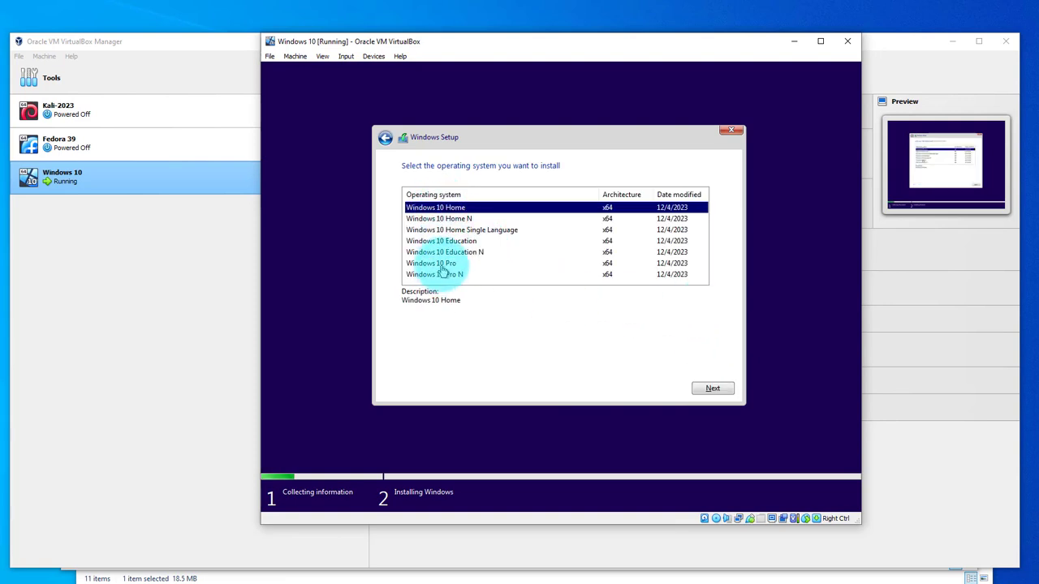
{"action": "left_click", "coordinate": [431, 263]}
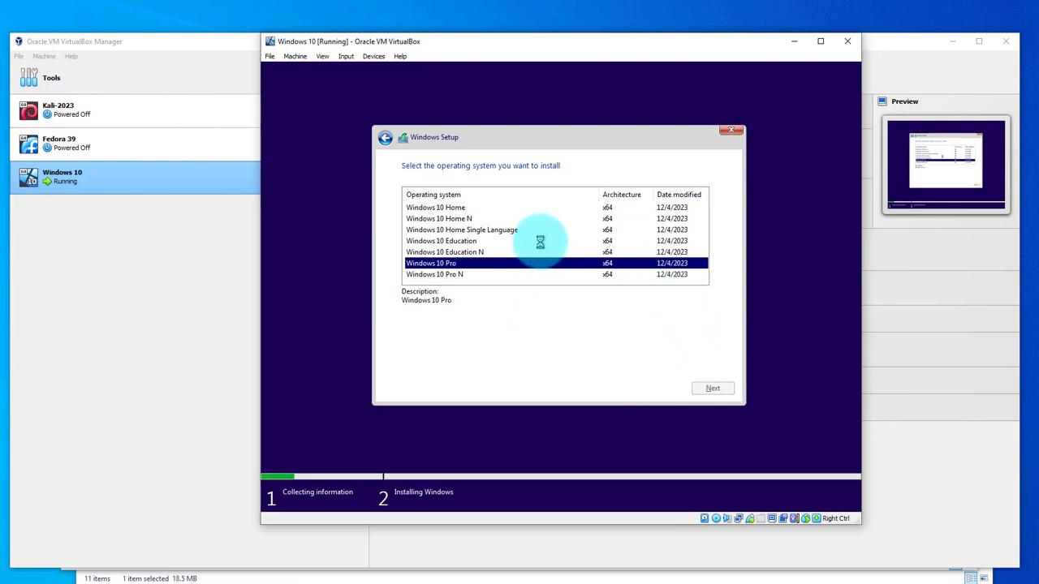
{"action": "left_click", "coordinate": [711, 388]}
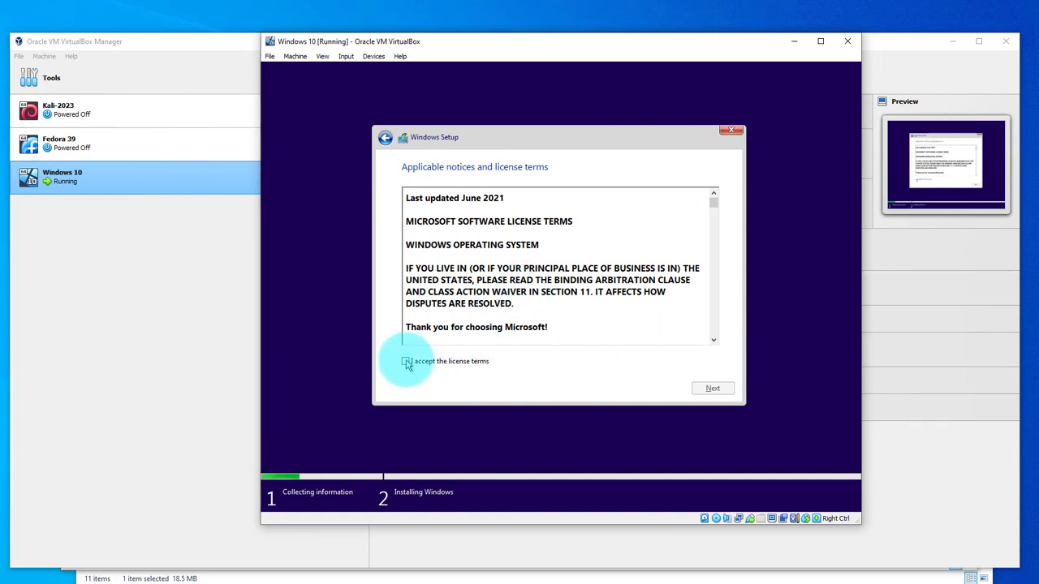
Step: Accept the license terms and start a Custom install onto Drive 0 unallocated space
{"action": "left_click", "coordinate": [405, 360]}
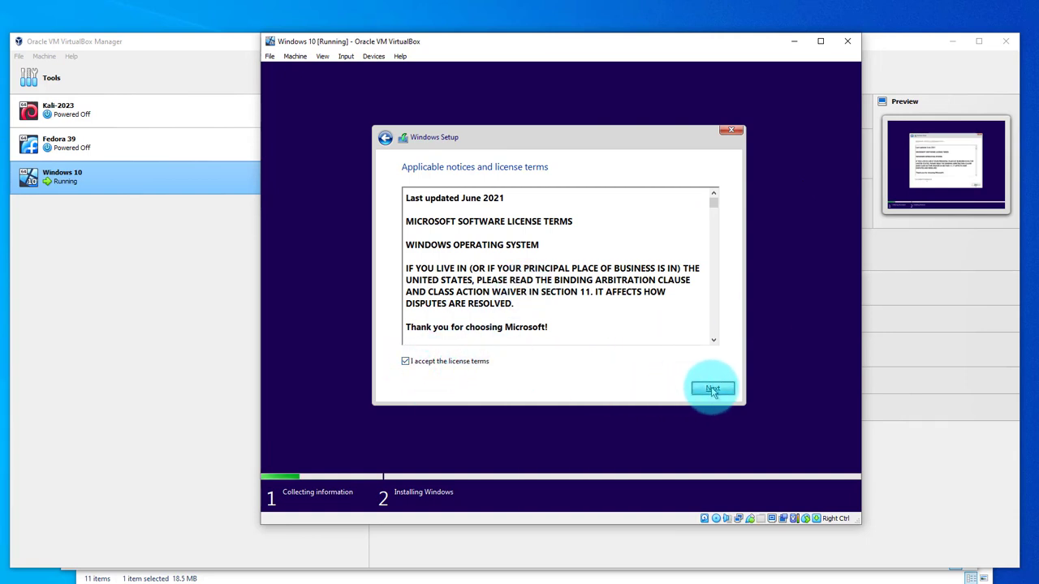
{"action": "left_click", "coordinate": [711, 388]}
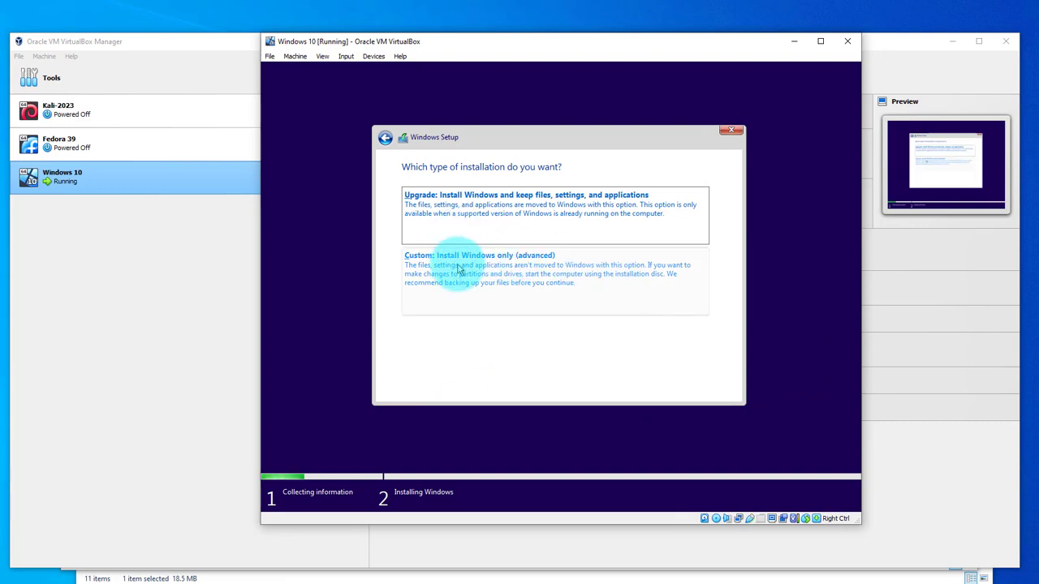
{"action": "left_click", "coordinate": [474, 273]}
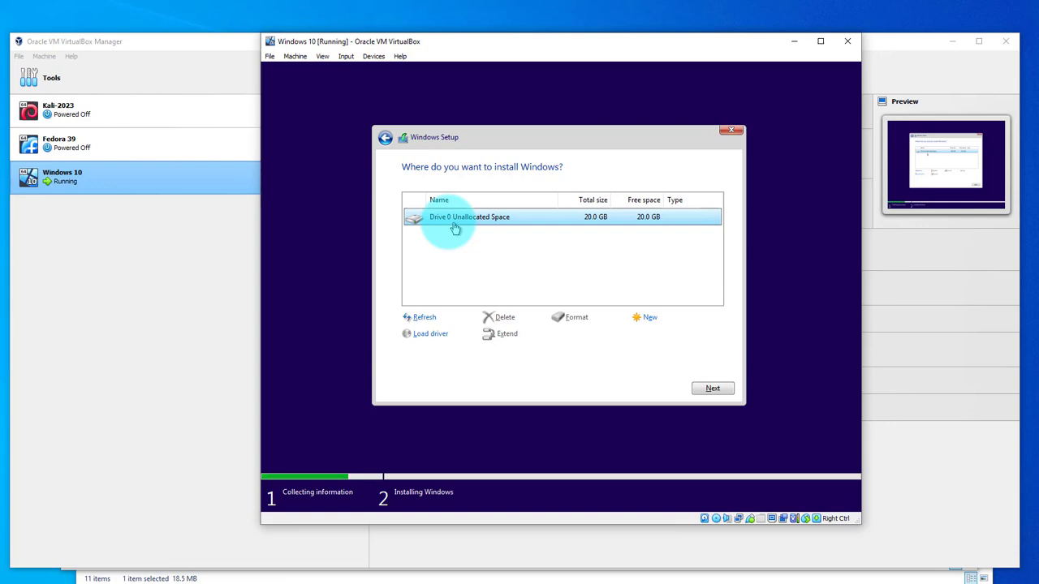
{"action": "mouse_move", "coordinate": [624, 221]}
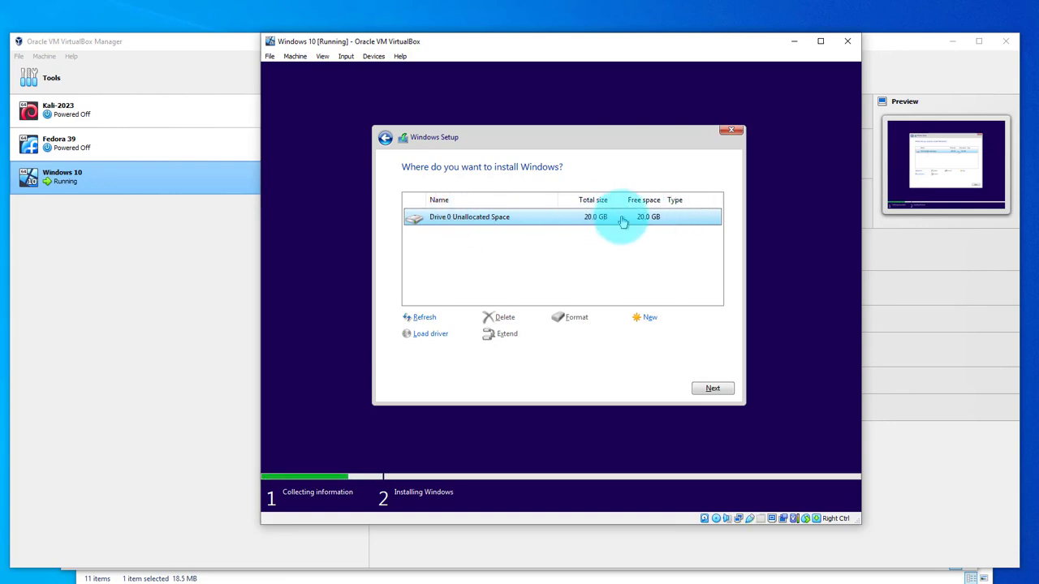
{"action": "mouse_move", "coordinate": [594, 246]}
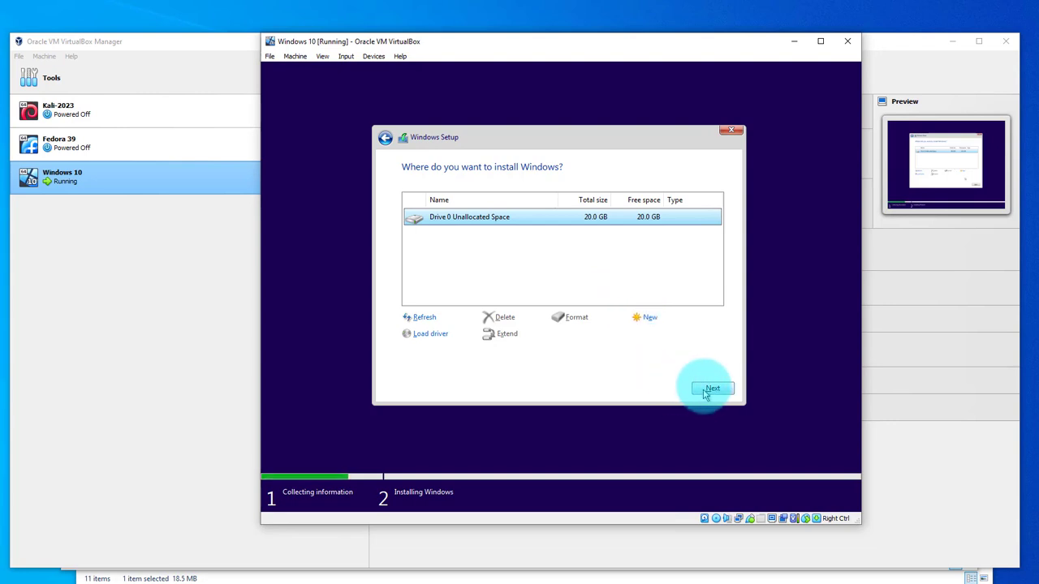
{"action": "left_click", "coordinate": [711, 388]}
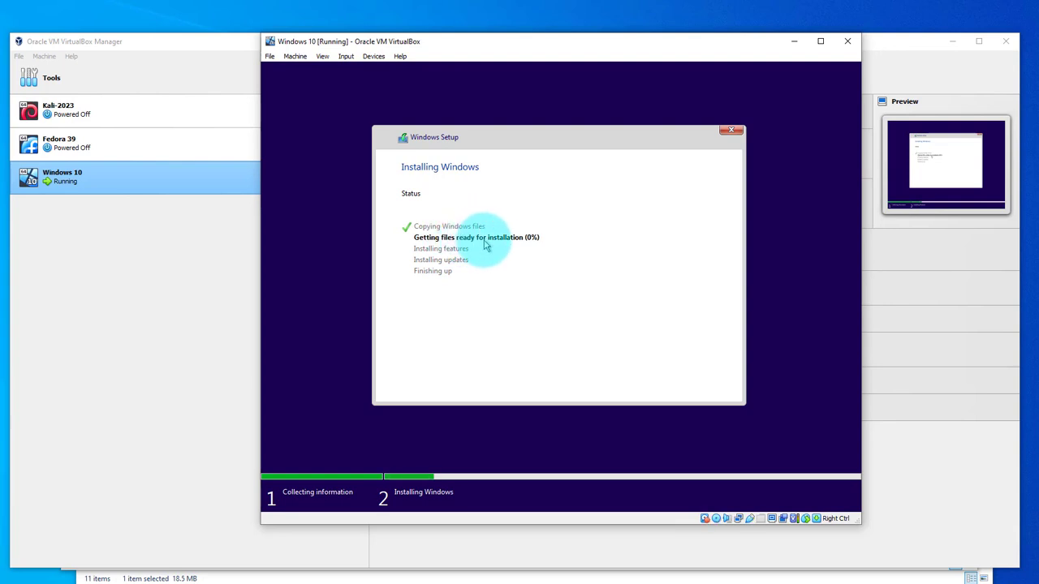
{"action": "mouse_move", "coordinate": [775, 185]}
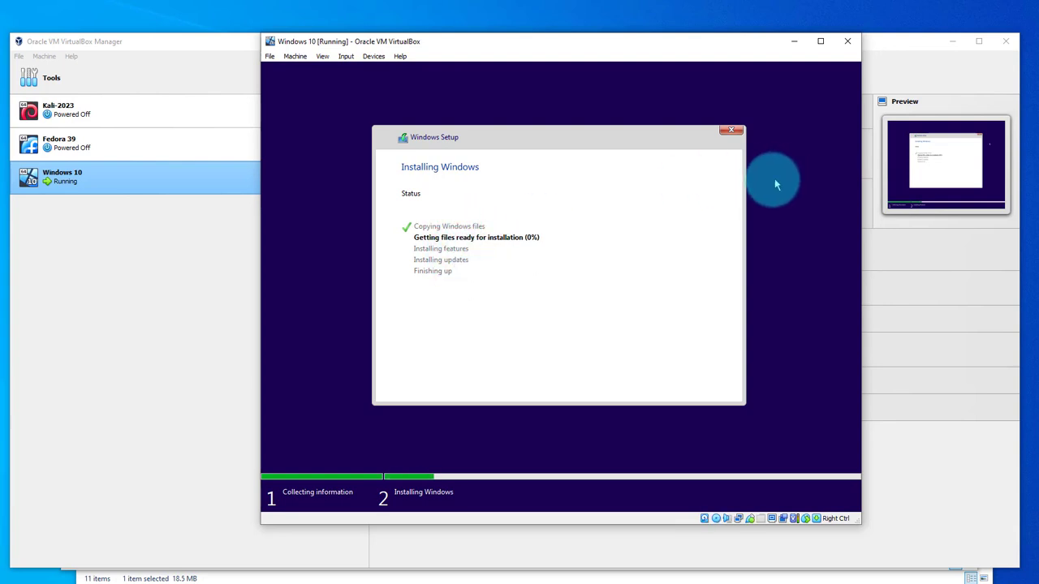
{"action": "mouse_move", "coordinate": [847, 205]}
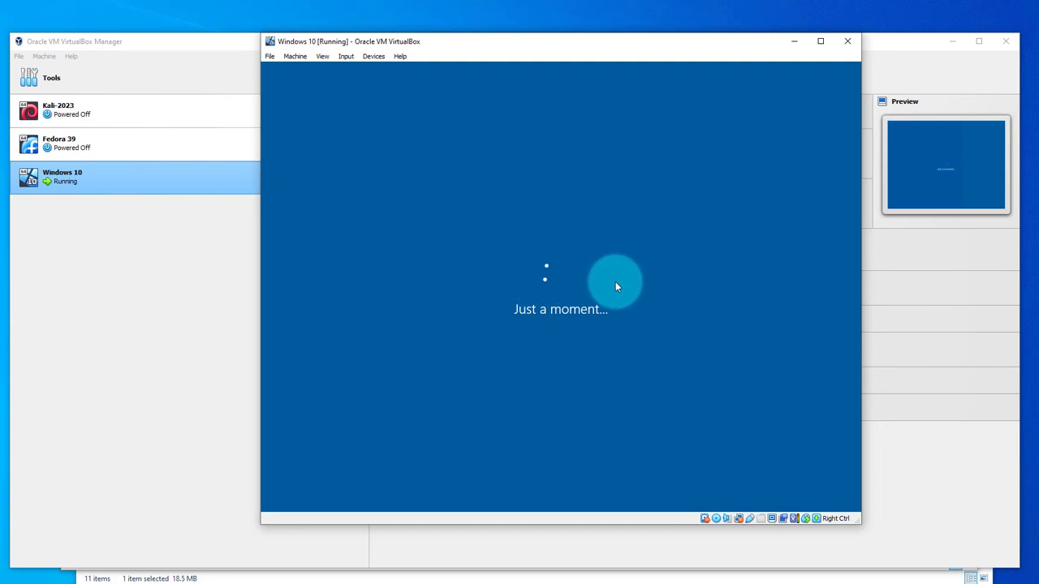
{"action": "mouse_move", "coordinate": [610, 295]}
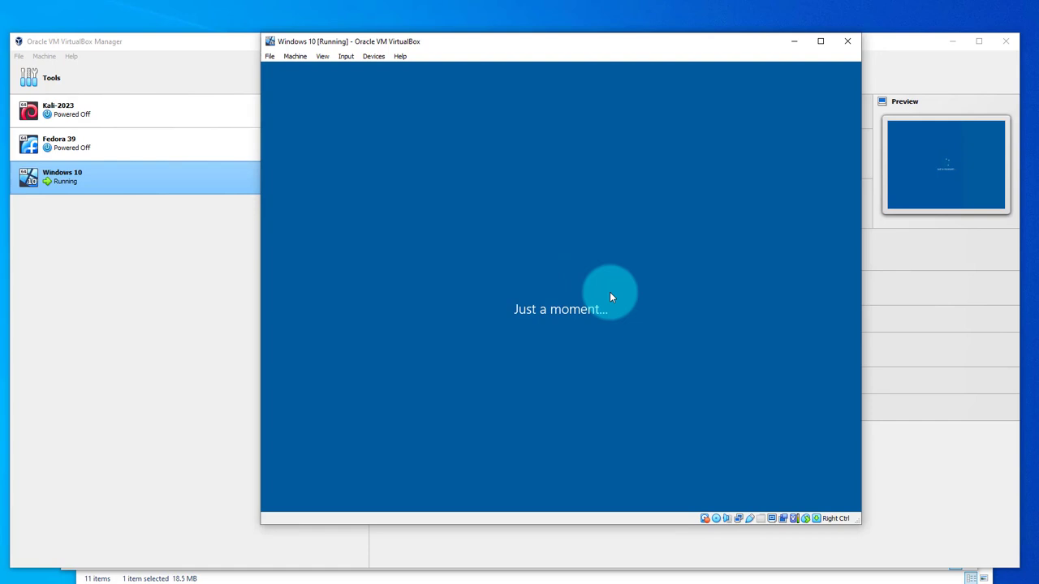
{"action": "mouse_move", "coordinate": [727, 441]}
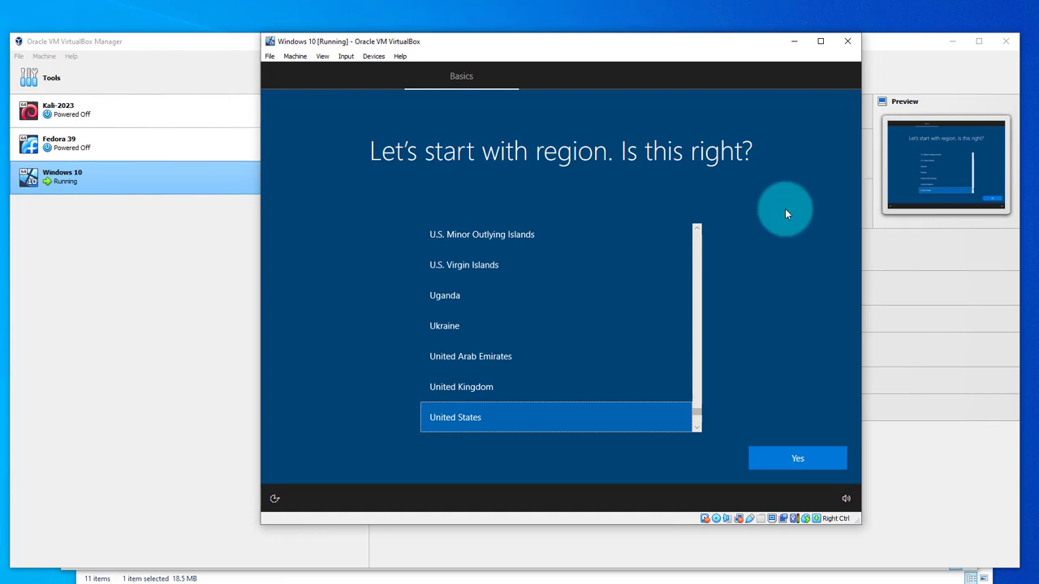
{"action": "mouse_move", "coordinate": [413, 435]}
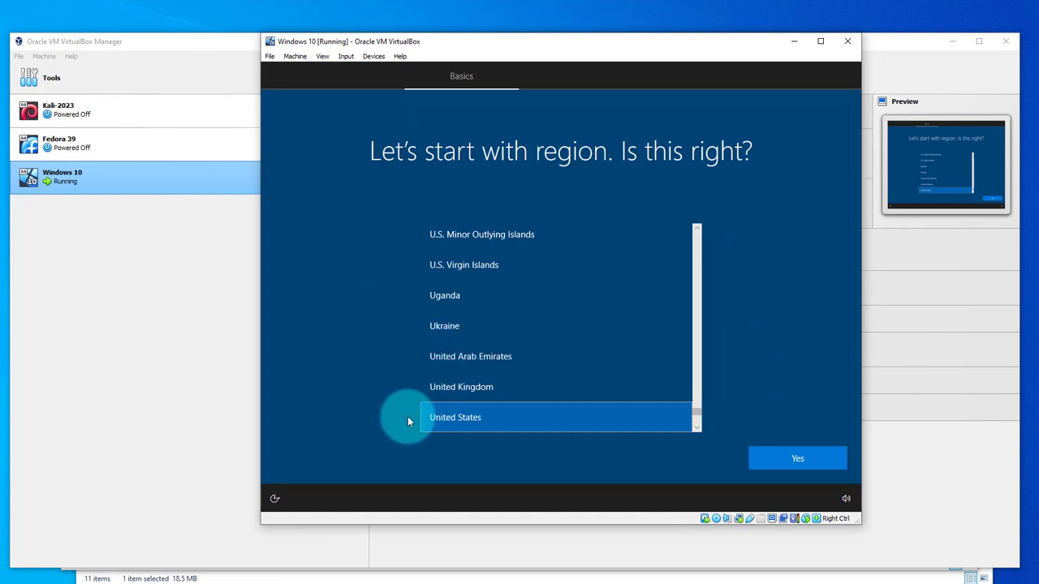
{"action": "mouse_move", "coordinate": [722, 315]}
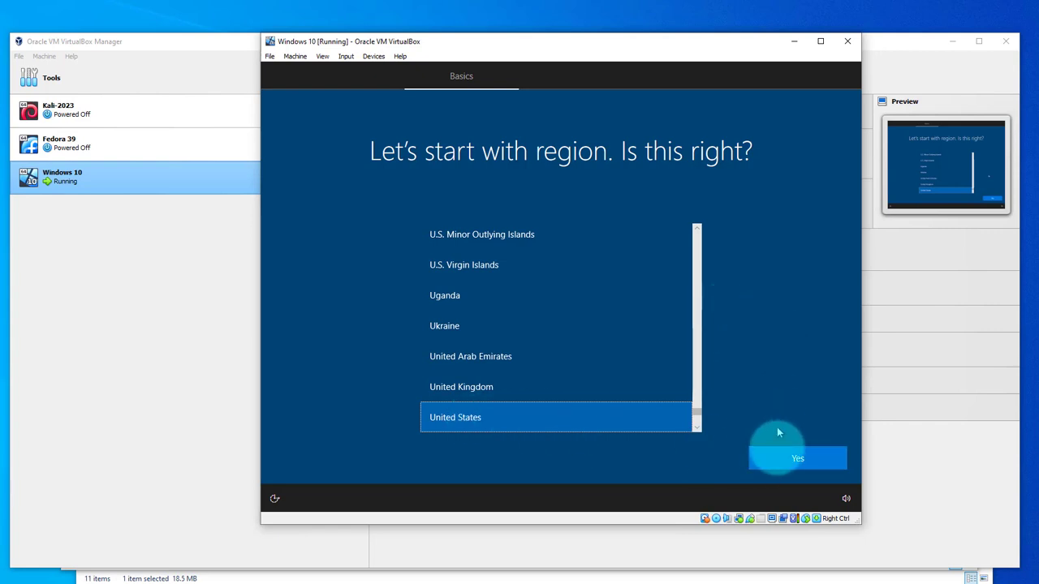
Step: Confirm United States region and US keyboard layout, skipping a second layout
{"action": "left_click", "coordinate": [796, 458]}
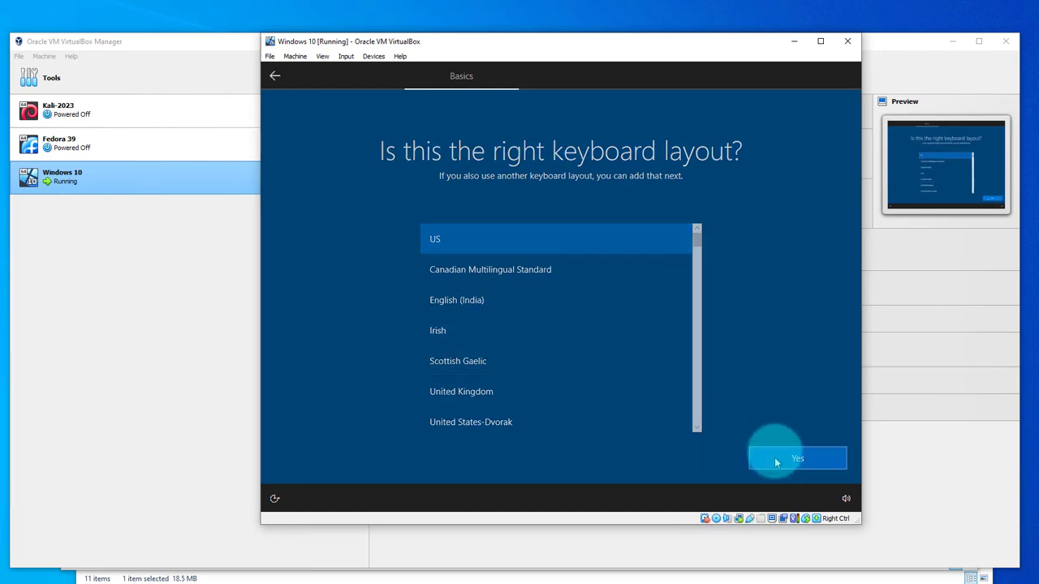
{"action": "left_click", "coordinate": [797, 458]}
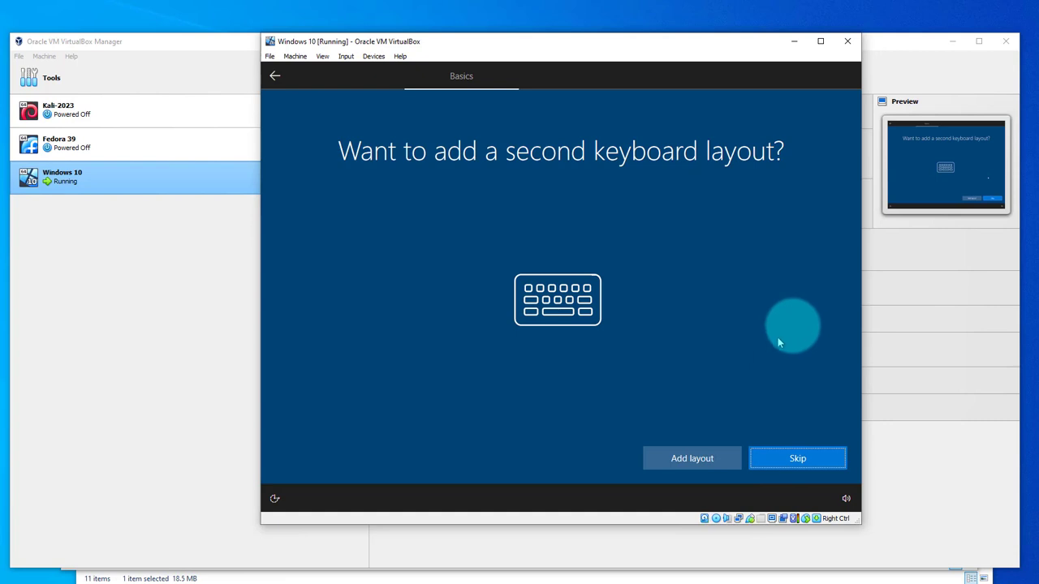
{"action": "left_click", "coordinate": [797, 458]}
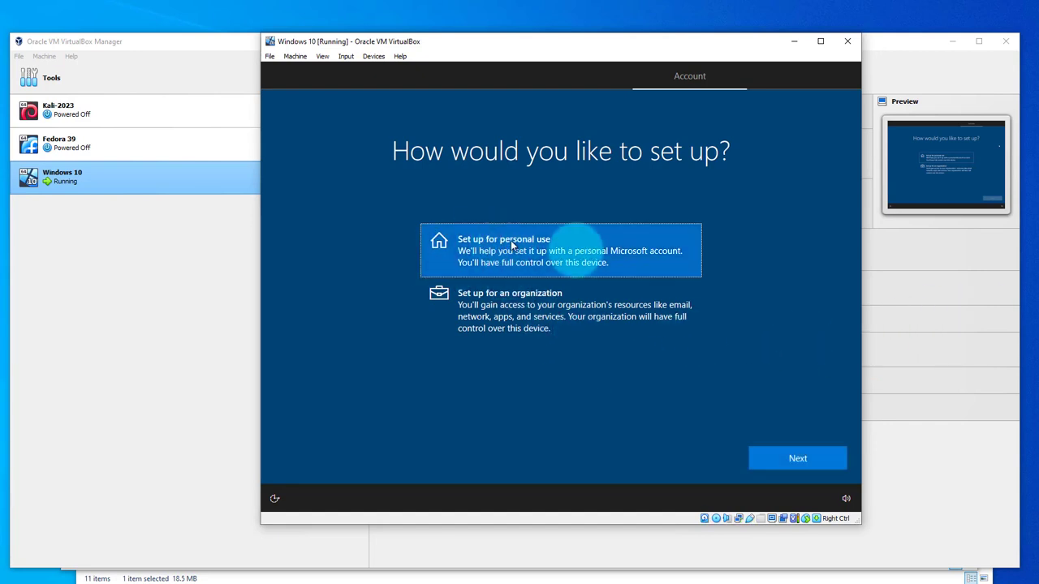
Step: Set up for personal use with an offline local account named 'Inno'
{"action": "left_click", "coordinate": [797, 457]}
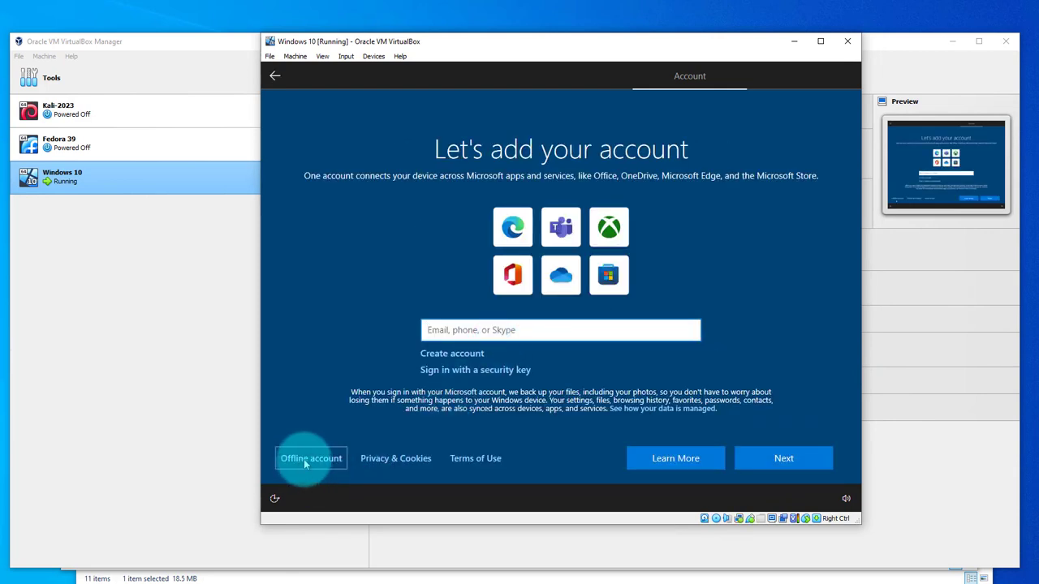
{"action": "left_click", "coordinate": [312, 458]}
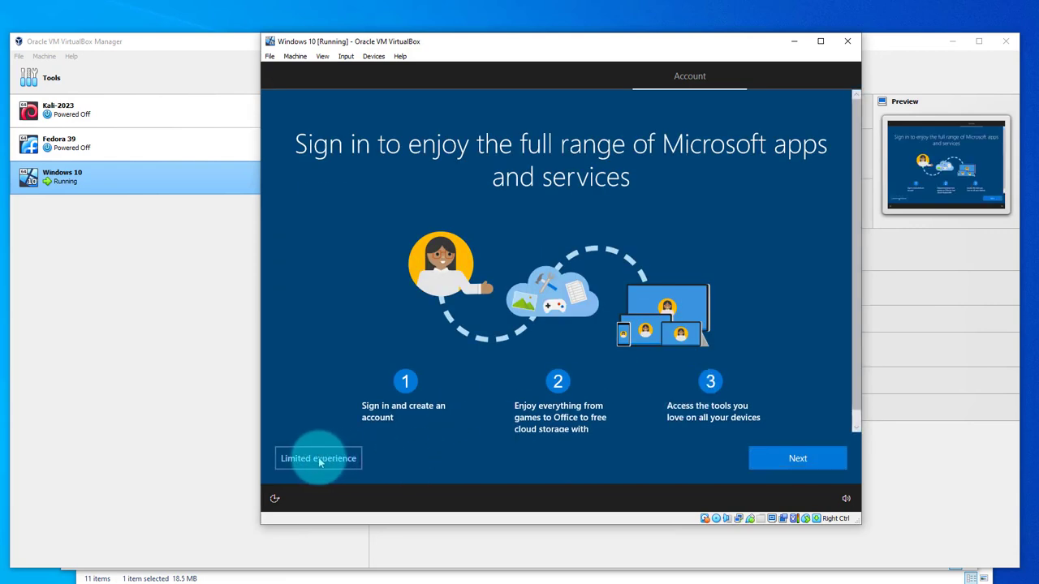
{"action": "left_click", "coordinate": [318, 458]}
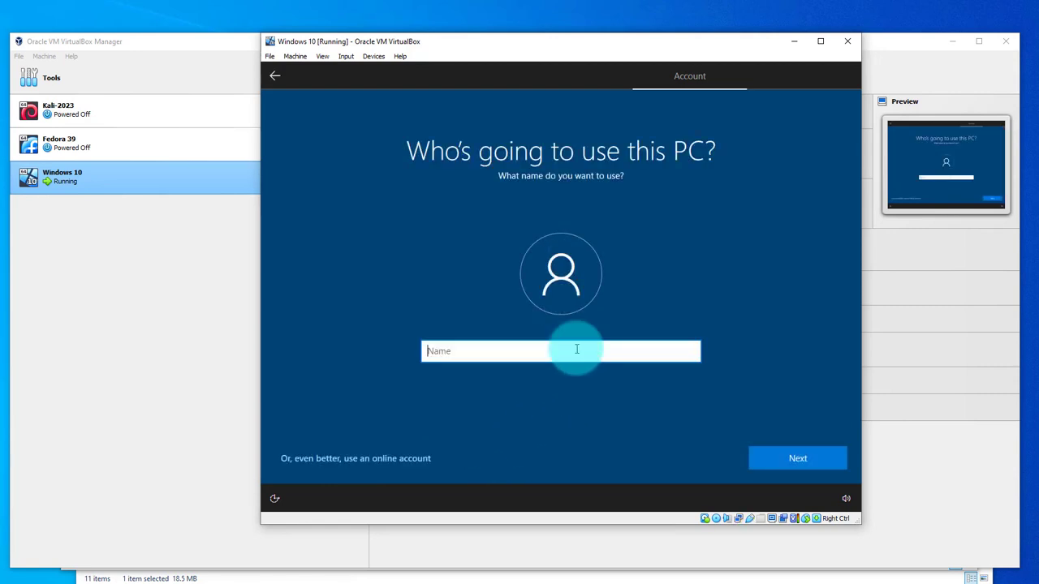
{"action": "type", "text": "inno"}
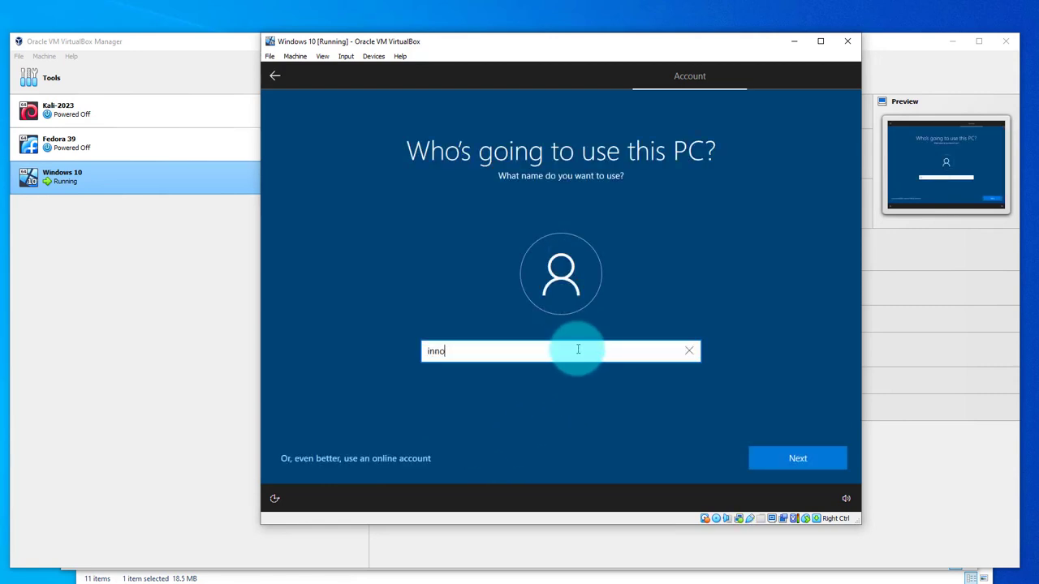
{"action": "type", "text": "Inno"}
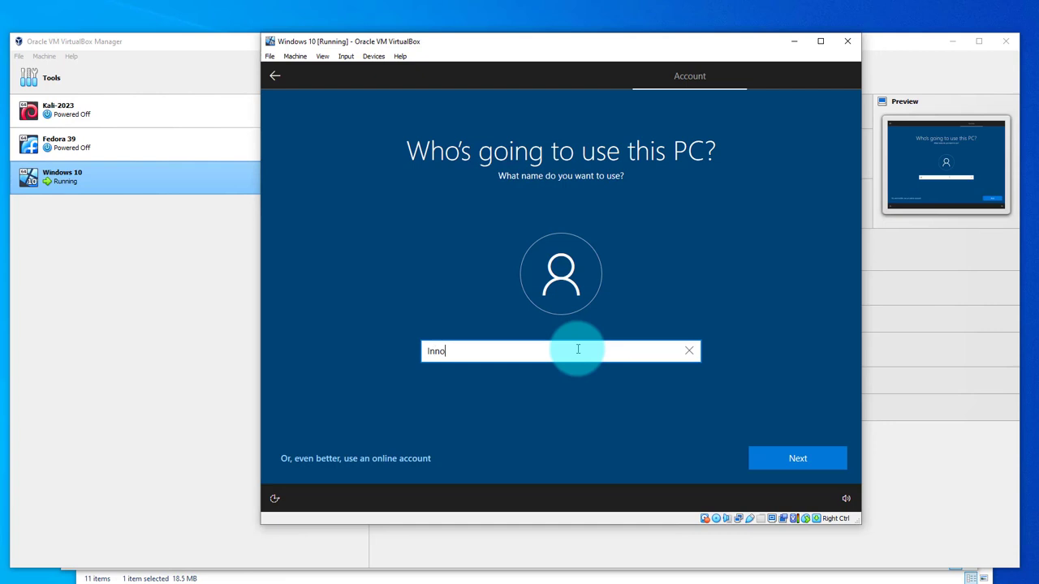
{"action": "left_click", "coordinate": [797, 457]}
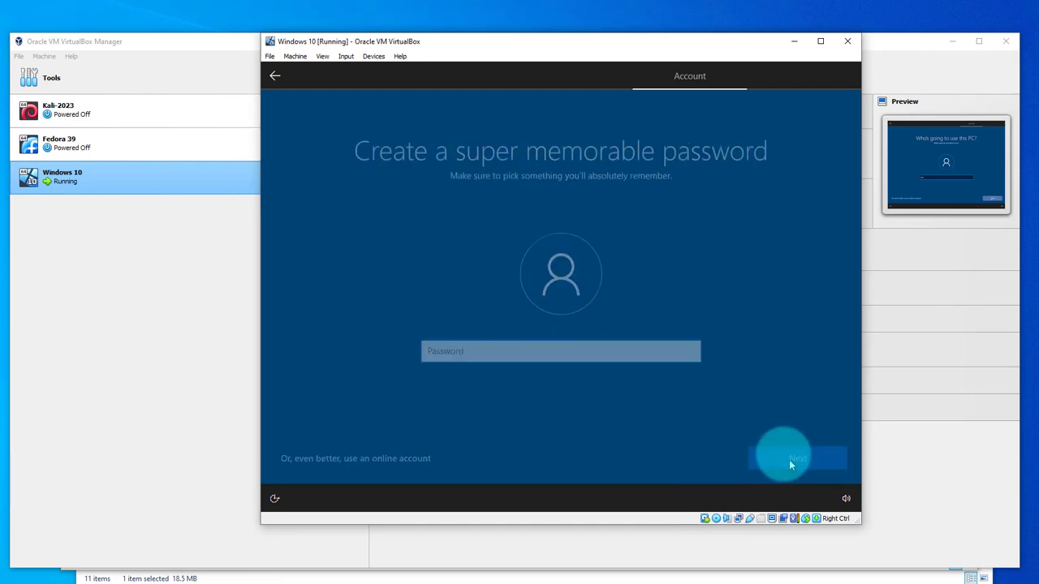
{"action": "left_click", "coordinate": [560, 351]}
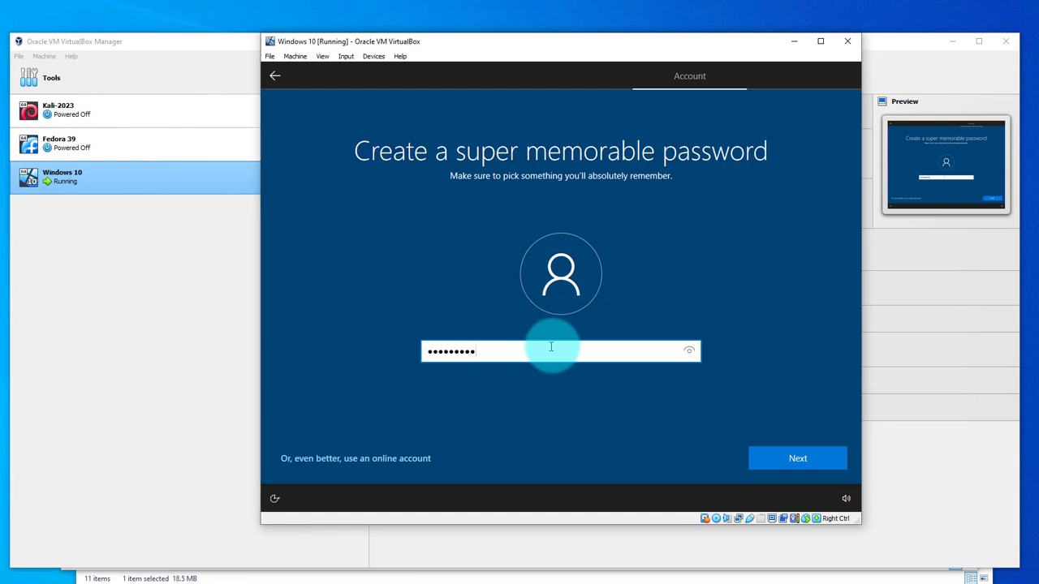
{"action": "left_click", "coordinate": [797, 458]}
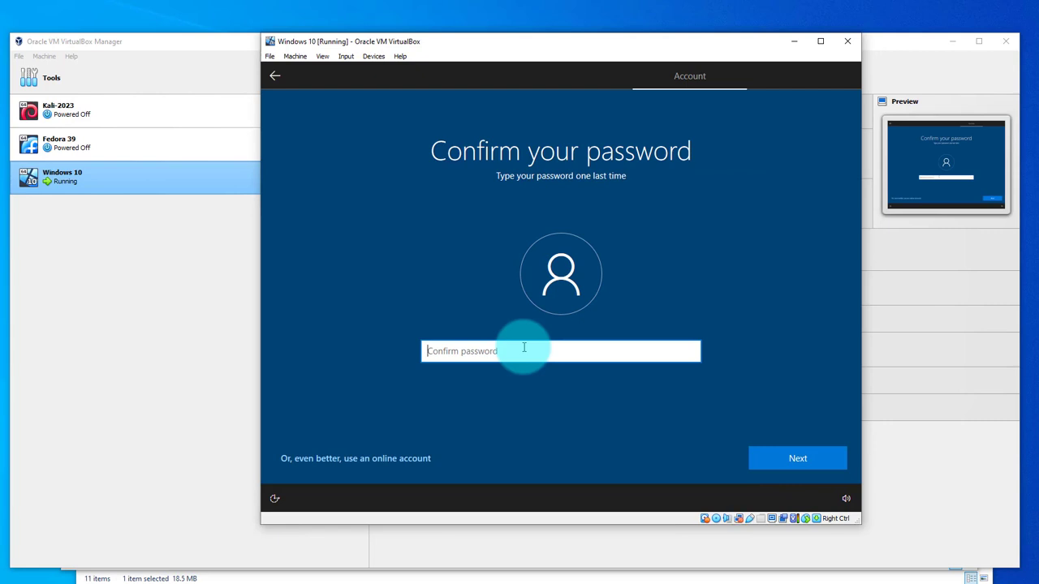
{"action": "type", "text": "password"}
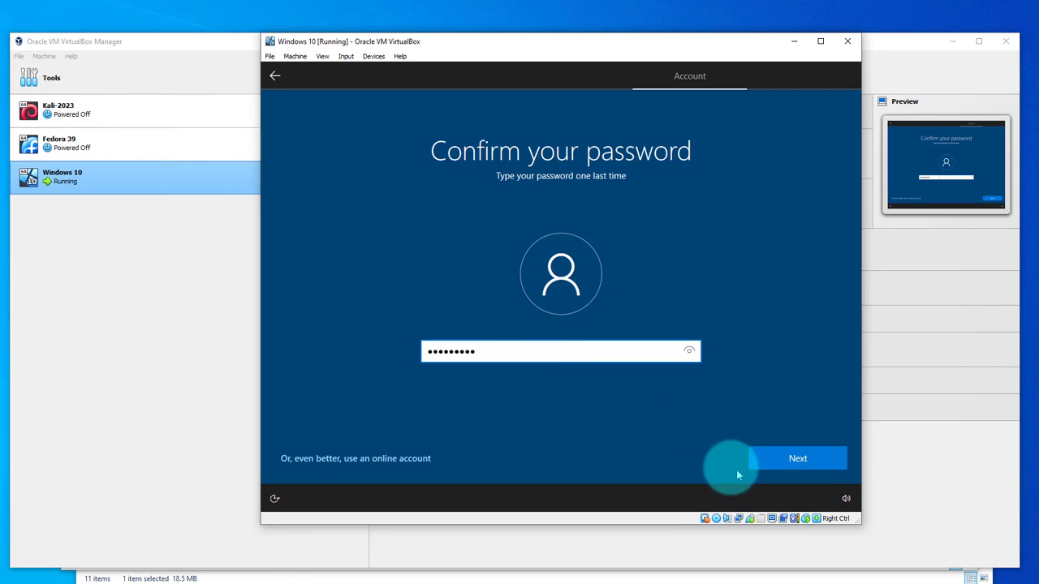
{"action": "left_click", "coordinate": [797, 457]}
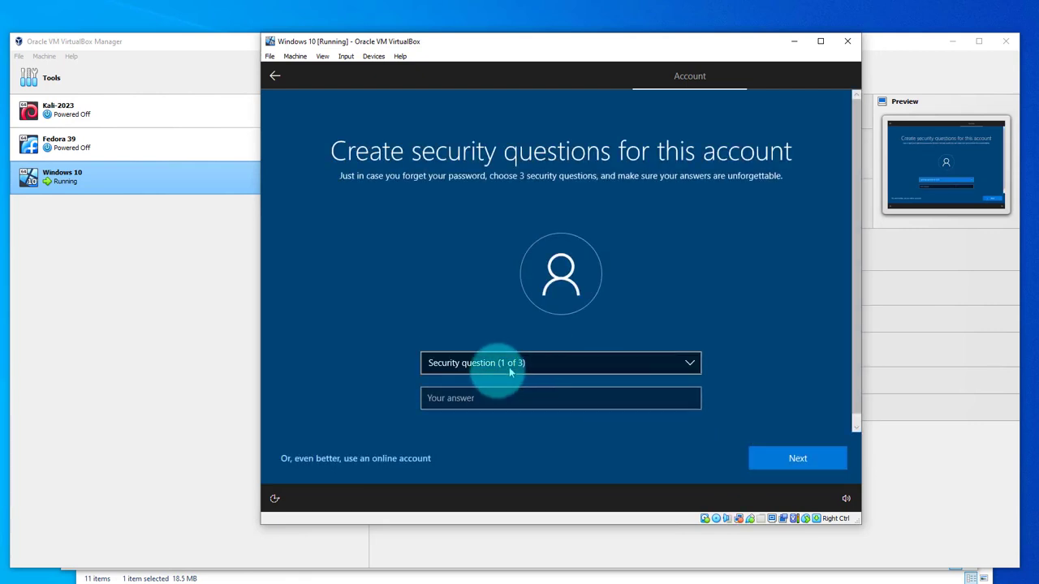
{"action": "mouse_move", "coordinate": [722, 347]}
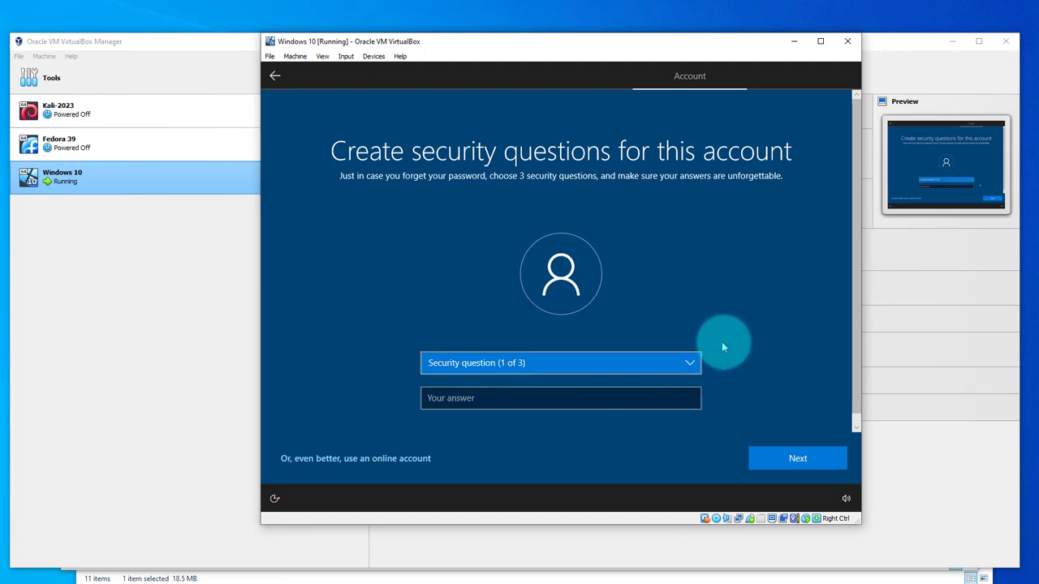
{"action": "mouse_move", "coordinate": [717, 340]}
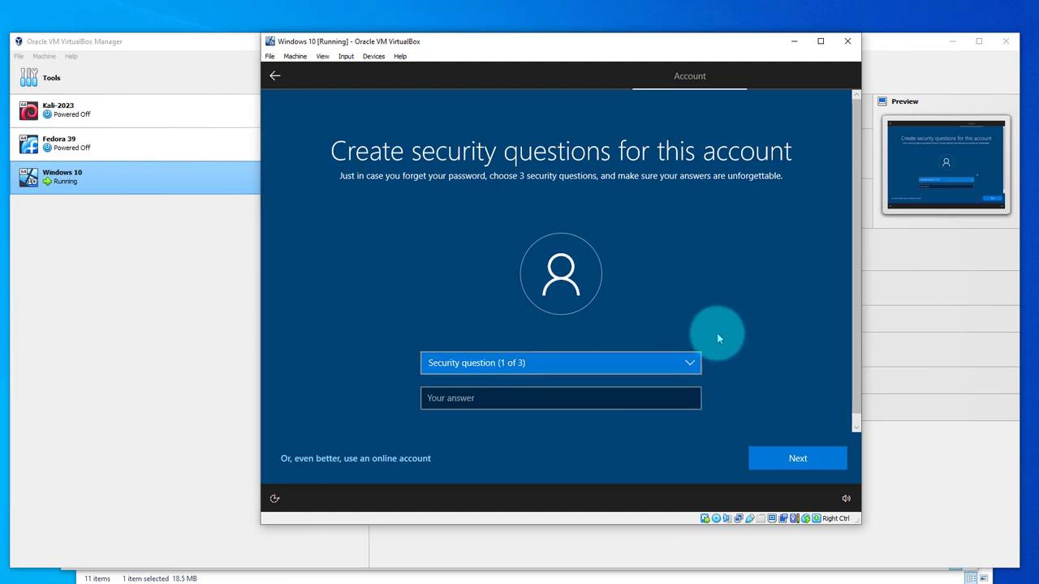
{"action": "mouse_move", "coordinate": [820, 276]}
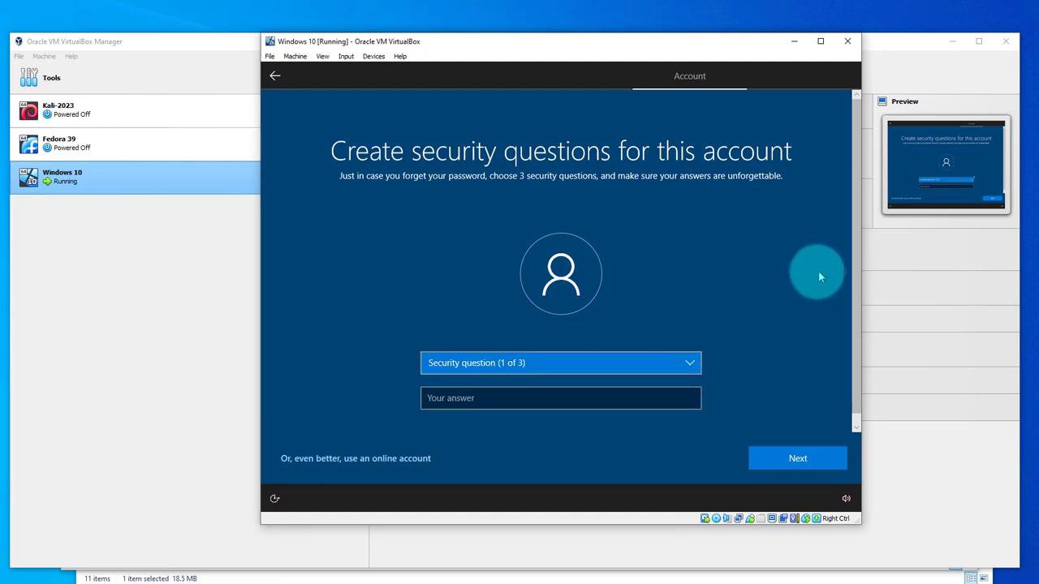
{"action": "mouse_move", "coordinate": [840, 305]}
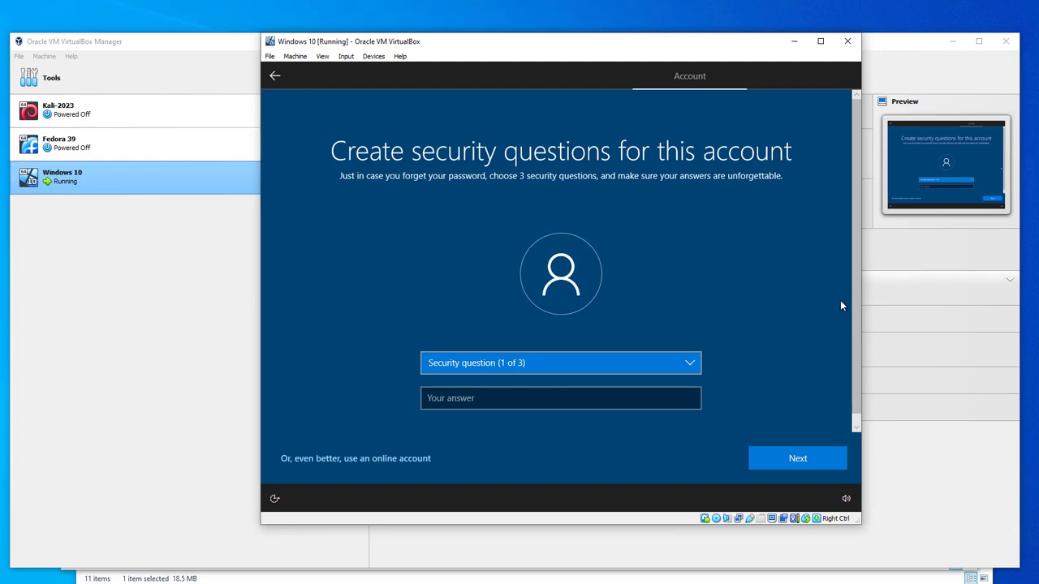
Step: Continue past the answered security questions
{"action": "left_click", "coordinate": [797, 458]}
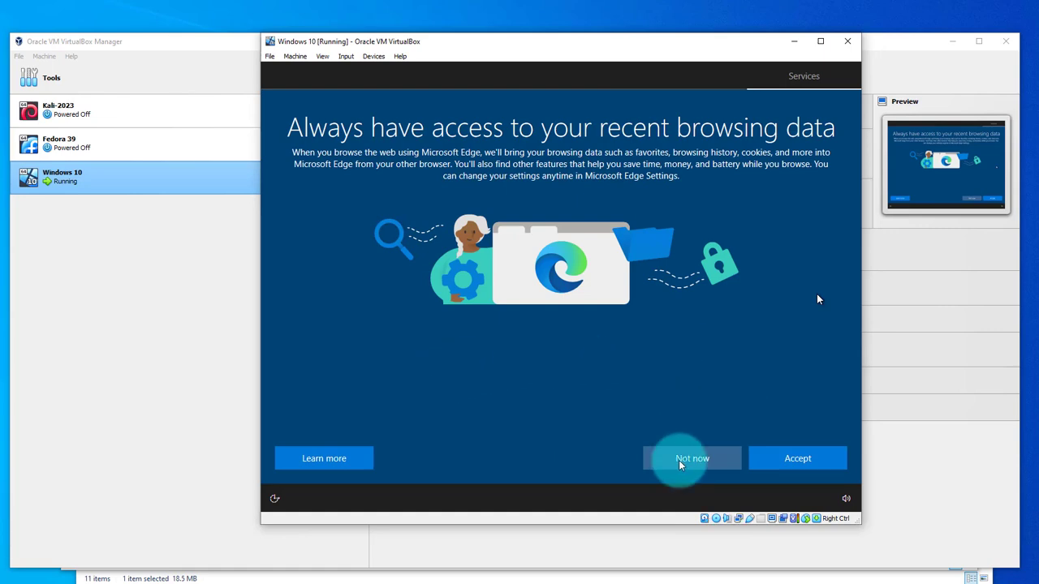
Step: Decline Edge data sharing, turn Location off and Diagnostic data to Required only, accept, and skip customization
{"action": "left_click", "coordinate": [691, 458]}
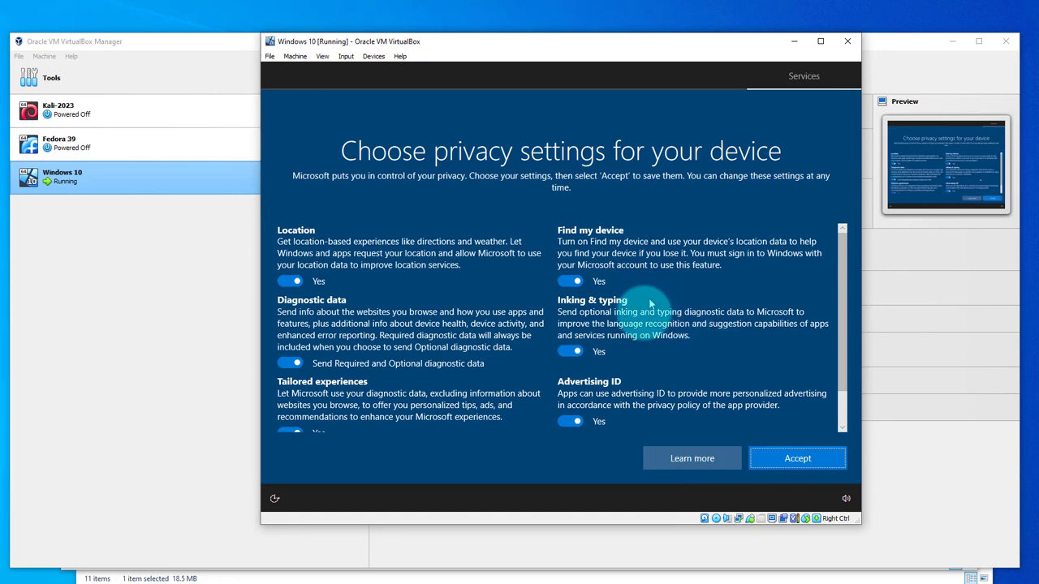
{"action": "mouse_move", "coordinate": [446, 276]}
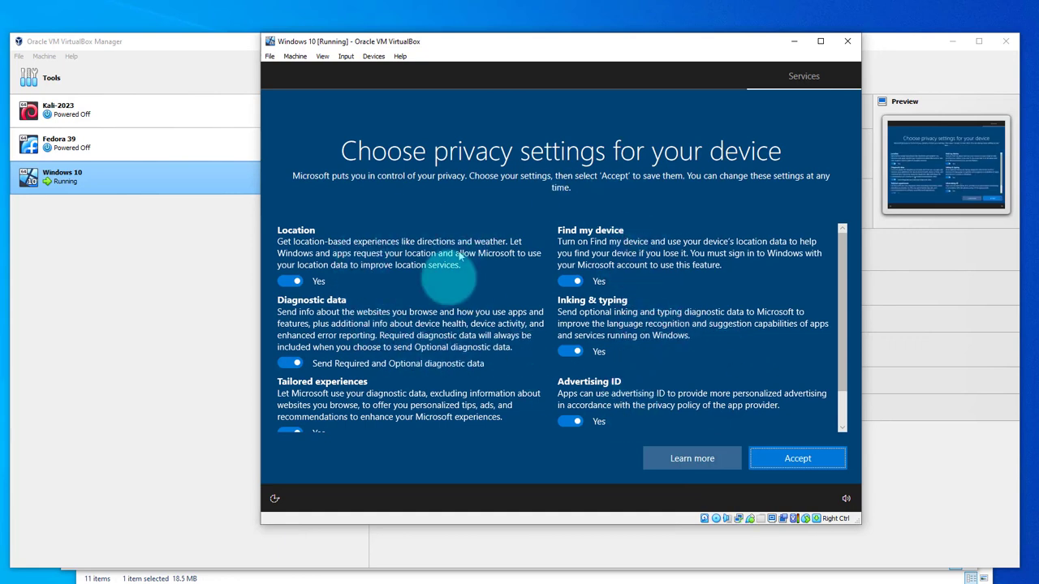
{"action": "left_click", "coordinate": [289, 280]}
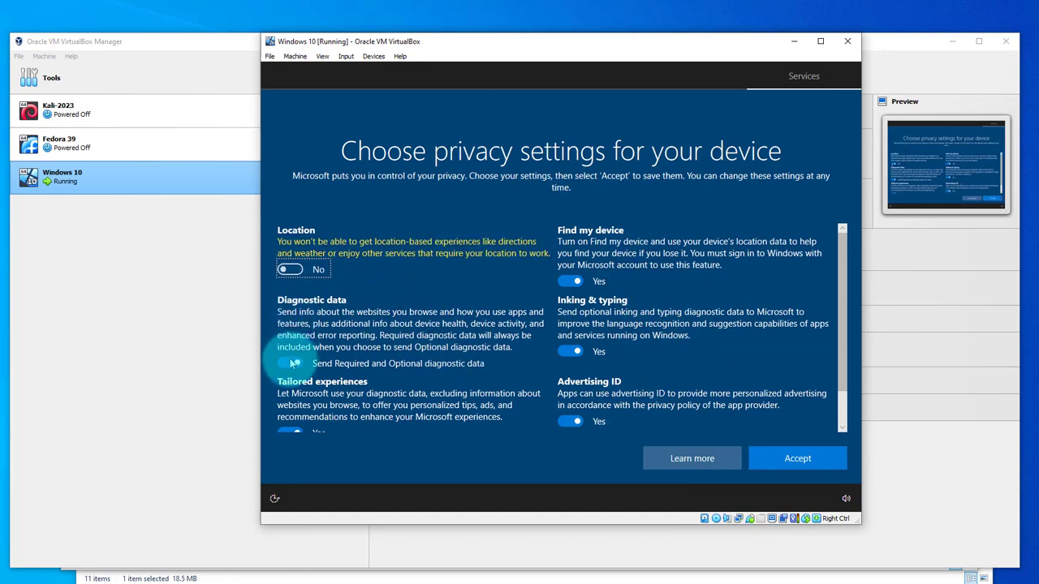
{"action": "left_click", "coordinate": [289, 363]}
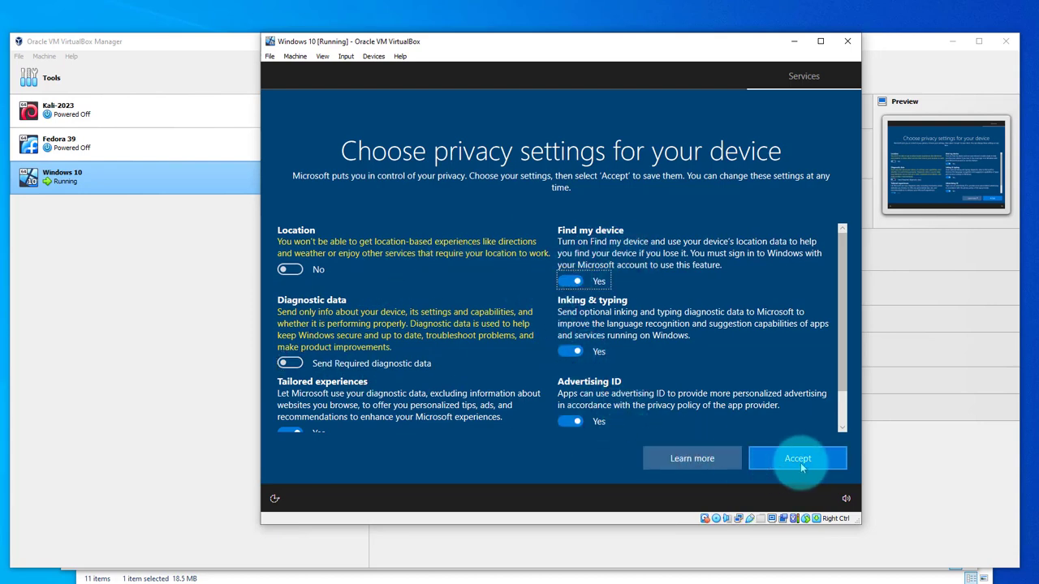
{"action": "left_click", "coordinate": [797, 457]}
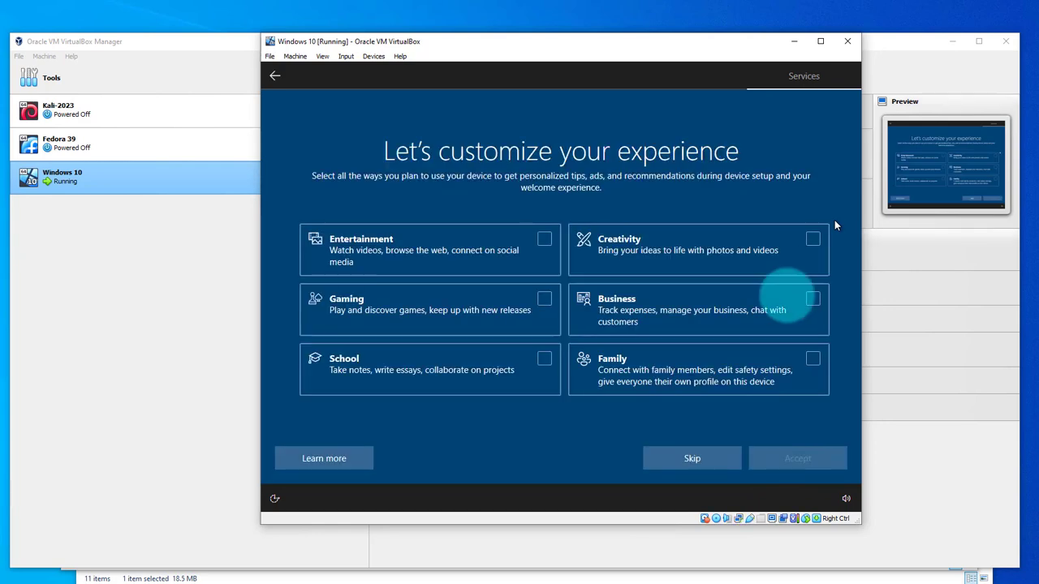
{"action": "left_click", "coordinate": [691, 458]}
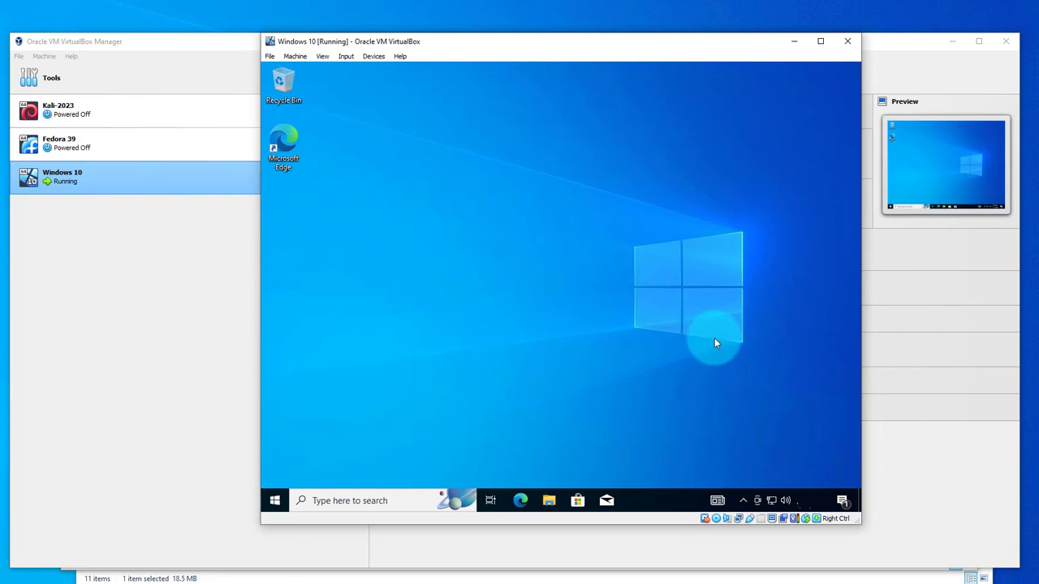
{"action": "mouse_move", "coordinate": [381, 344]}
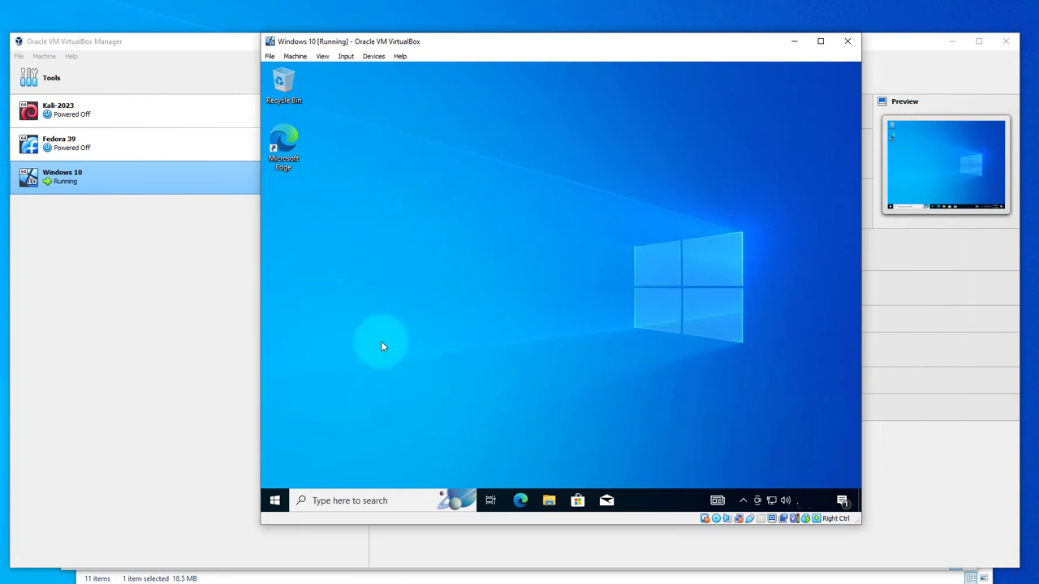
{"action": "mouse_move", "coordinate": [588, 216]}
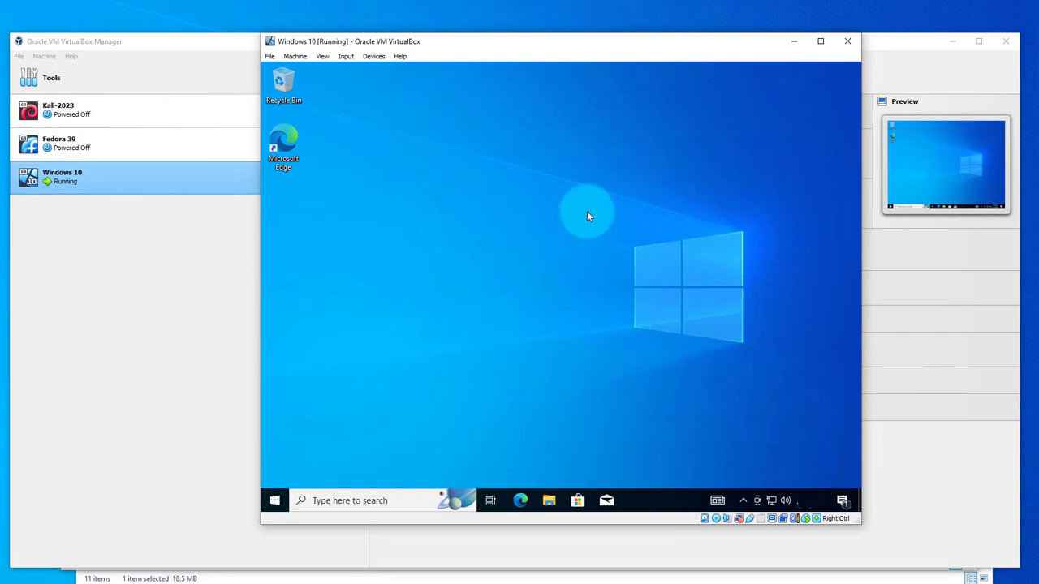
Step: Show the System About page from the Start button's power user menu
{"action": "left_click", "coordinate": [274, 500]}
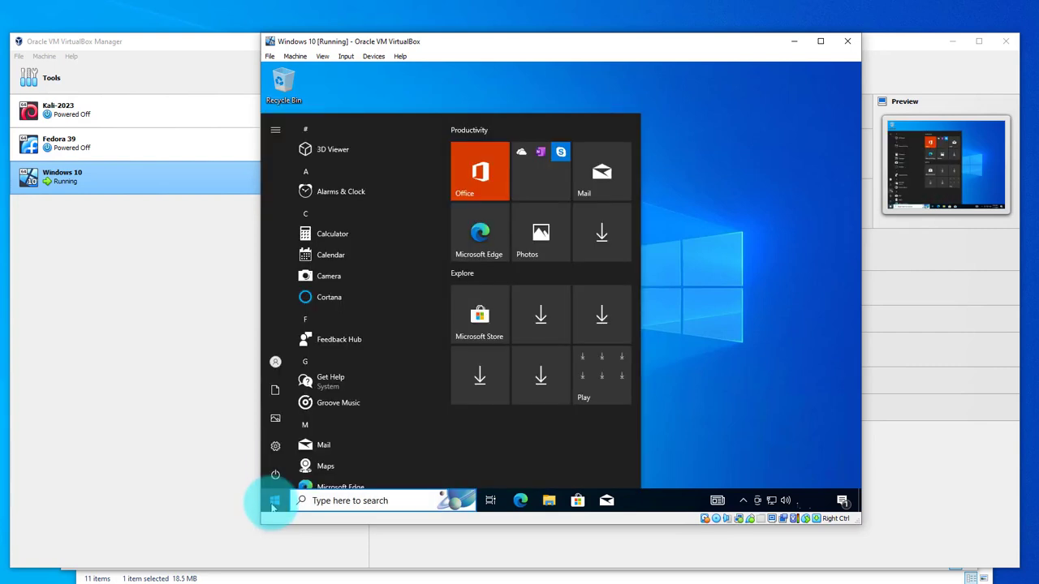
{"action": "right_click", "coordinate": [274, 500]}
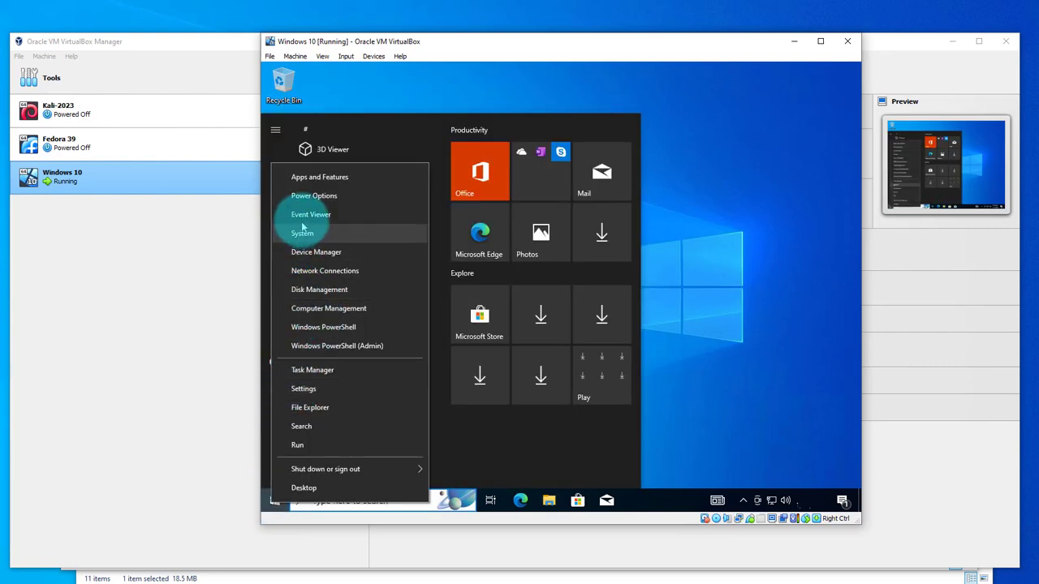
{"action": "left_click", "coordinate": [302, 388]}
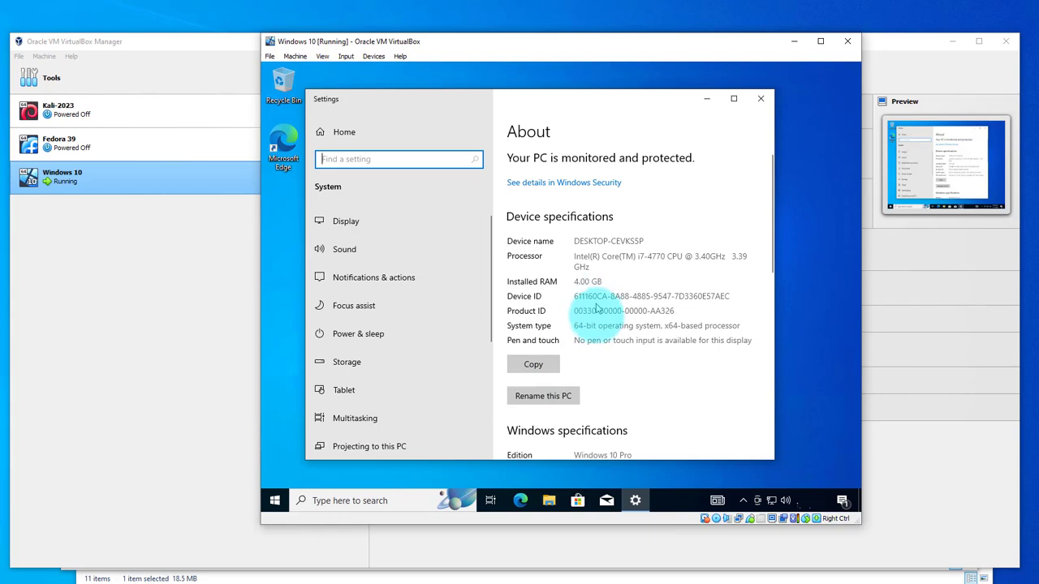
Step: Review the Windows specifications on the About page, then close Settings to return to the desktop
{"action": "scroll", "scroll_direction": "down", "scroll_amount": 3}
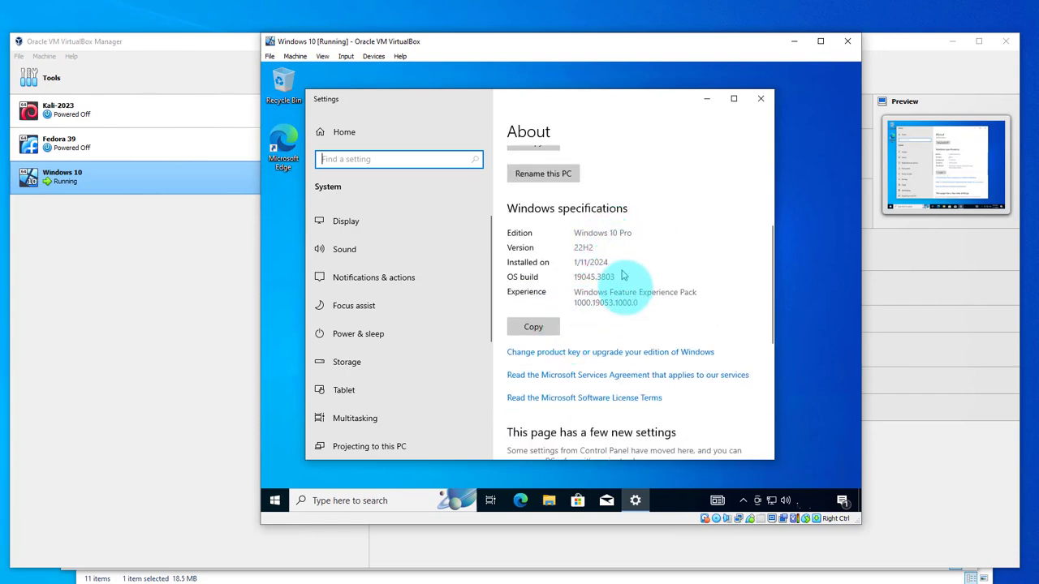
{"action": "scroll", "scroll_direction": "up", "scroll_amount": 3}
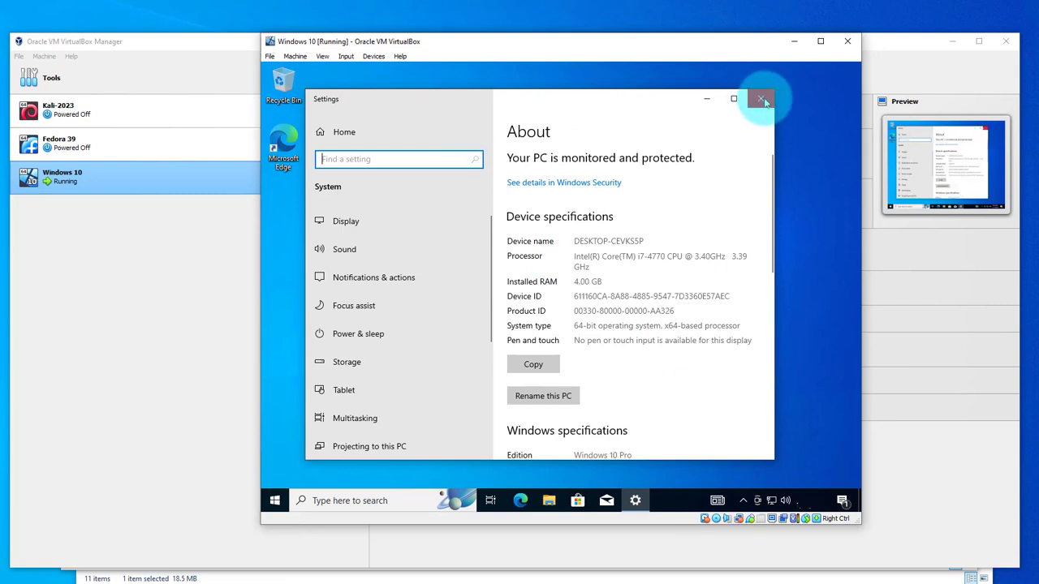
{"action": "left_click", "coordinate": [762, 99]}
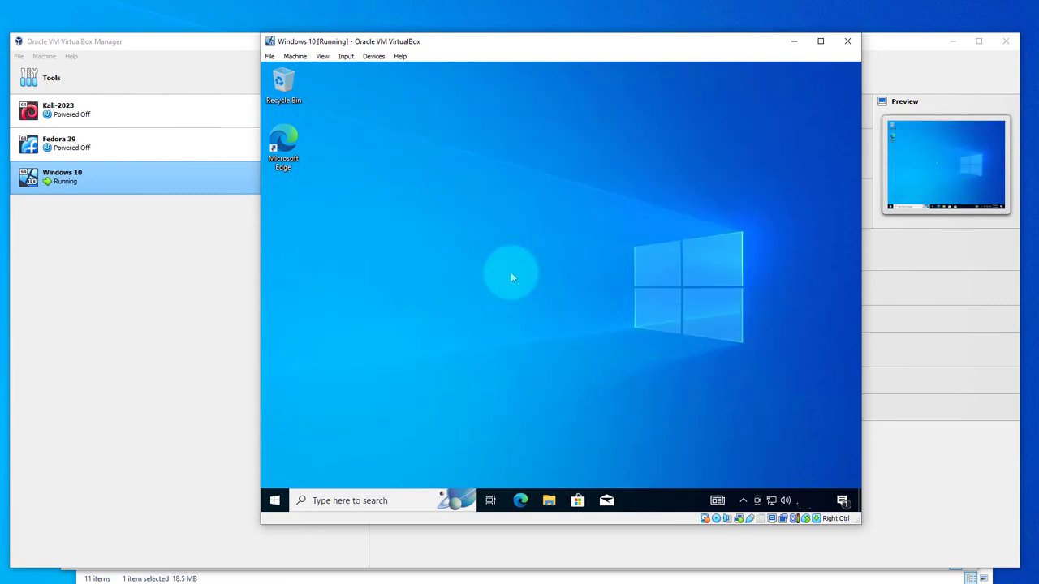
{"action": "mouse_move", "coordinate": [706, 318]}
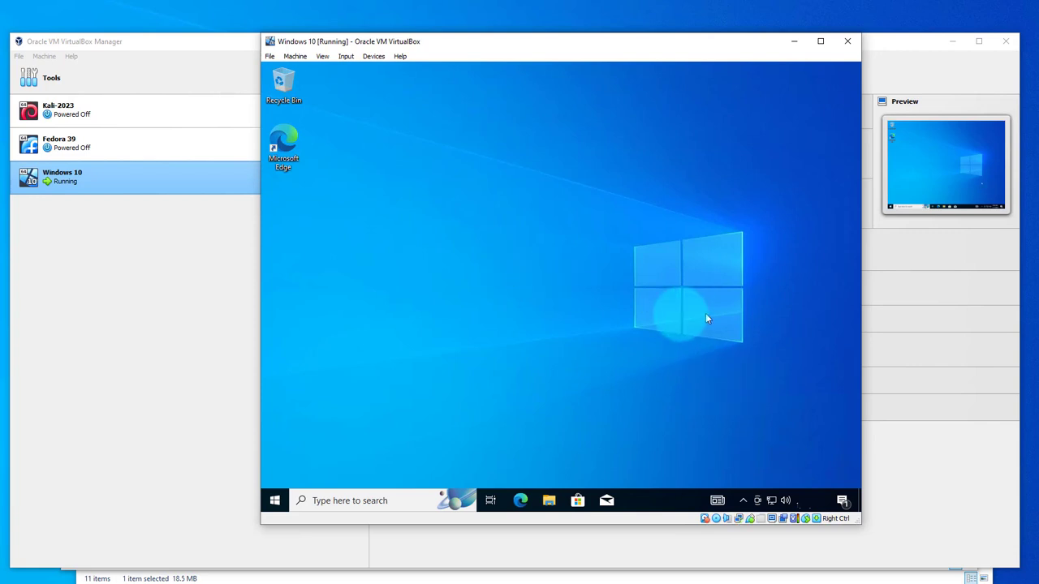